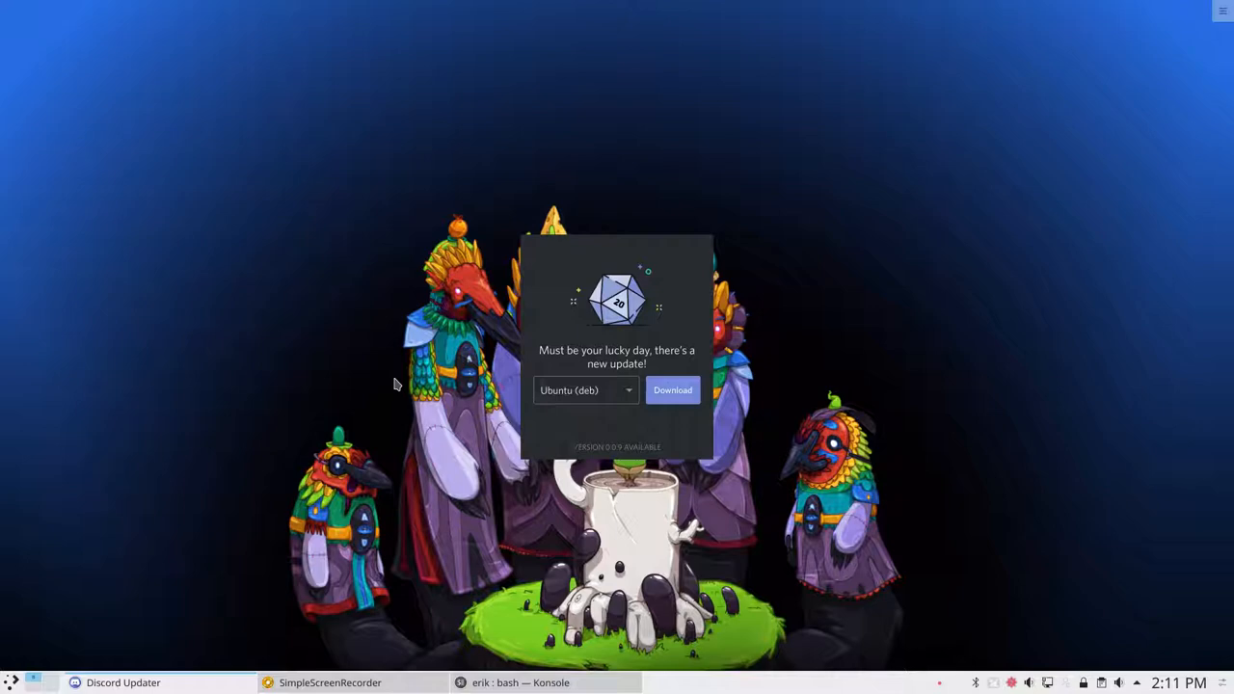
Run `last` and scroll through the login and reboot history, then start `update` awaiting the sudo password
left_click(521, 682)
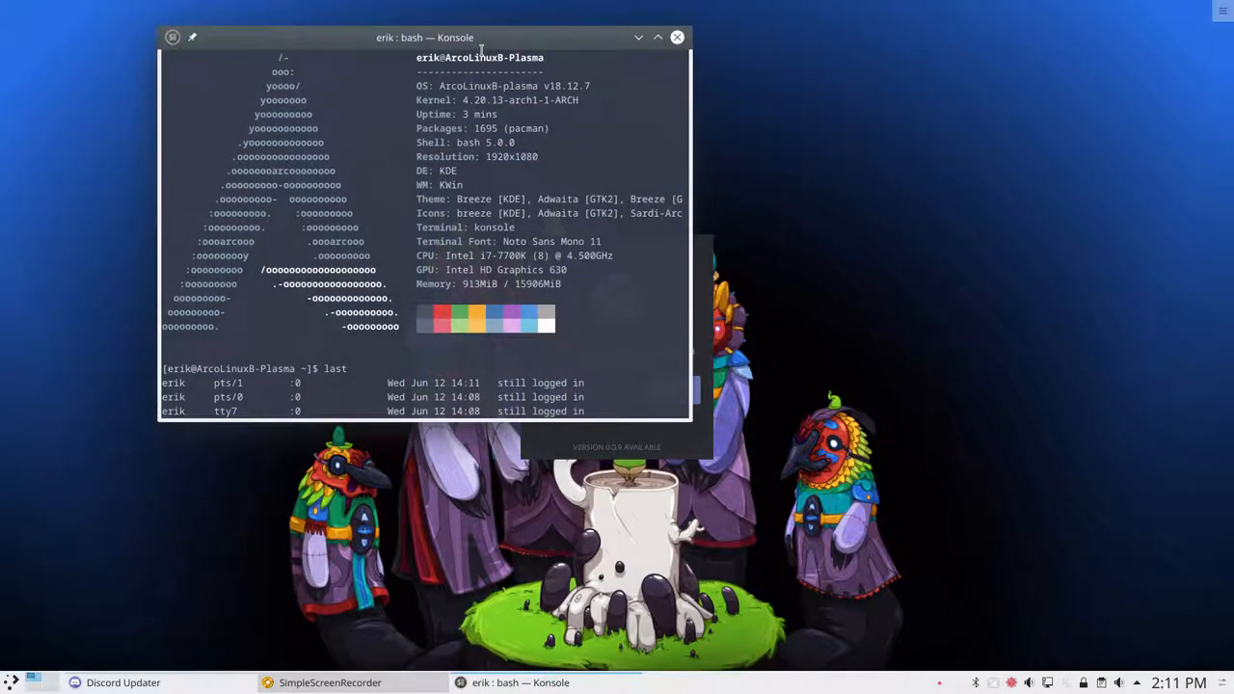
scroll("down", 3)
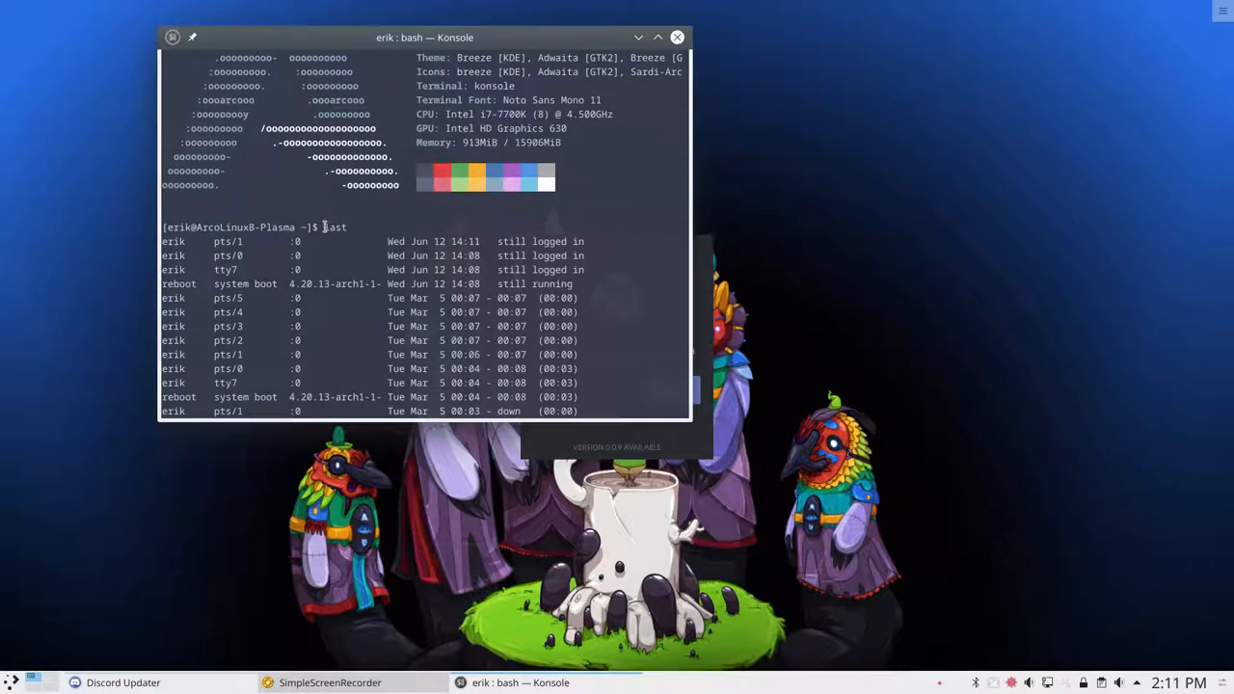
double_click(336, 228)
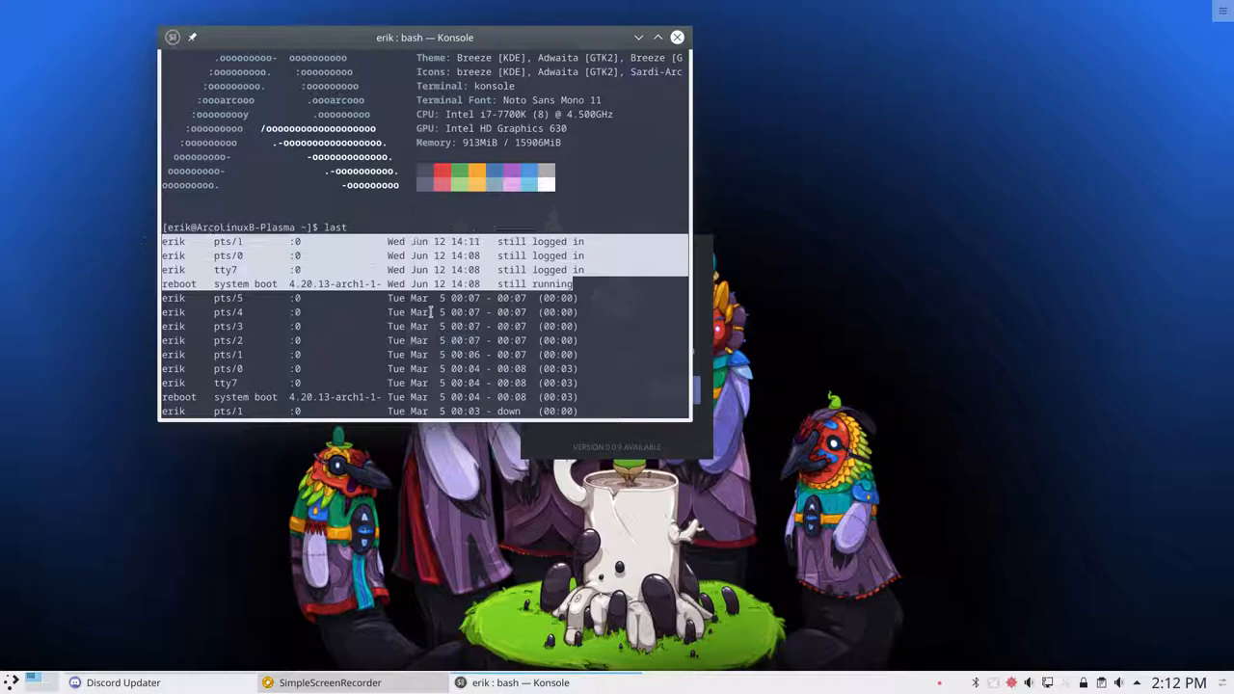
scroll("down", 3)
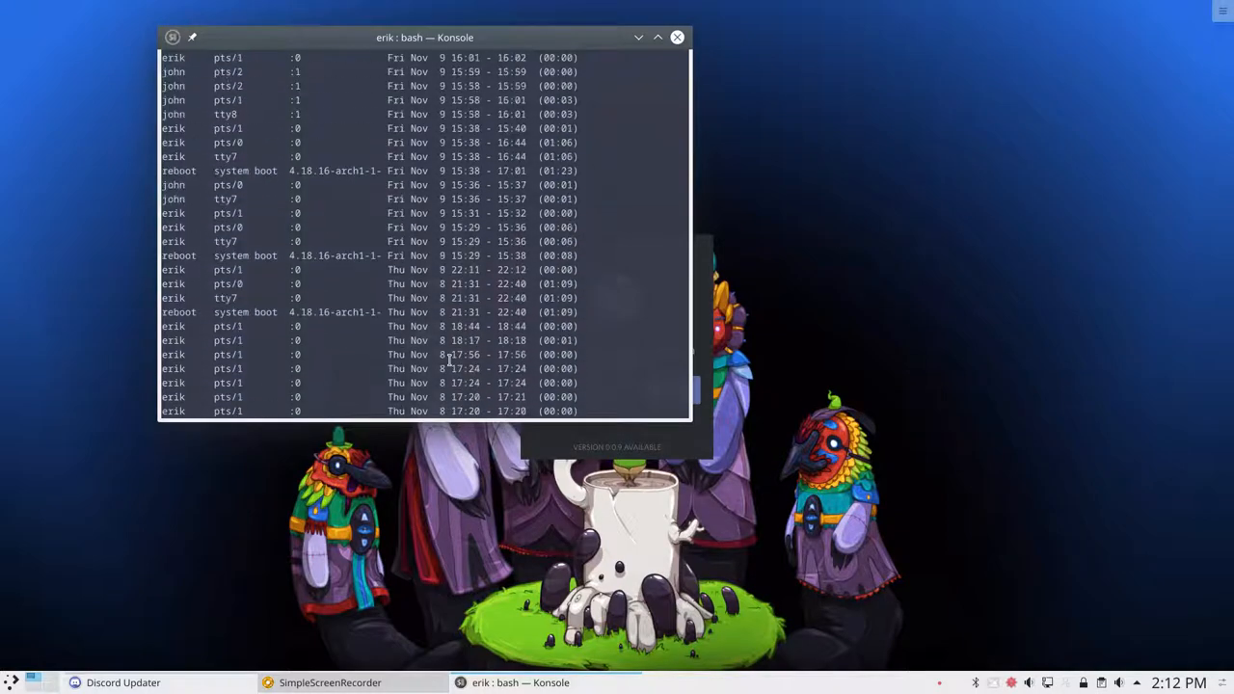
scroll("up", 3)
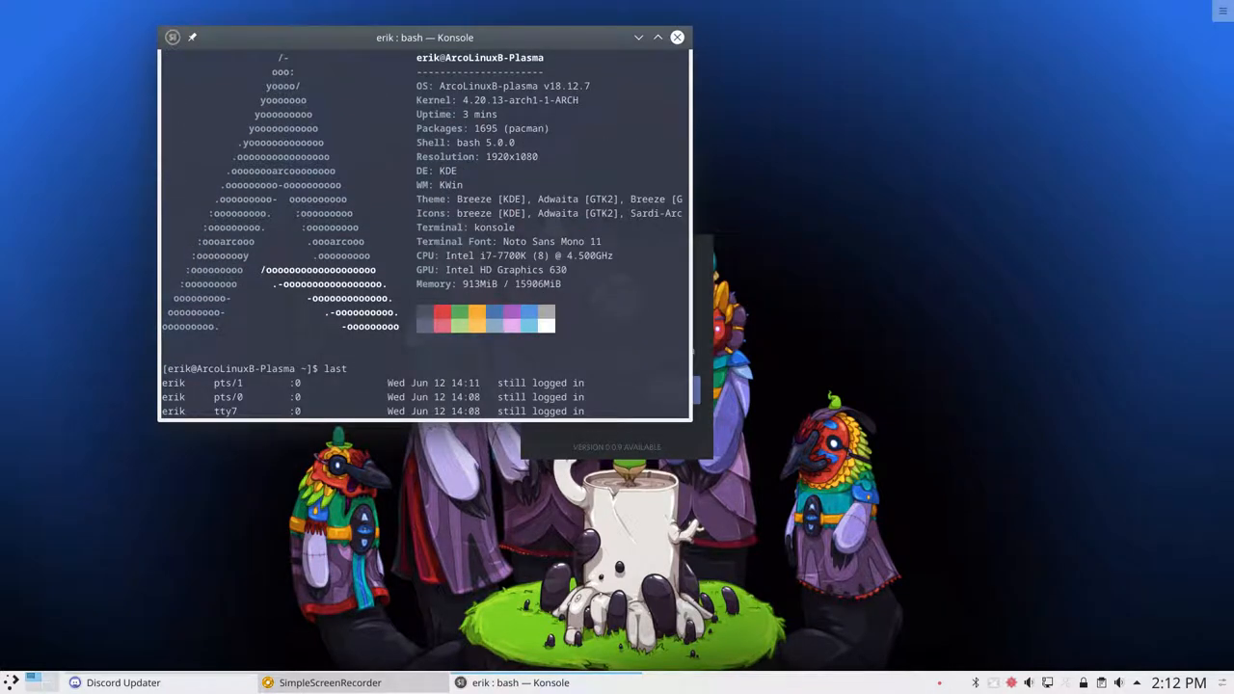
scroll("down", 3)
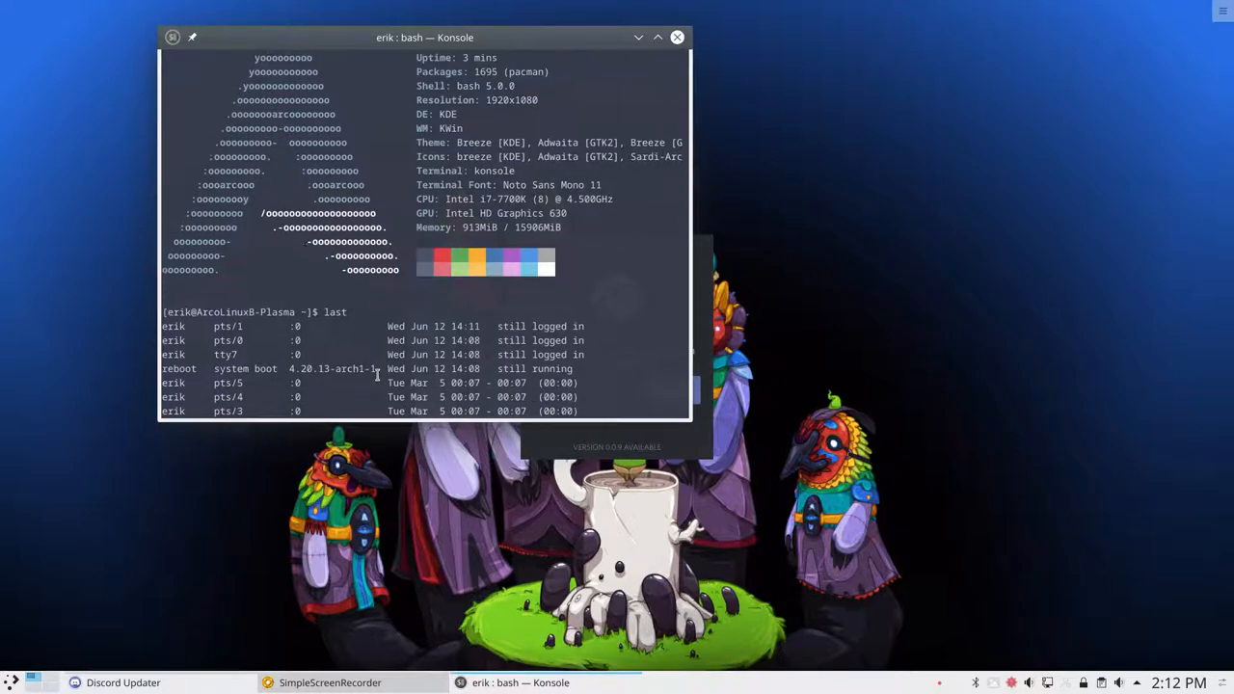
scroll("down", 3)
type("update")
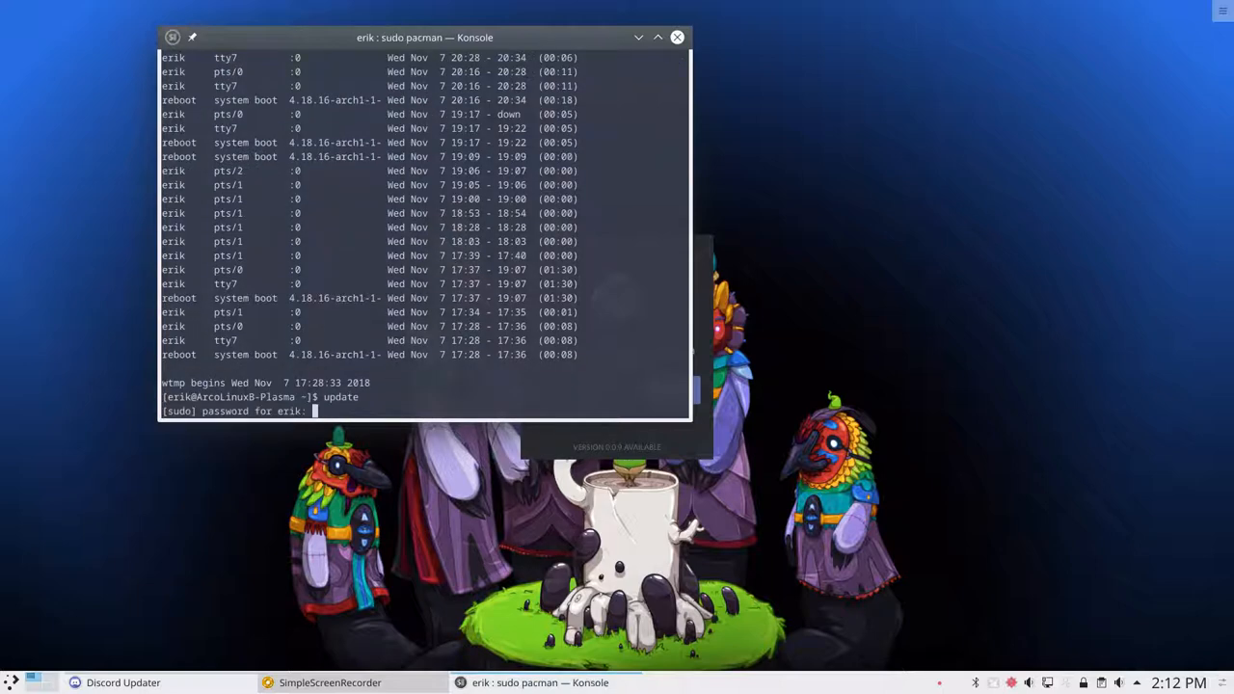
Submit the sudo password to start the upgrade, then search the launcher for Vivaldi
key("Return")
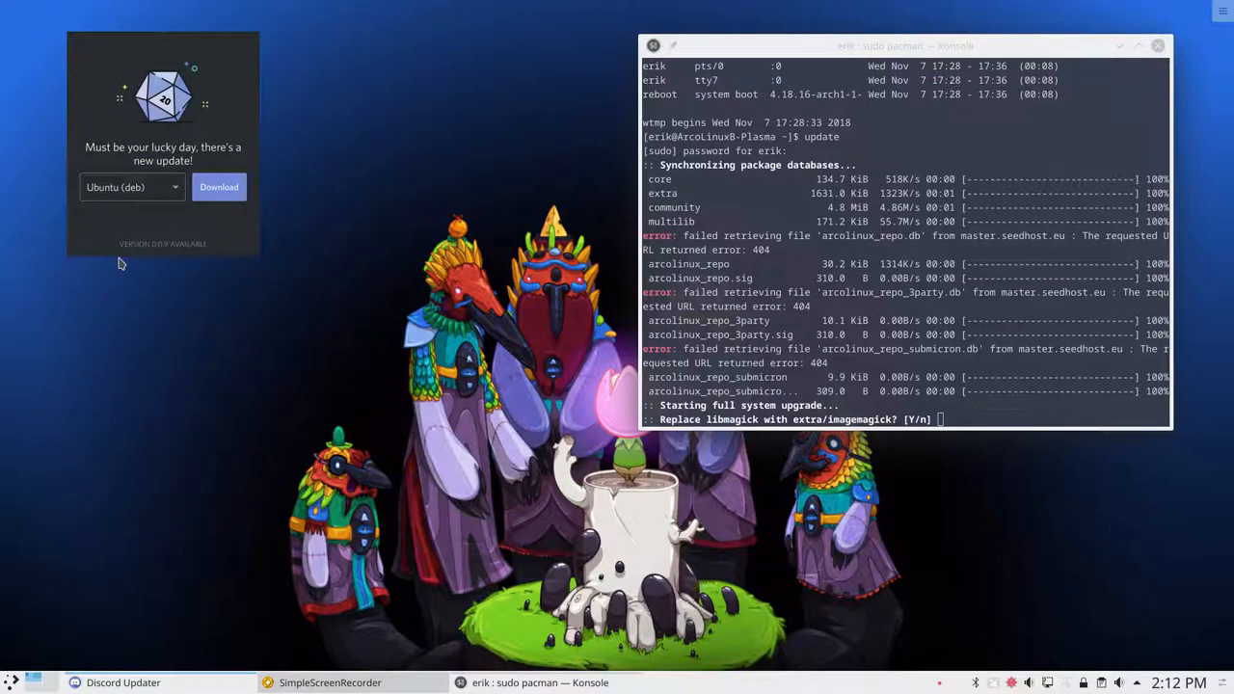
mouse_move(183, 125)
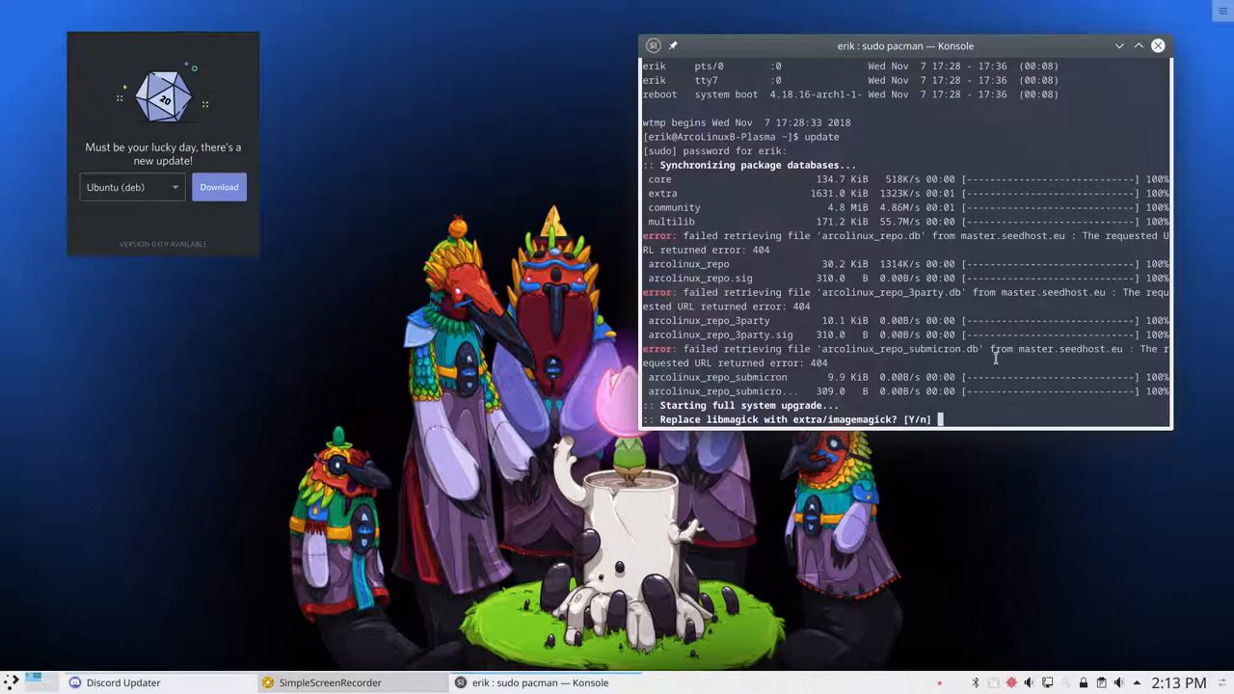
left_click(11, 682)
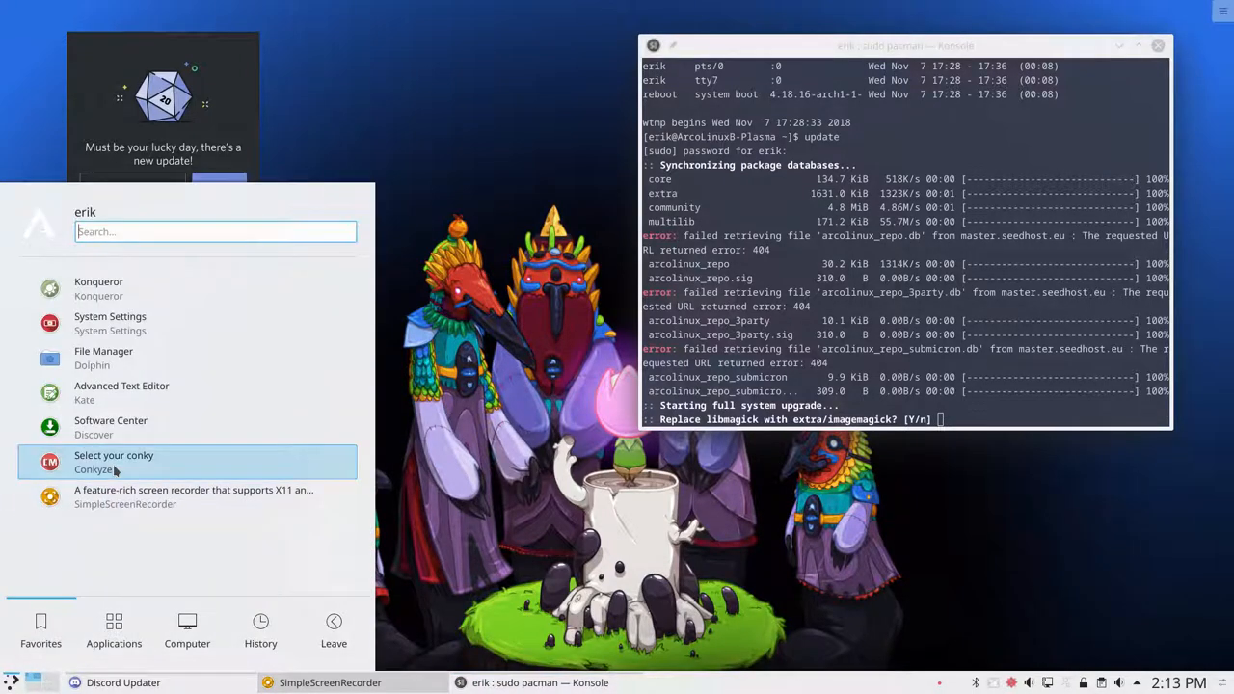
type("v")
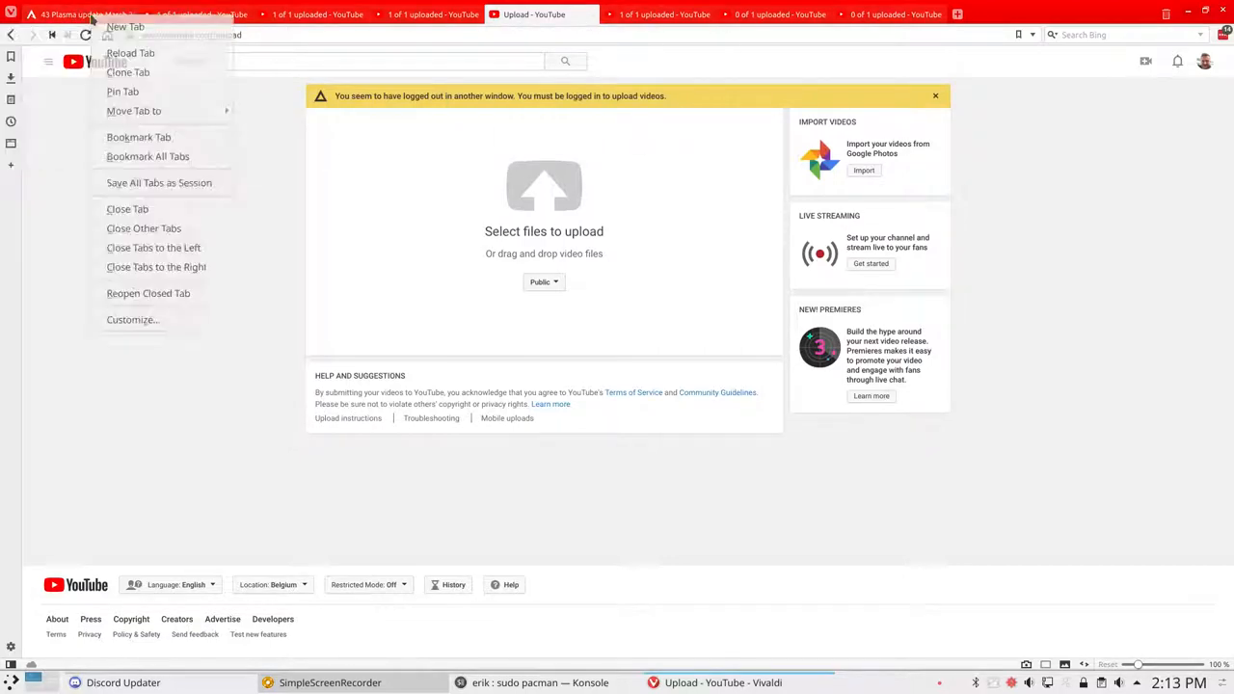
mouse_move(143, 228)
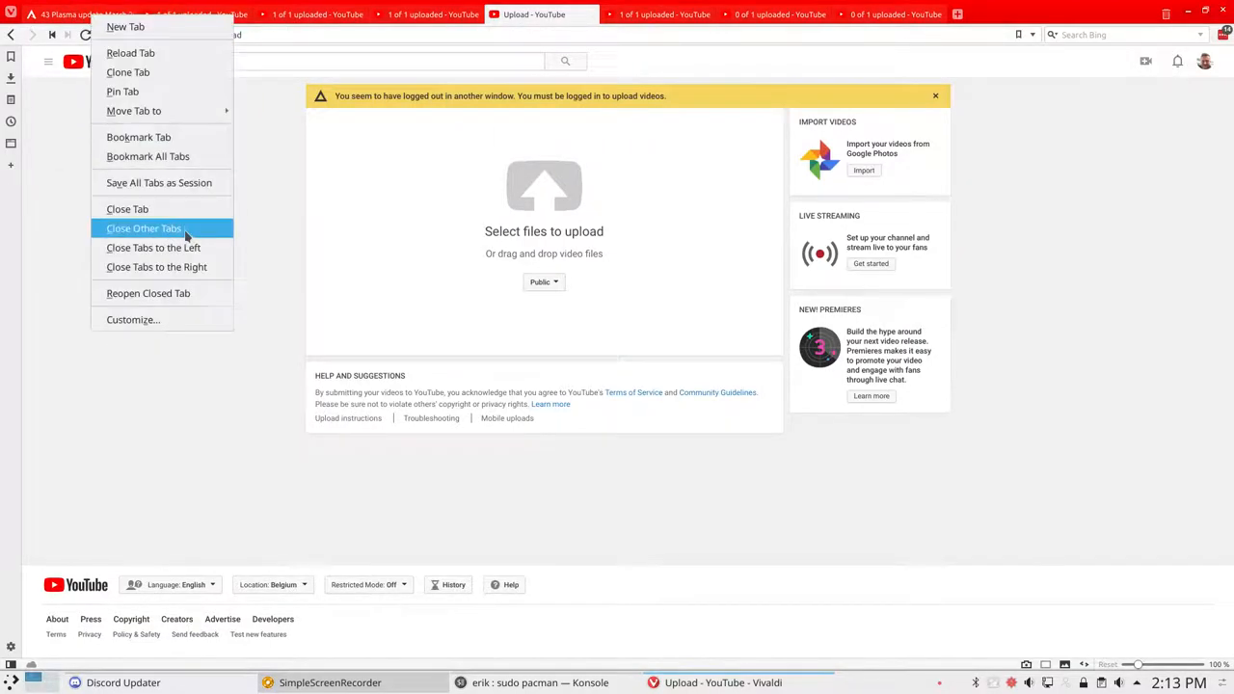
Close the other tabs, go to arcolinux.info and read the 'Migrating to a higher performing server' post
left_click(142, 227)
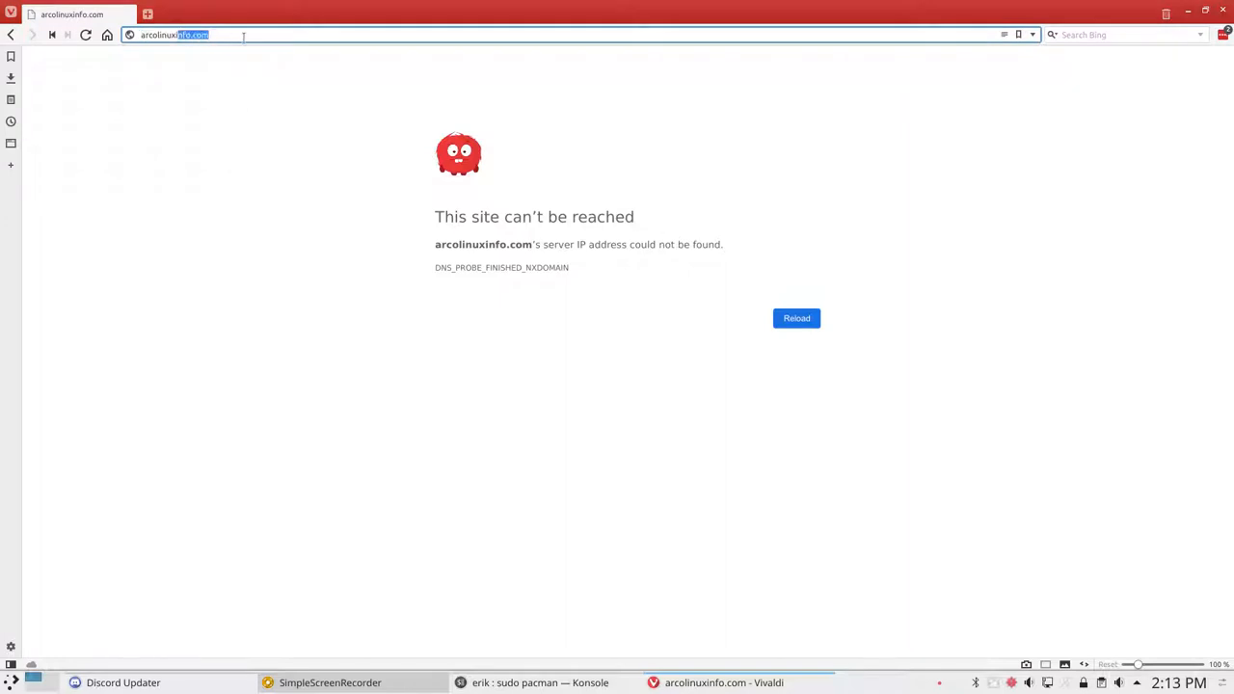
type("arcolinux.info")
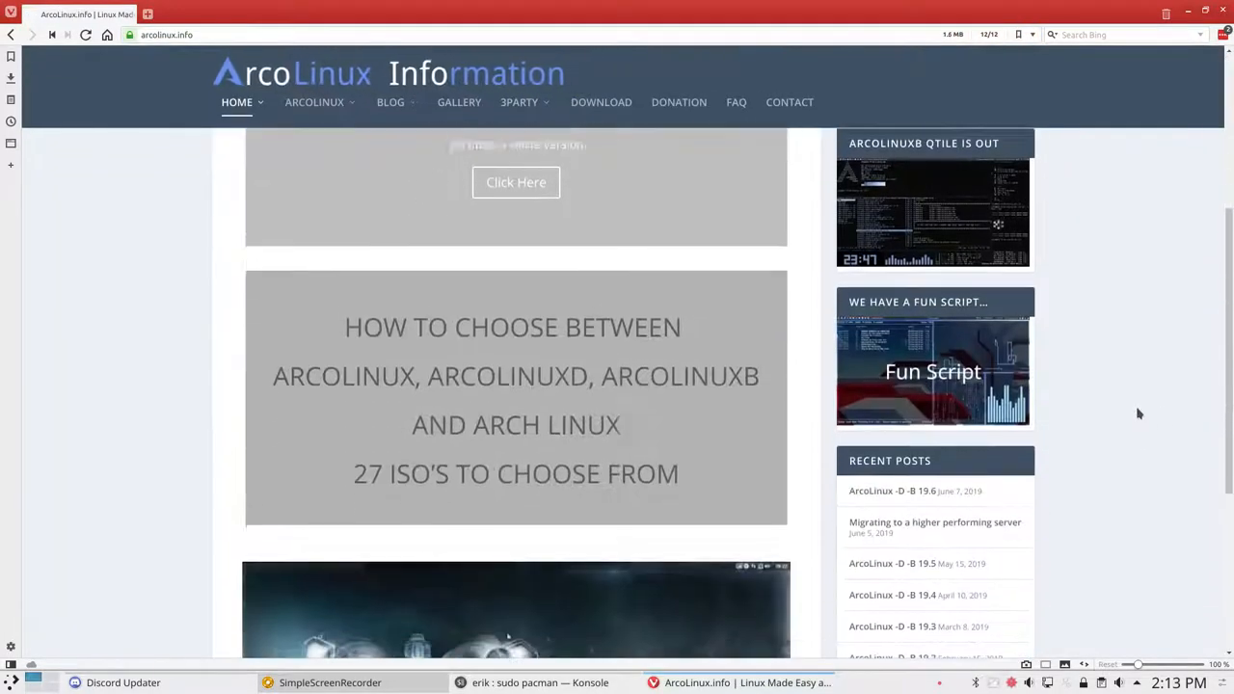
left_click(933, 520)
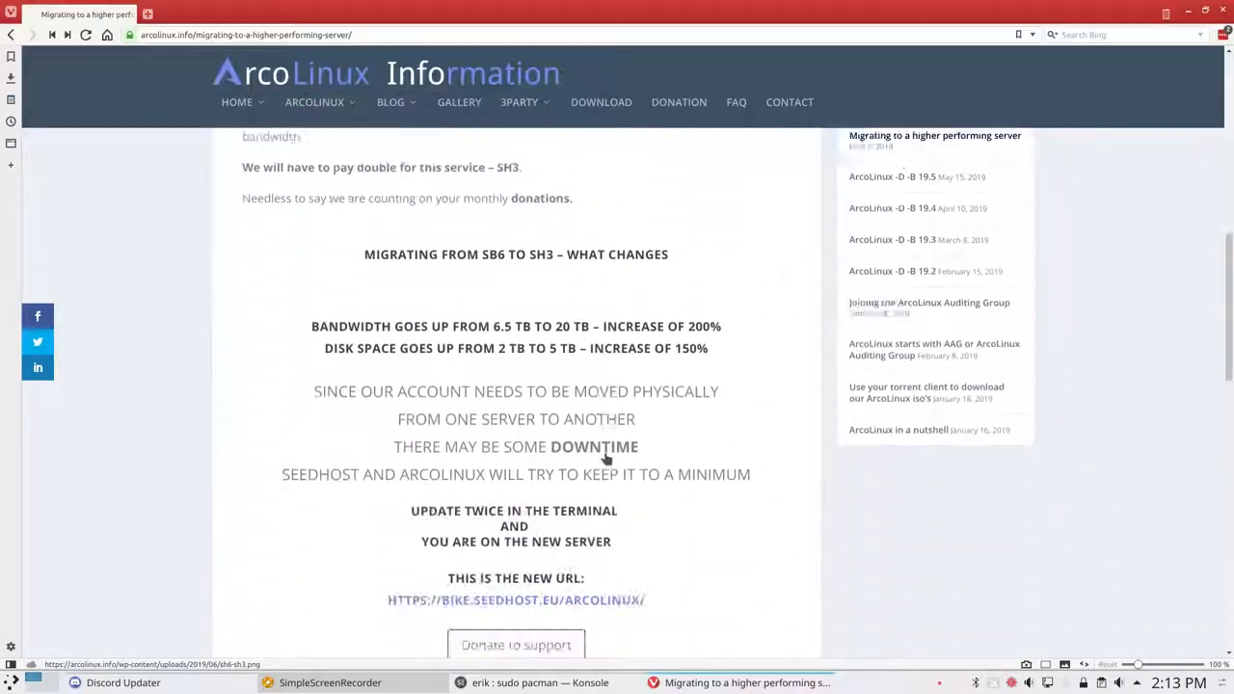
scroll("down", 3)
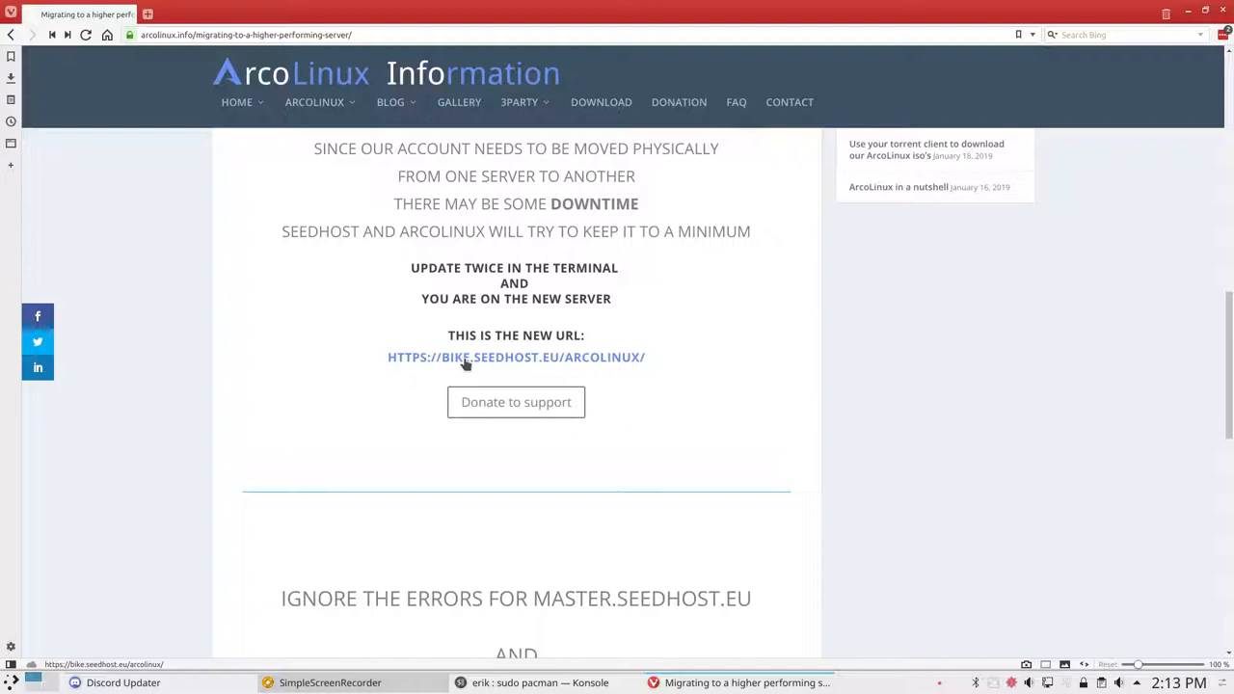
mouse_move(972, 166)
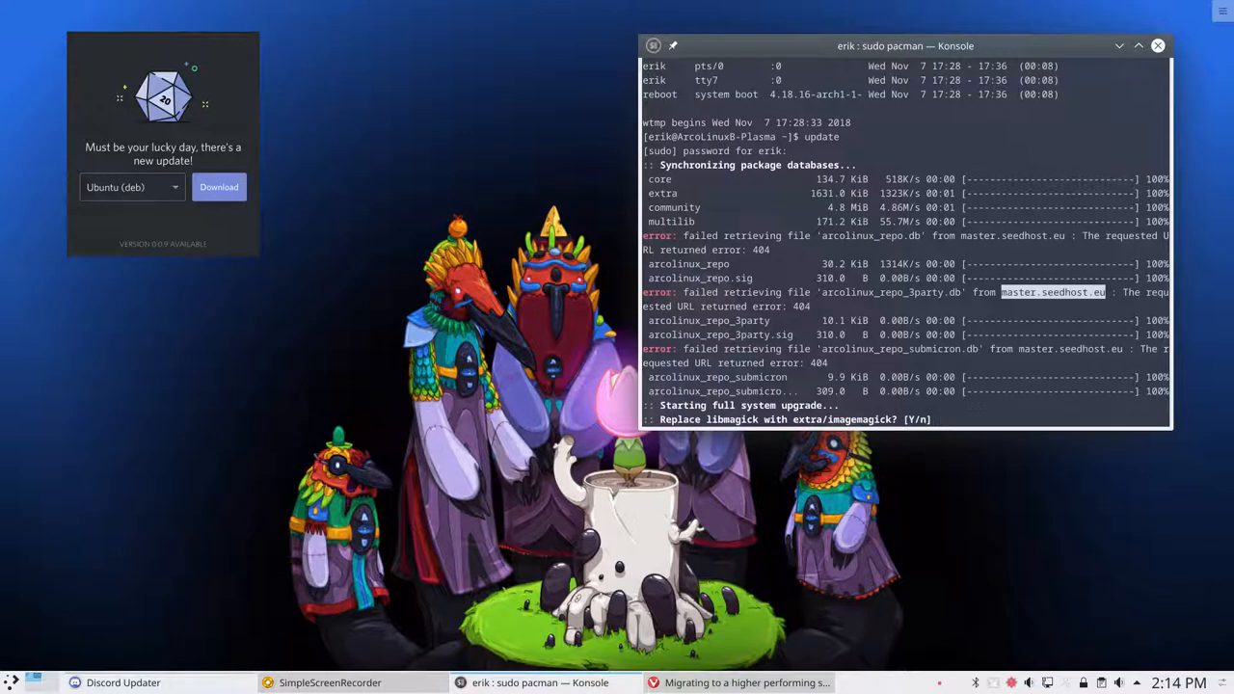
Answer y to the imagemagick, xorg-mkfontscale and glxinfo prompts so the 929-package download begins
type("y")
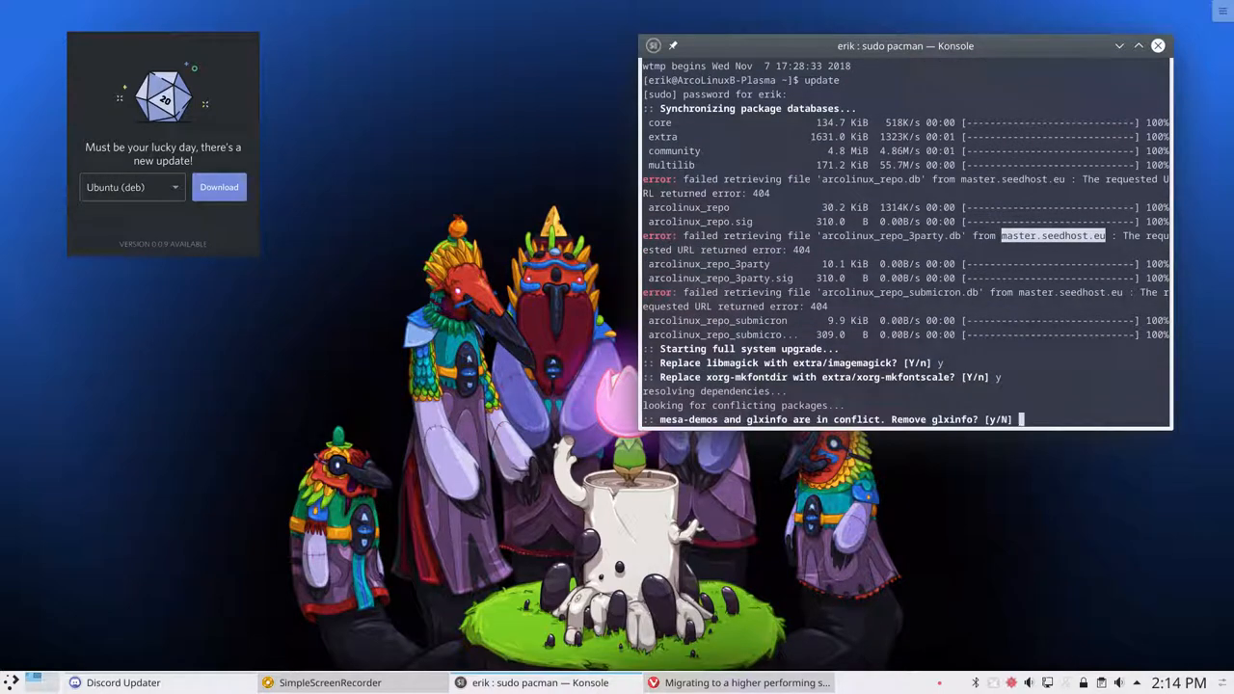
type("y")
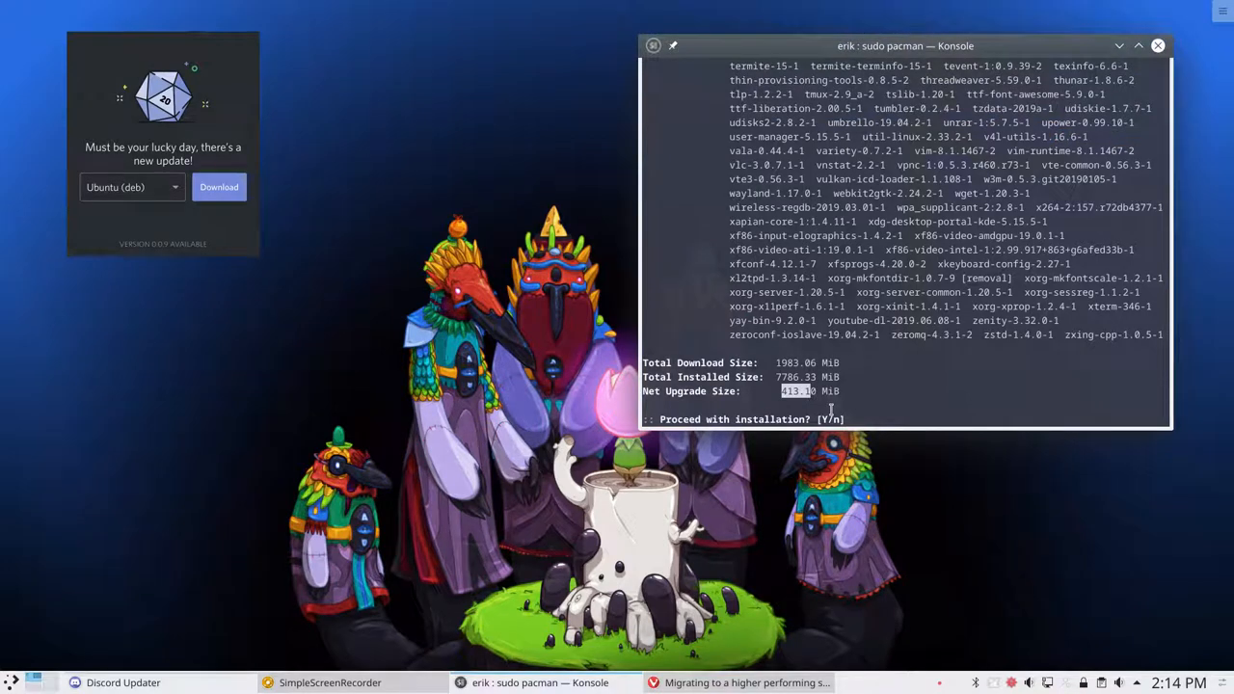
type("y")
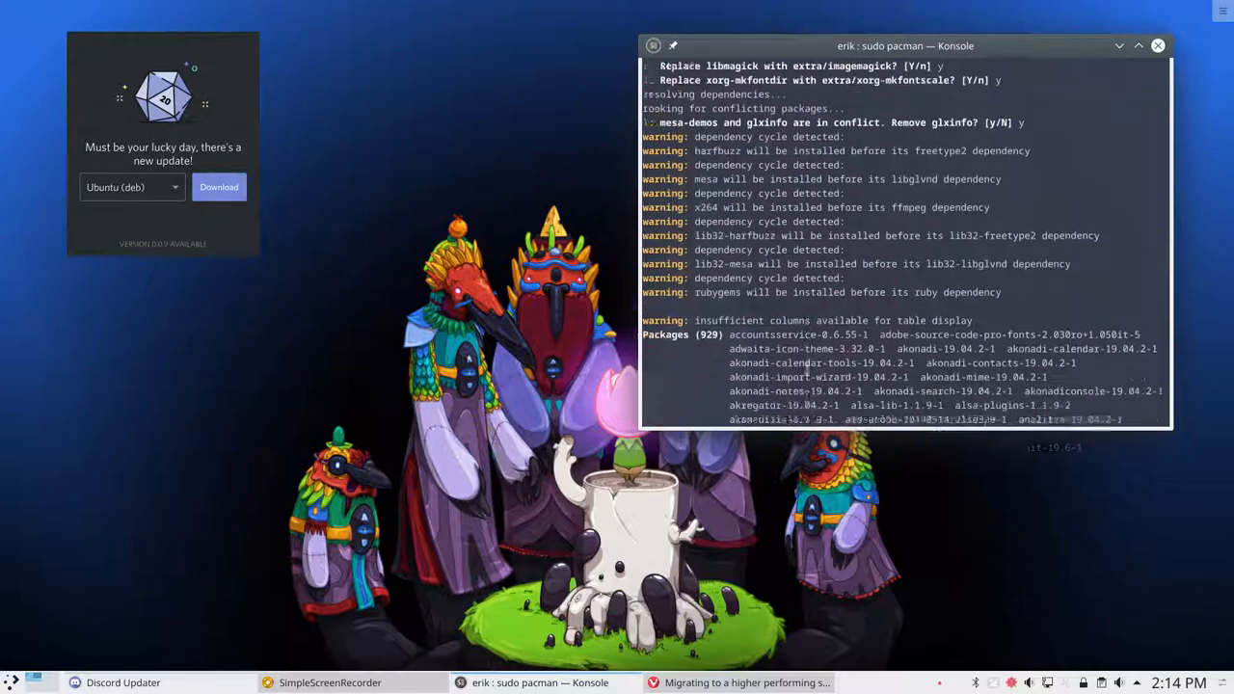
scroll("down", 3)
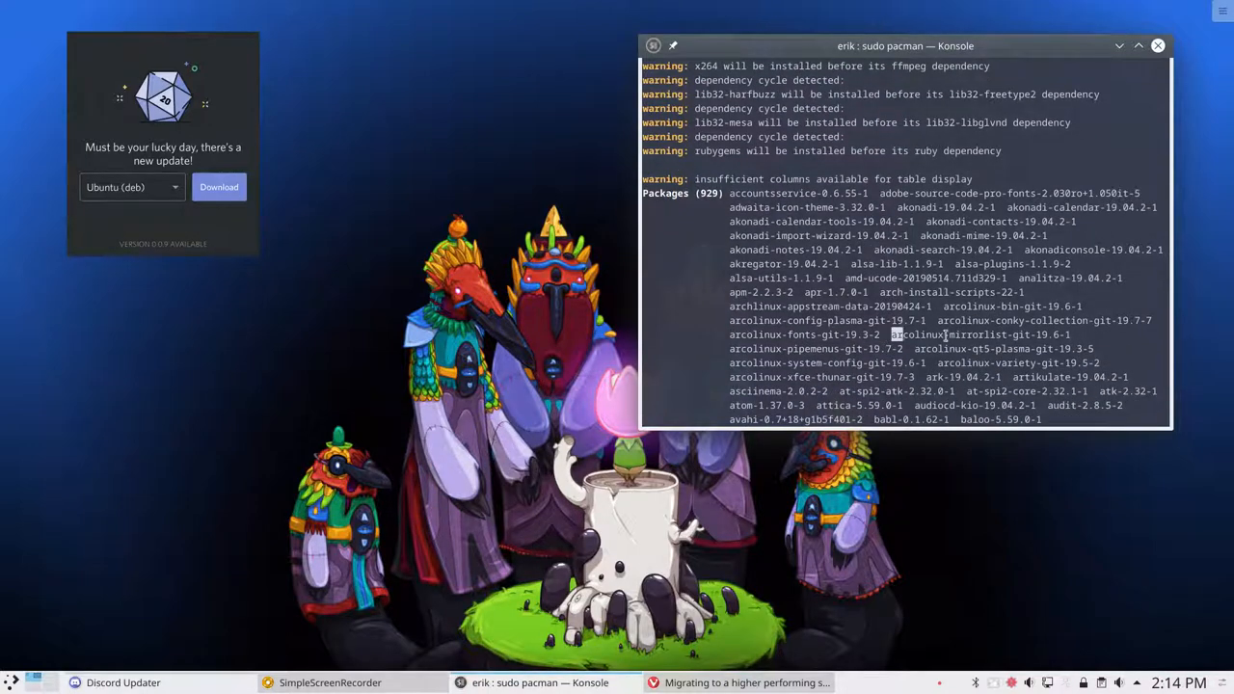
double_click(979, 335)
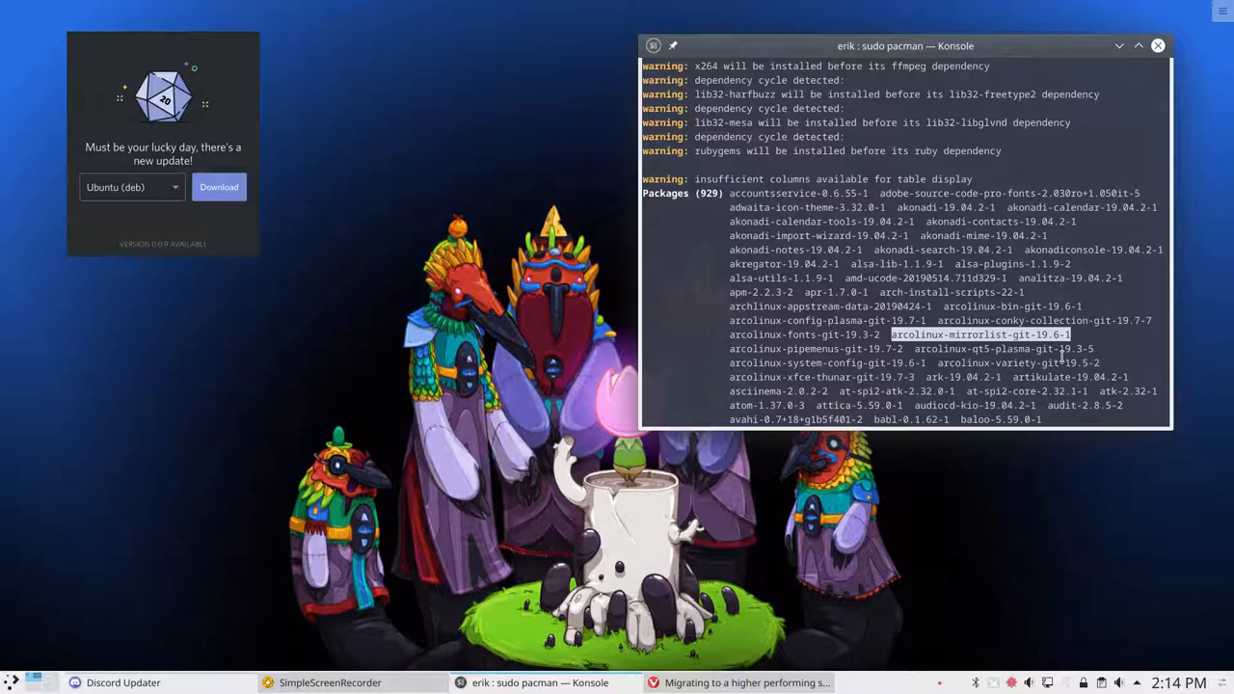
scroll("down", 3)
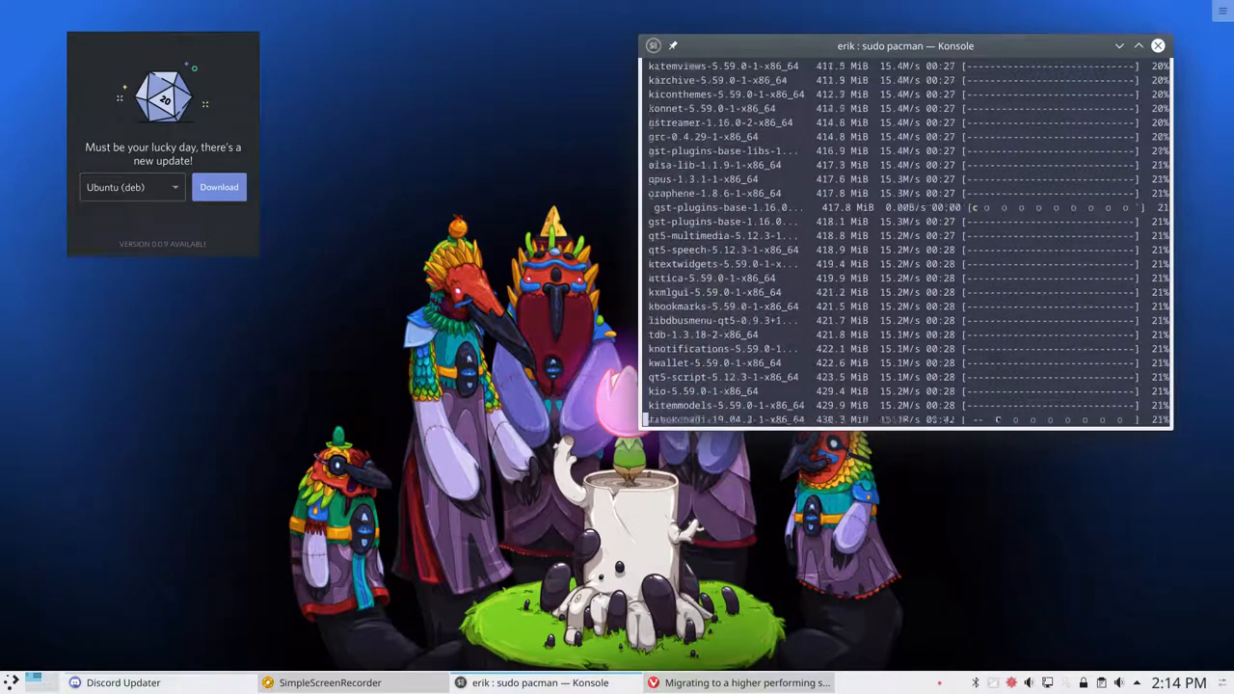
Move the update terminal aside and pick a different Discord package format on the download page
left_click_drag(904, 46, 933, 164)
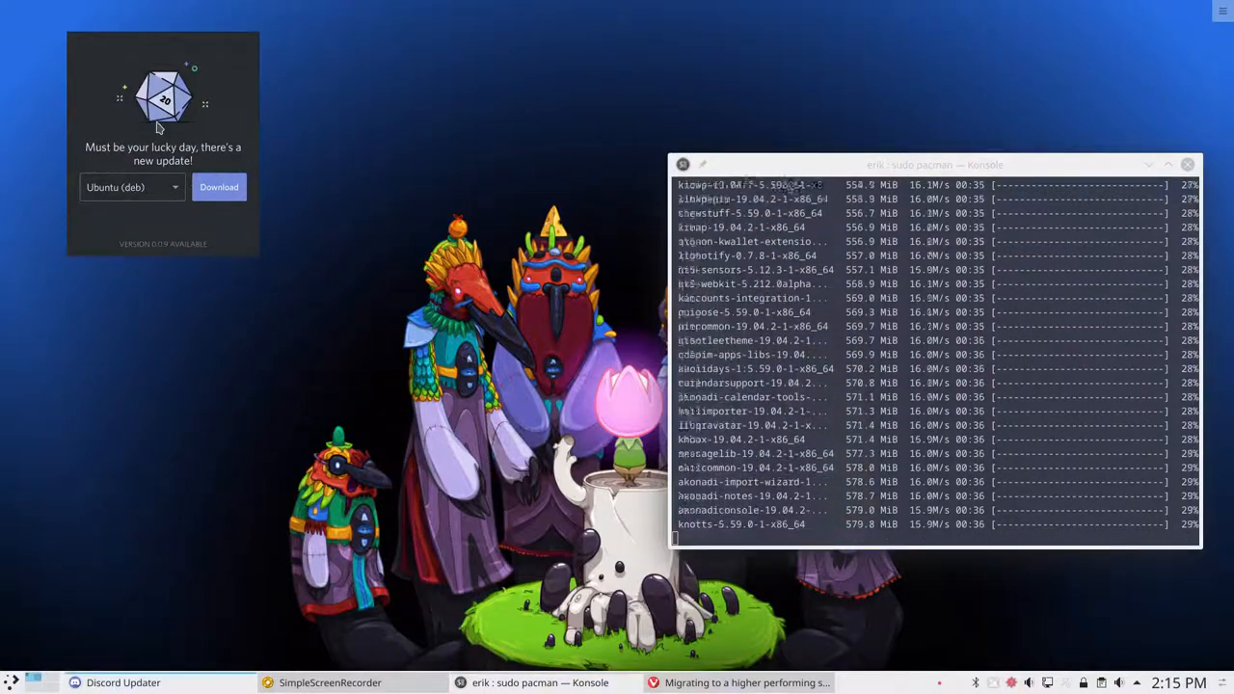
left_click(173, 187)
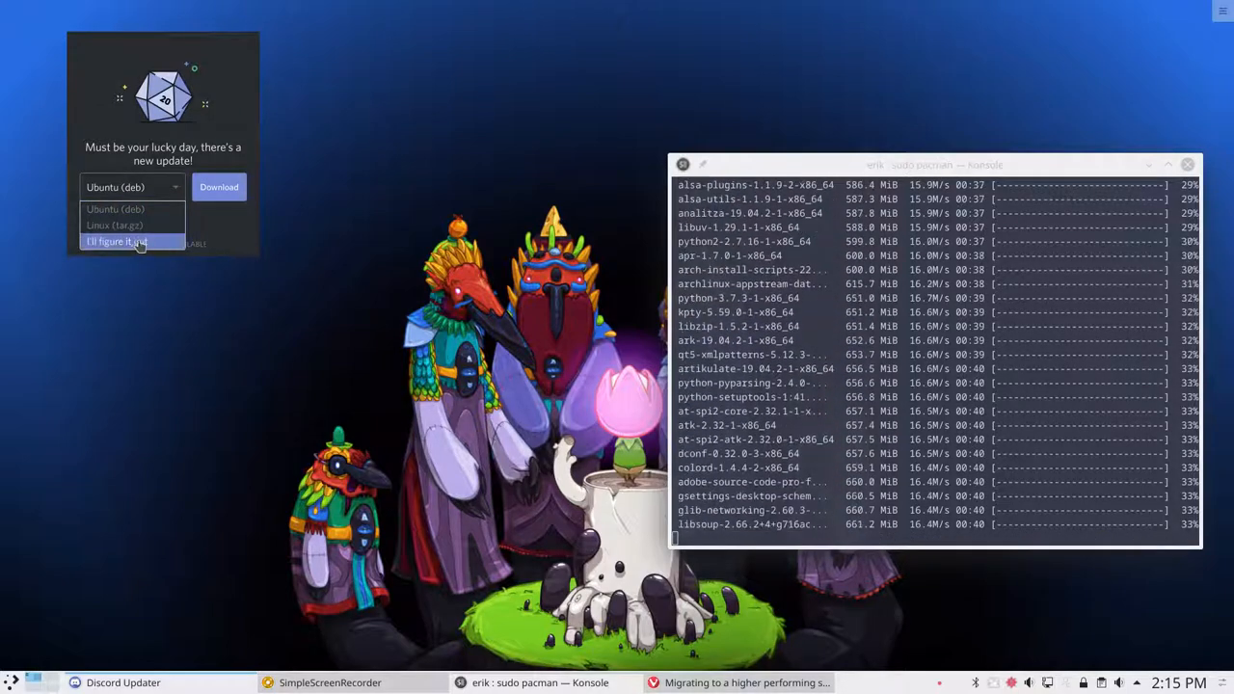
left_click(115, 241)
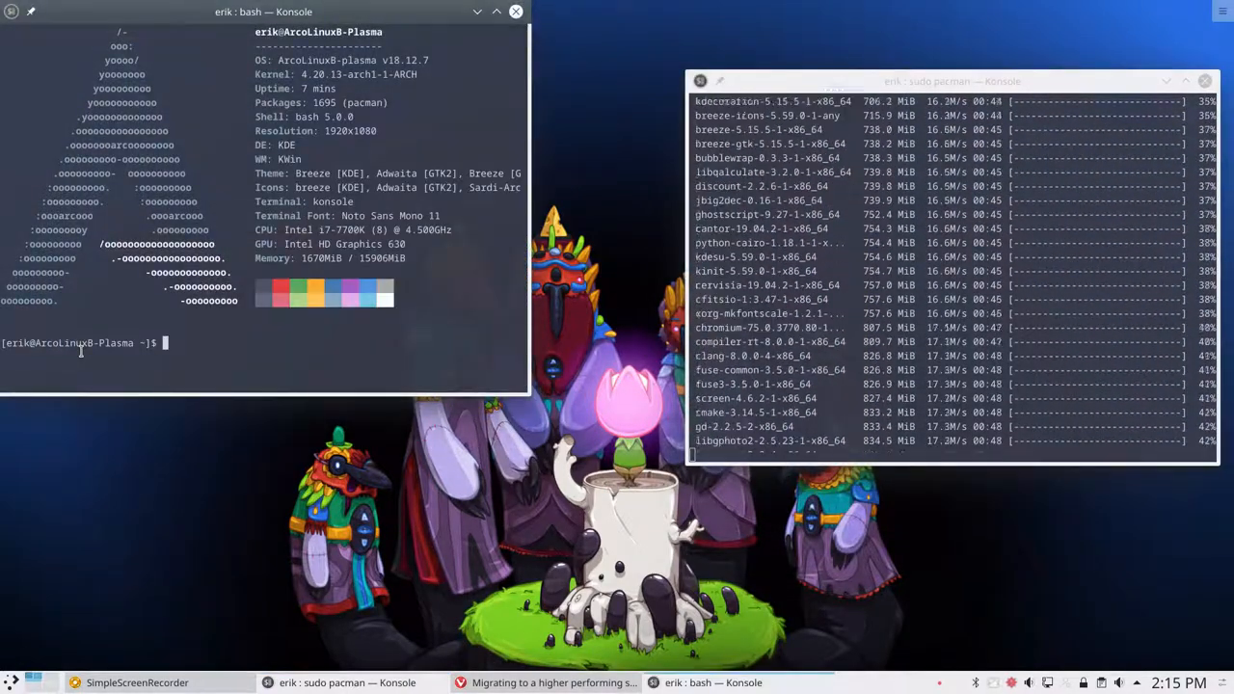
Run `sudo pacman -S discord` with the password in a second terminal; it fails on the locked db.lck
type("sudo pacman")
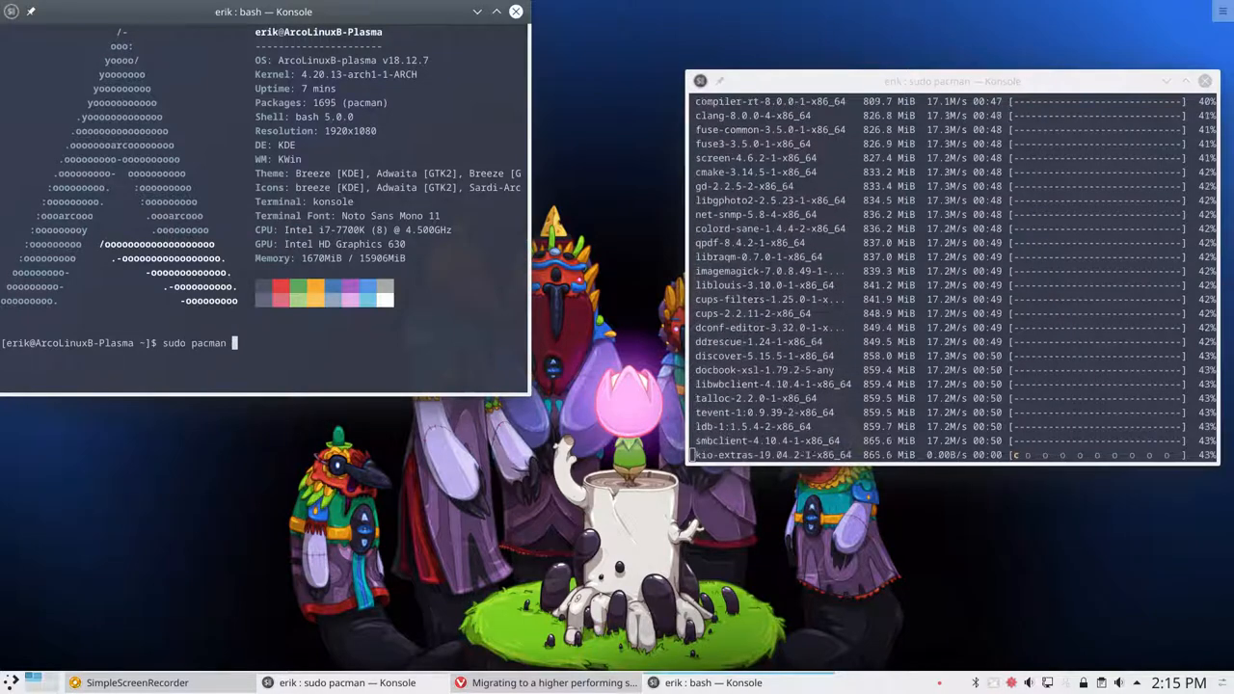
type("-S discor")
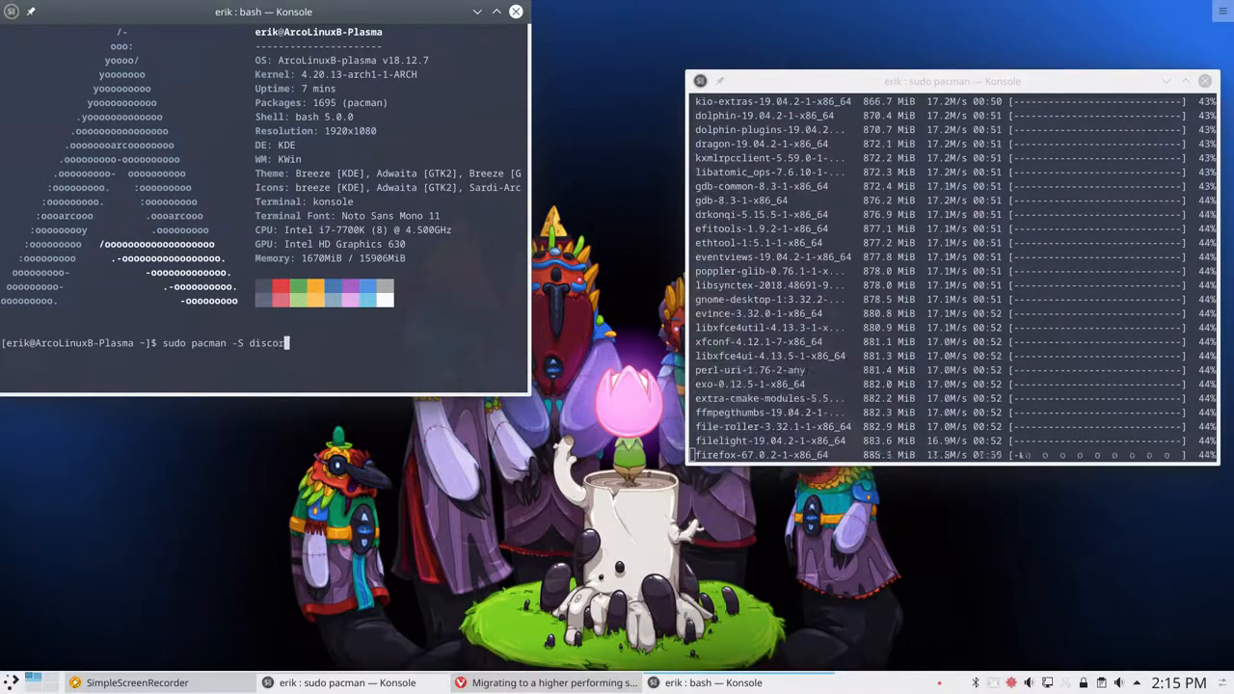
key("Return")
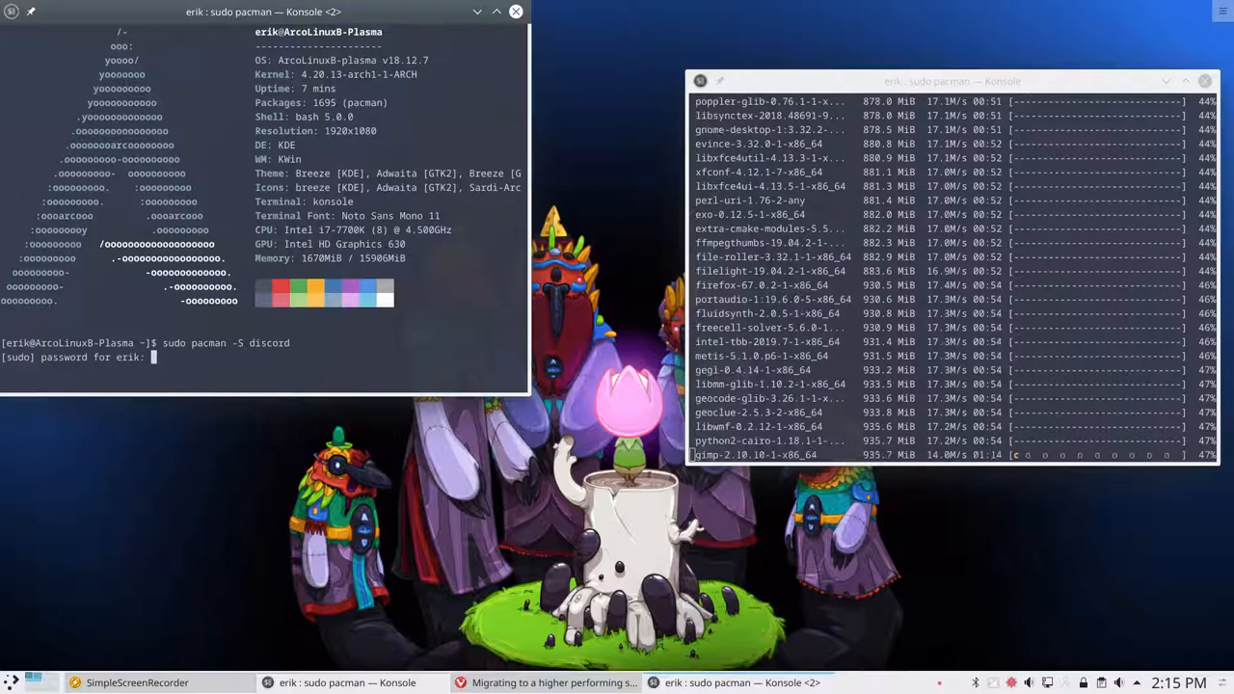
key("Return")
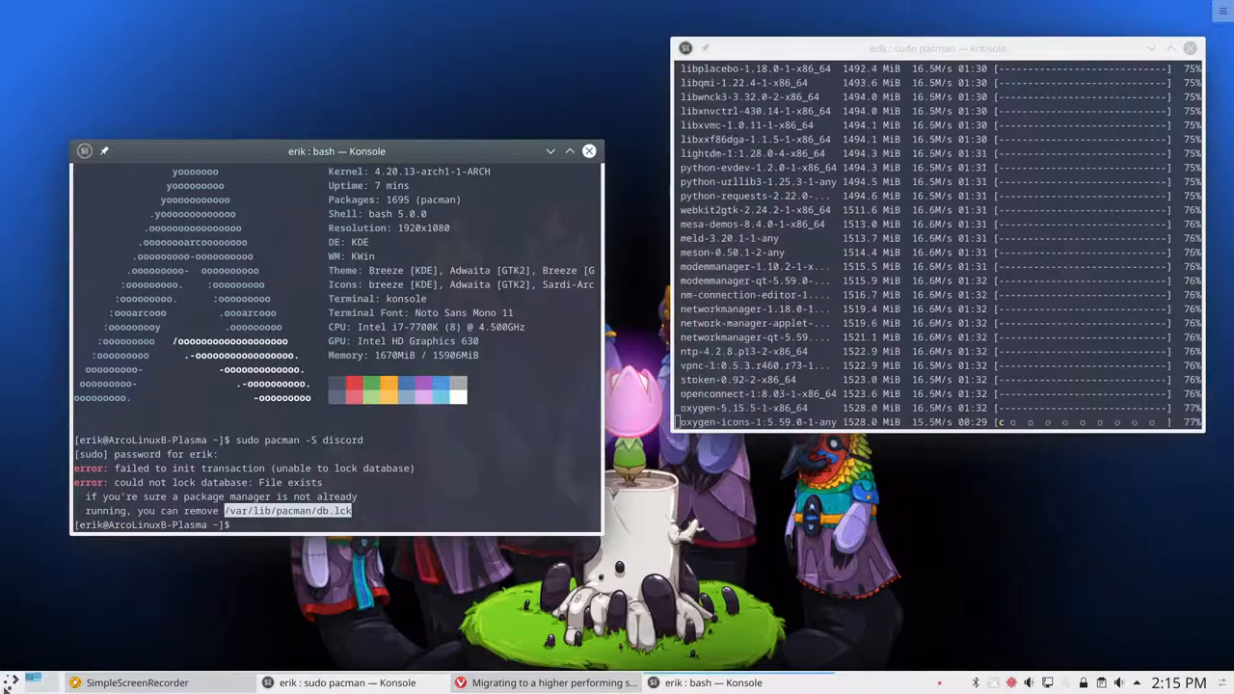
left_click(12, 683)
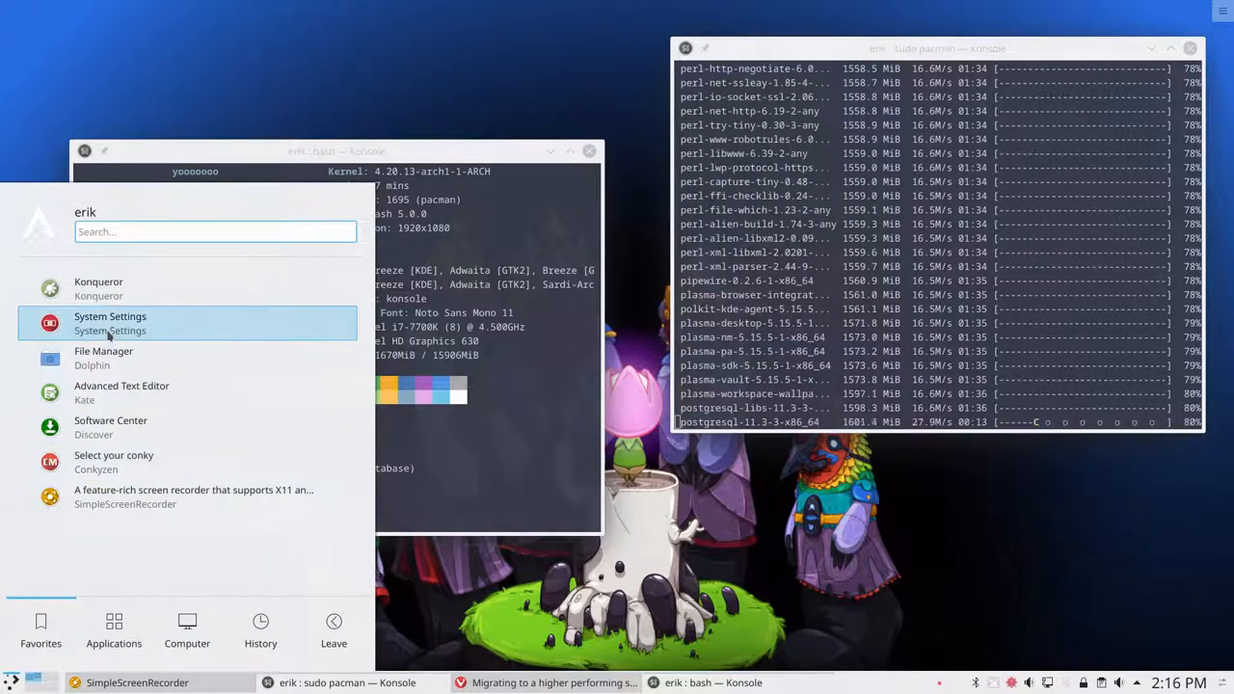
In System Settings Look and Feel, select the Numix global theme and apply it
left_click(110, 317)
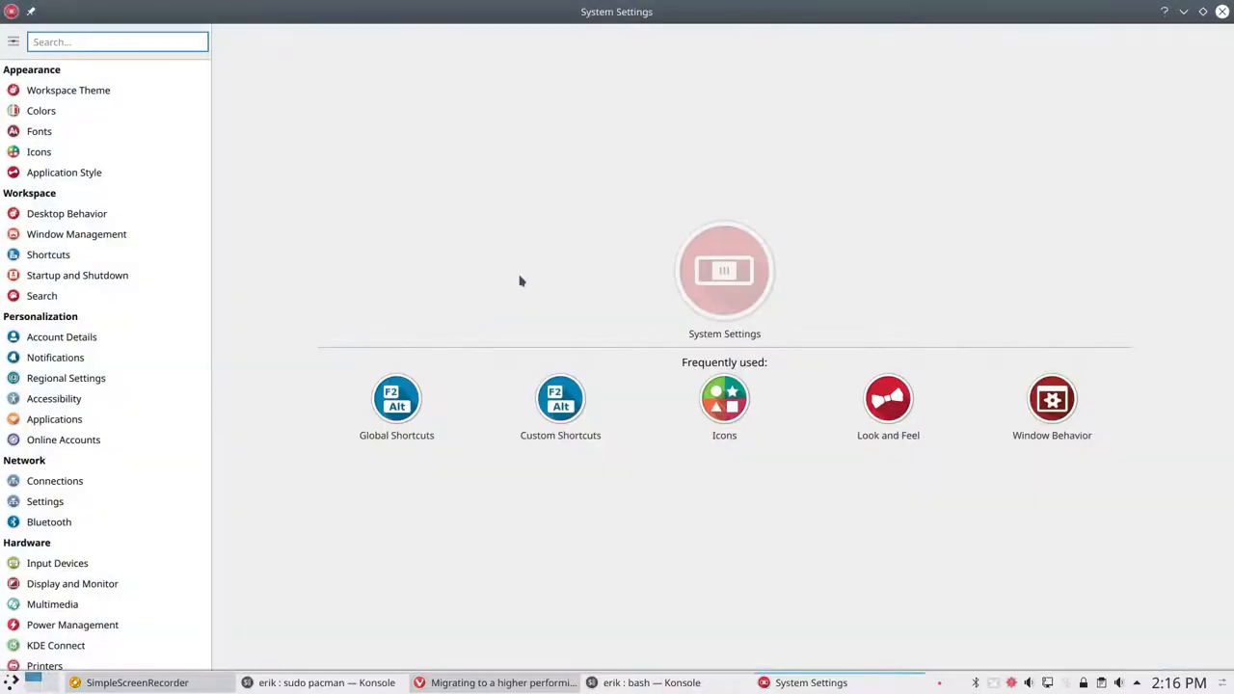
left_click(69, 91)
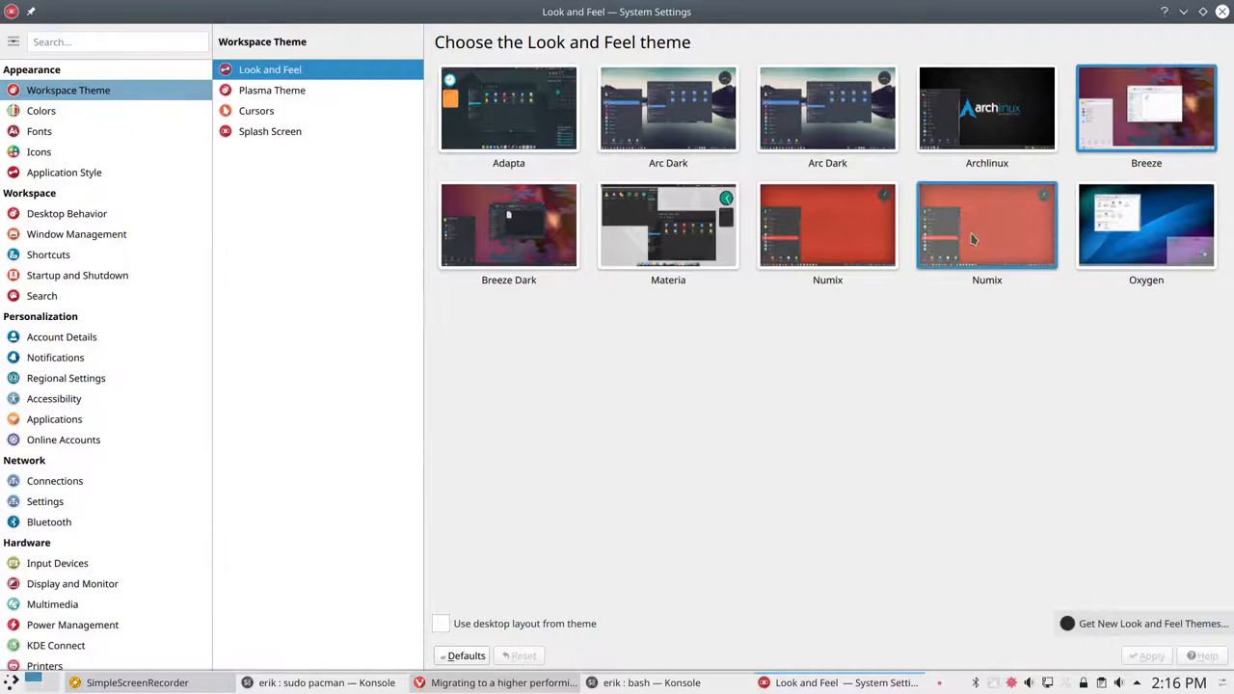
left_click(827, 225)
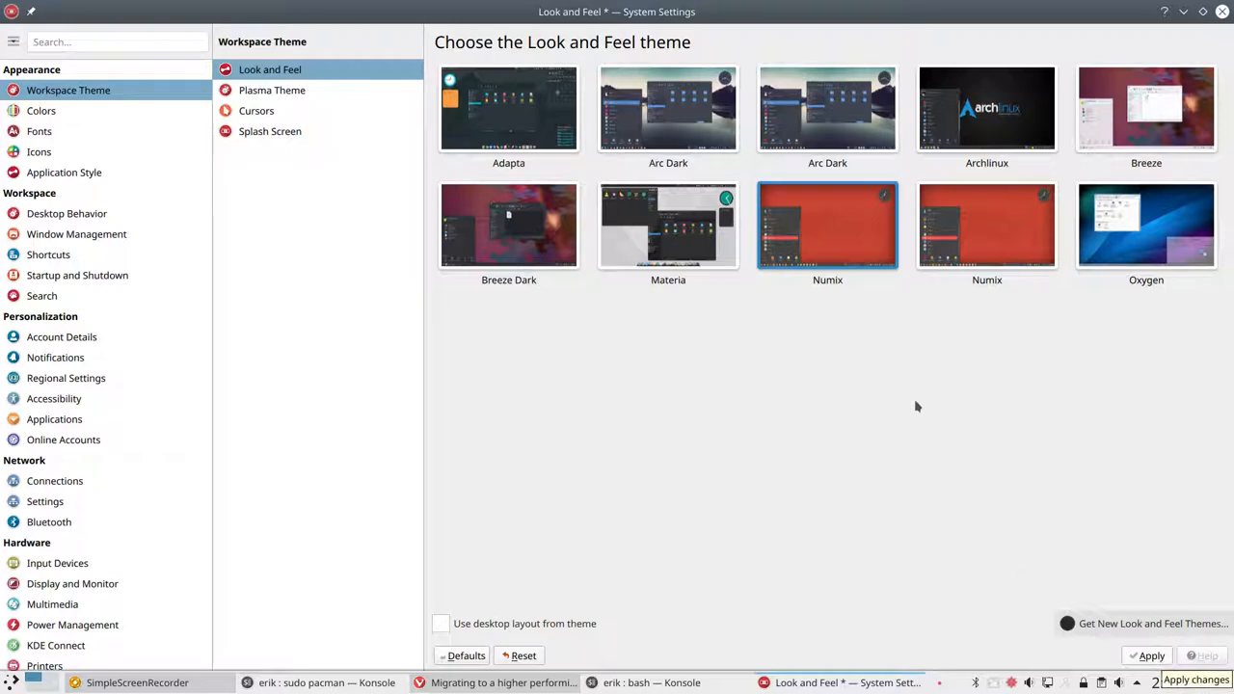
left_click(666, 108)
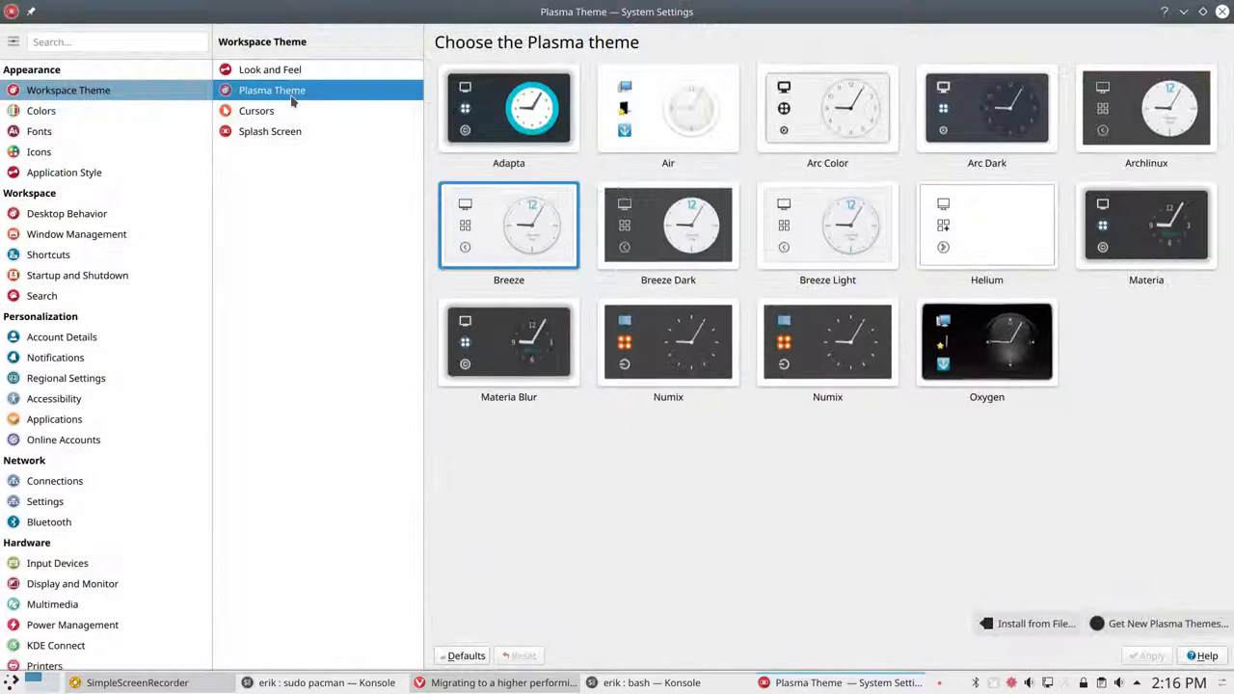
Select Numix as the Plasma theme and apply it
left_click(667, 343)
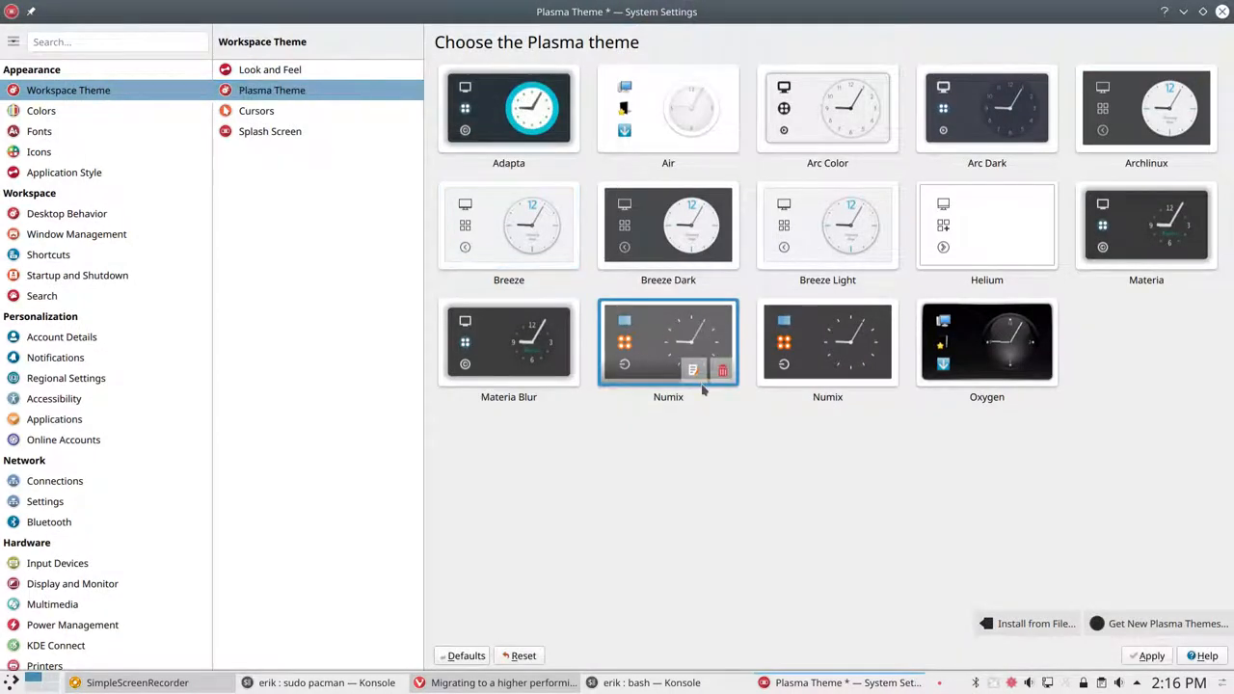
left_click(1151, 656)
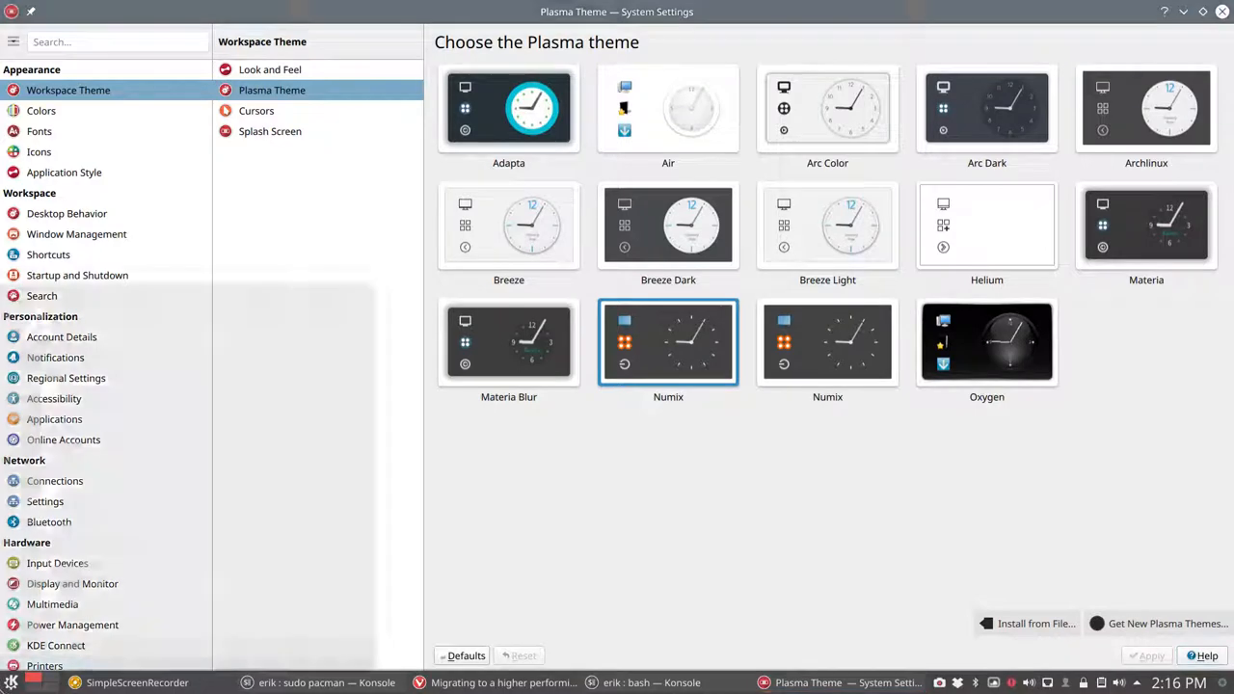
left_click(12, 682)
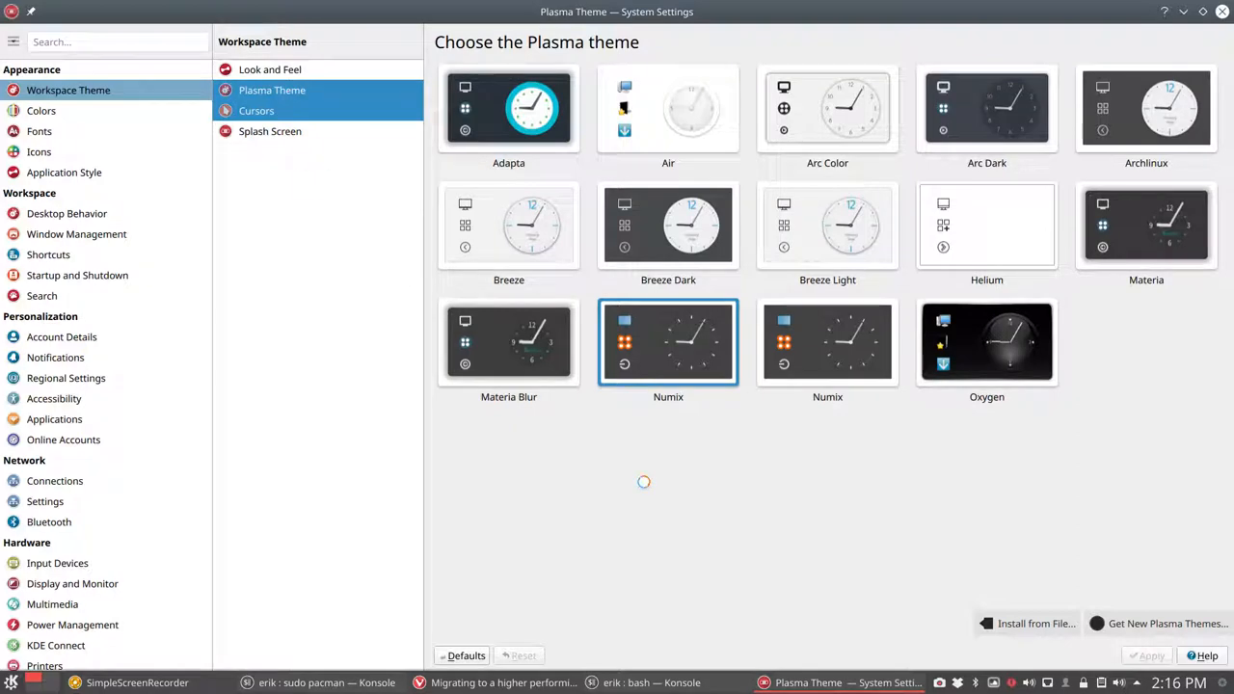
Apply the Breeze Snow cursor theme, glance at Colors, then leave System Settings for the terminal
left_click(256, 109)
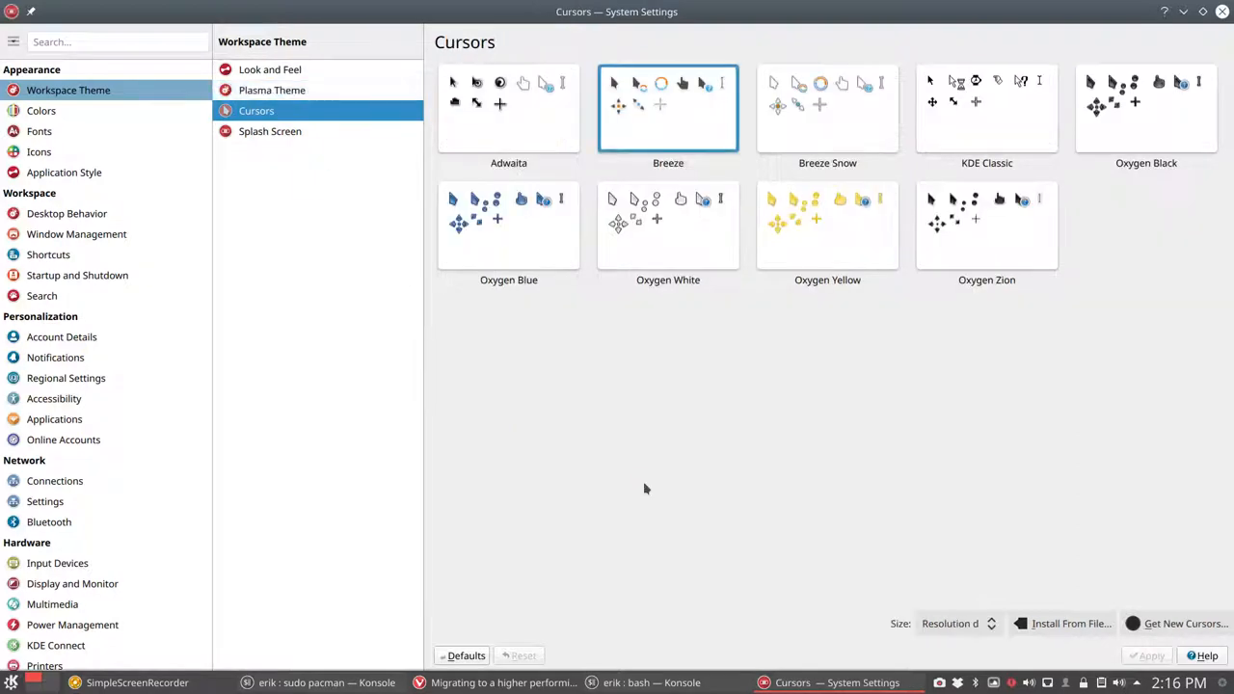
left_click(826, 108)
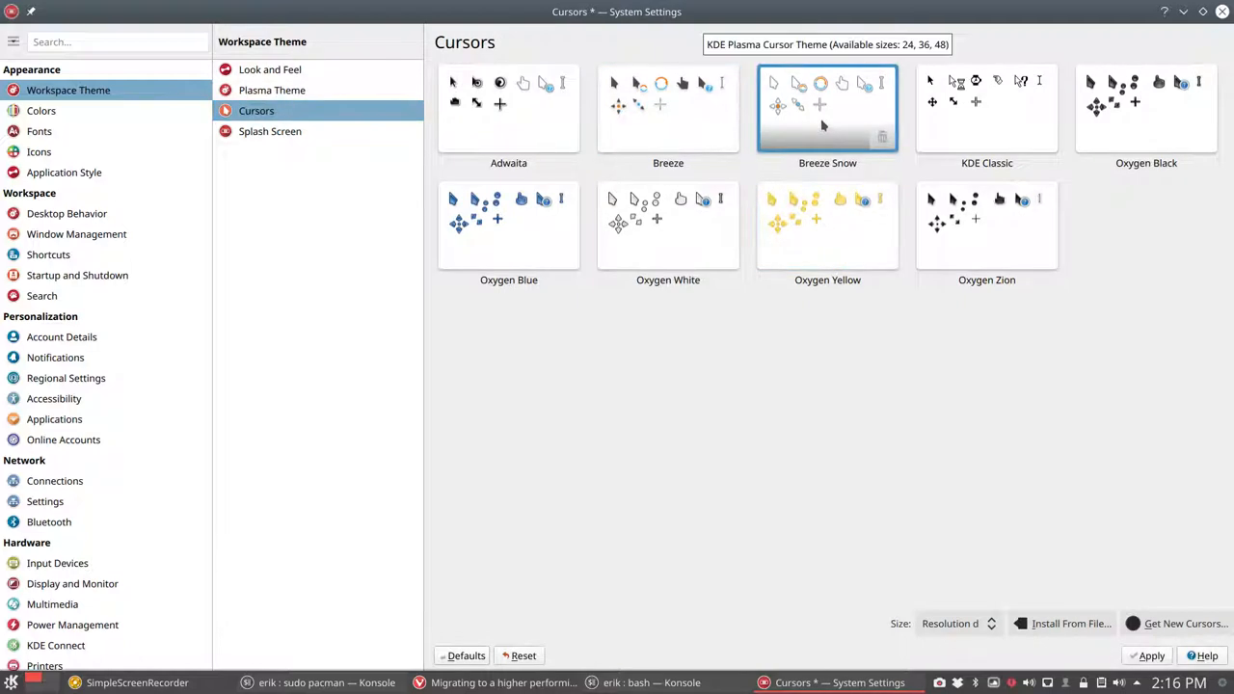
left_click(1148, 656)
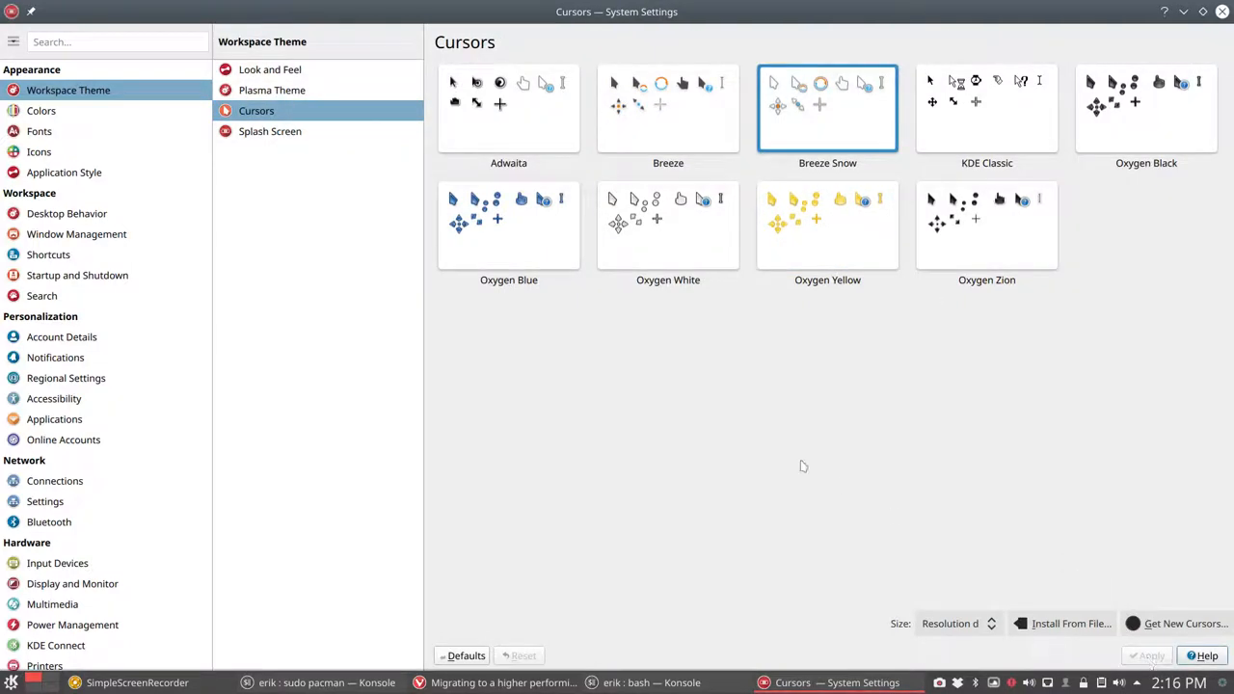
left_click(43, 110)
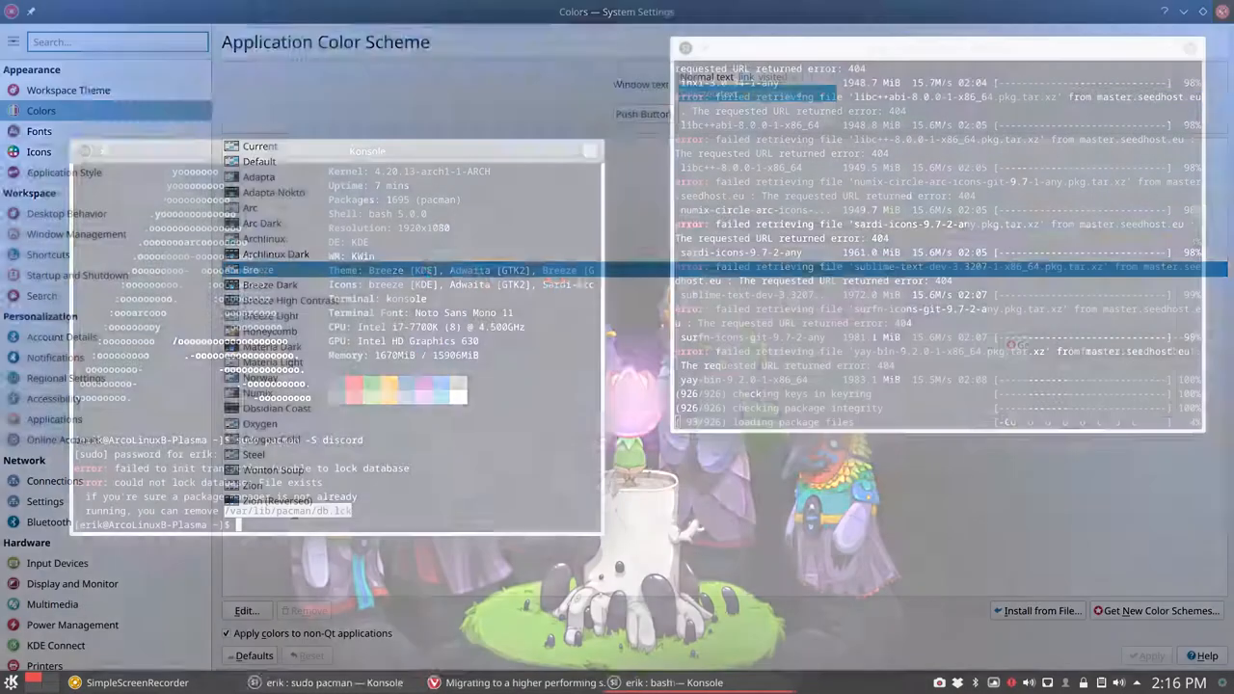
left_click(11, 682)
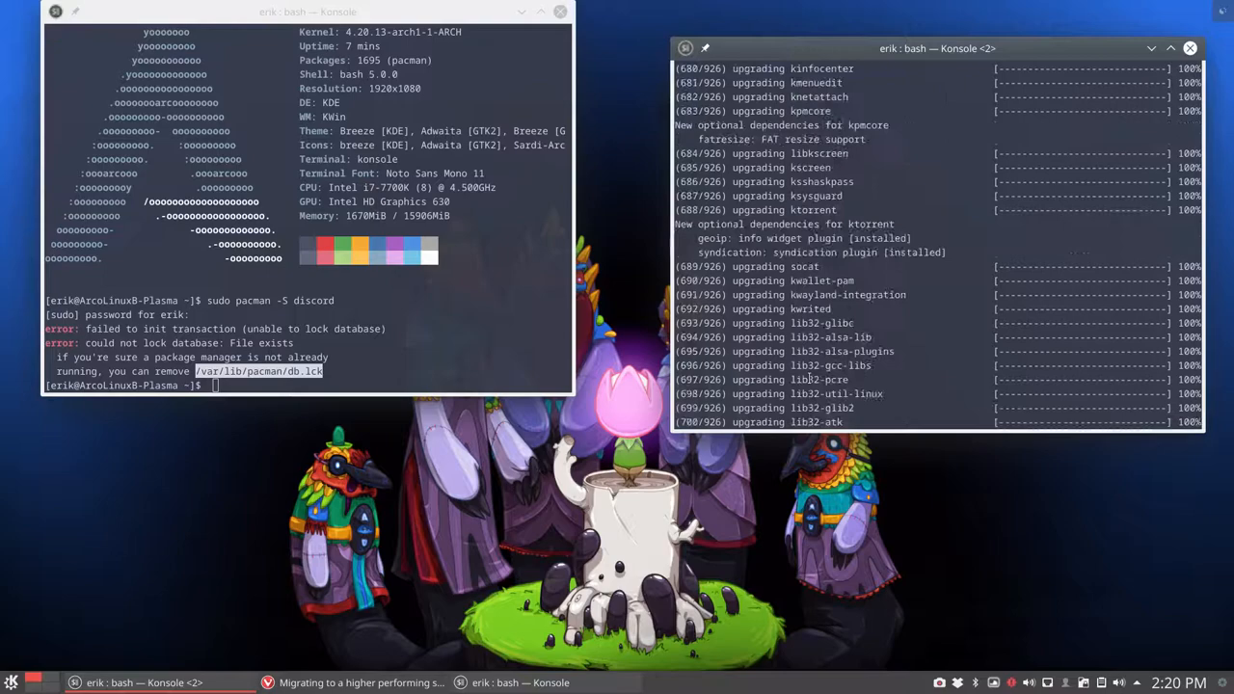
Select the .skel-backup-2019.03.04 and .skel-backup-2019.06.12 folders in the home folder
scroll("up", 3)
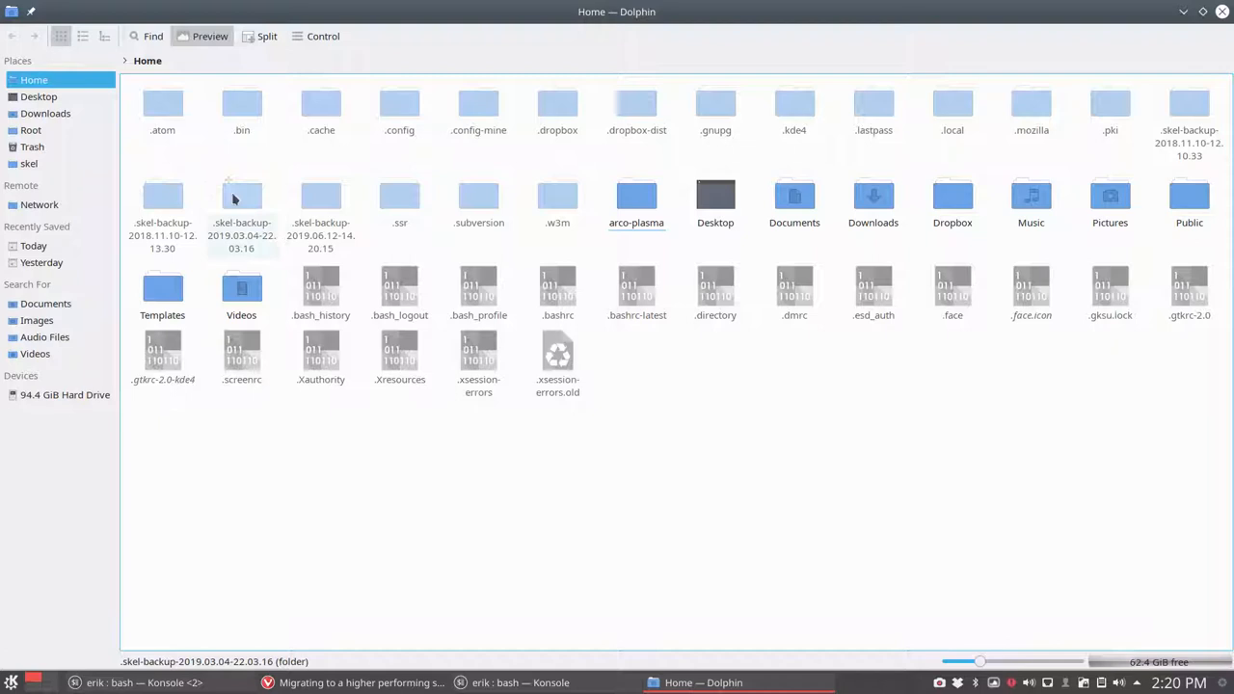
left_click(241, 203)
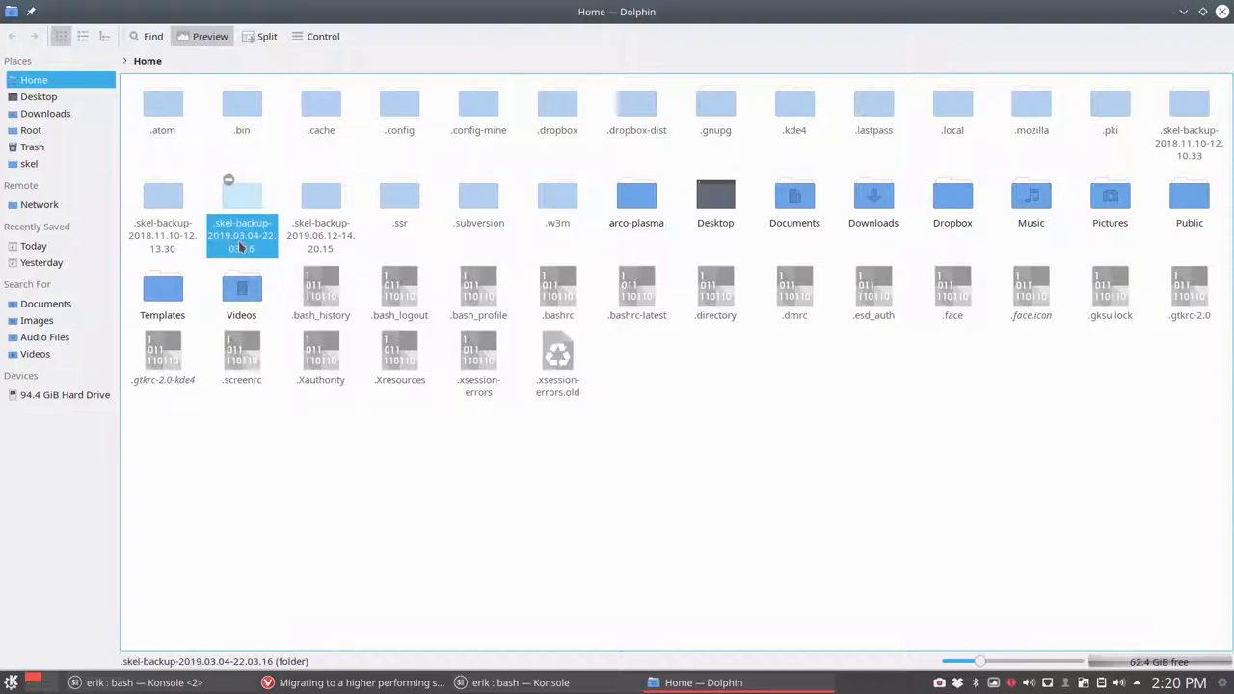
left_click(320, 208)
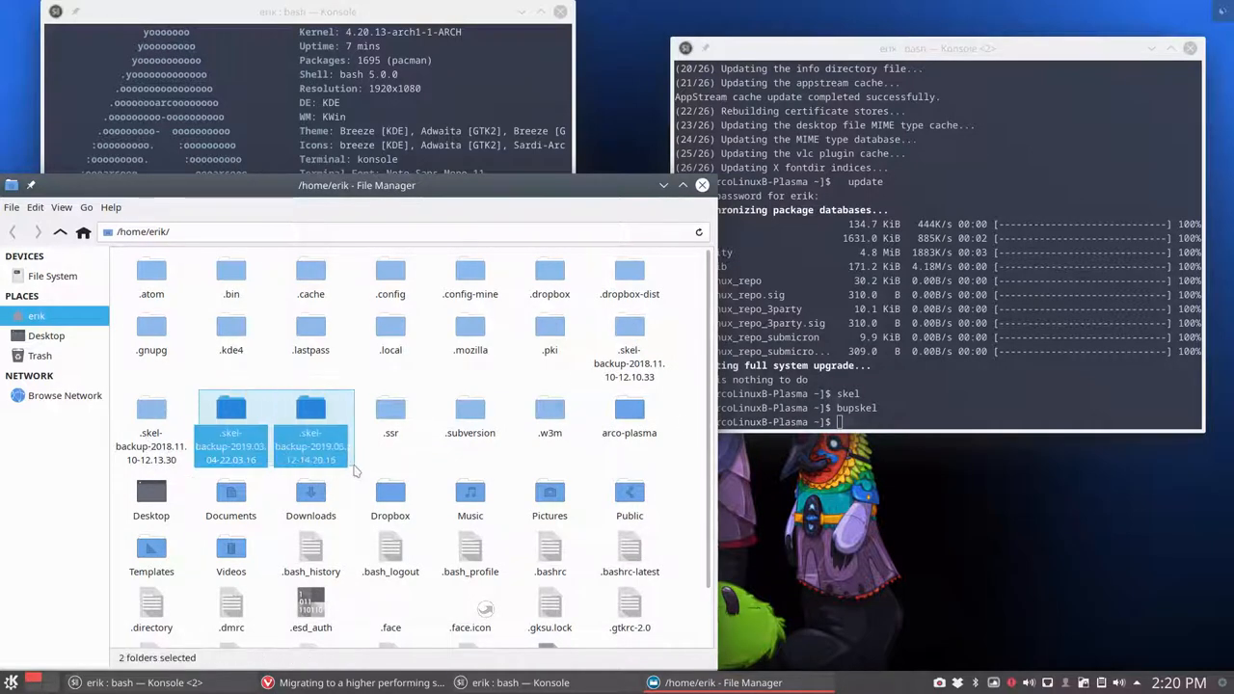
Compare the two backup folders in Meld and inspect the changed scripts such as delete-lts-kernel-v3.sh and stay-rolling-v1.sh
right_click(310, 445)
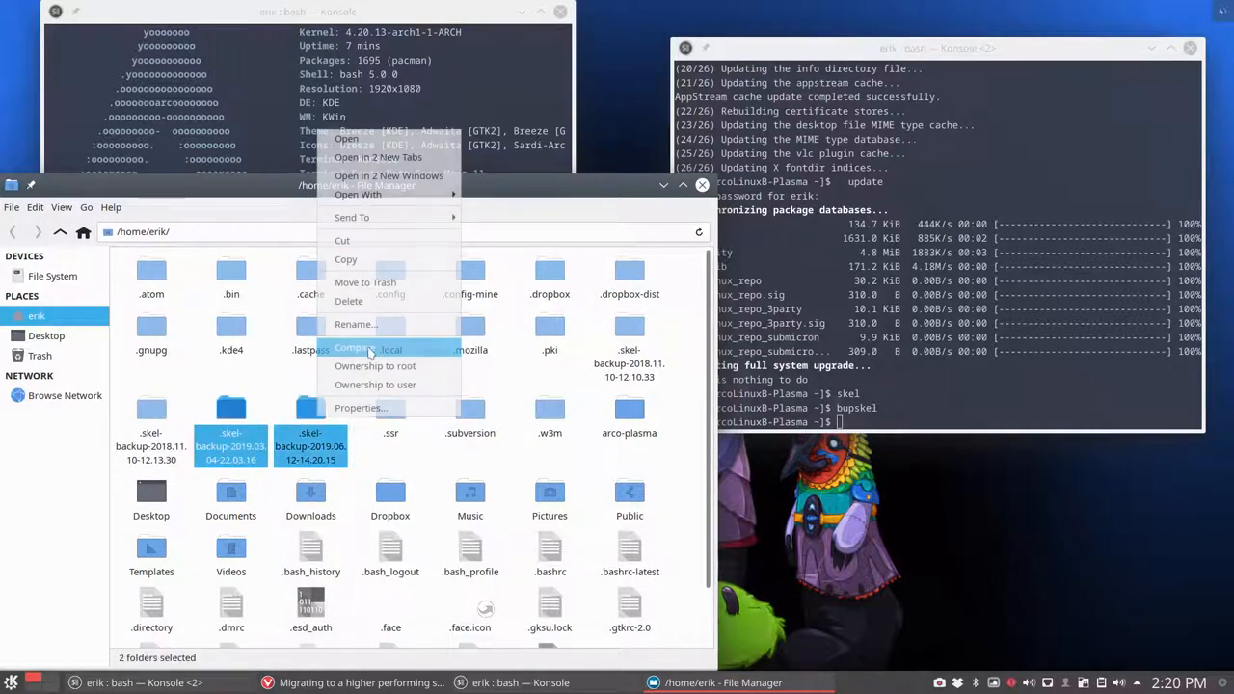
left_click(366, 347)
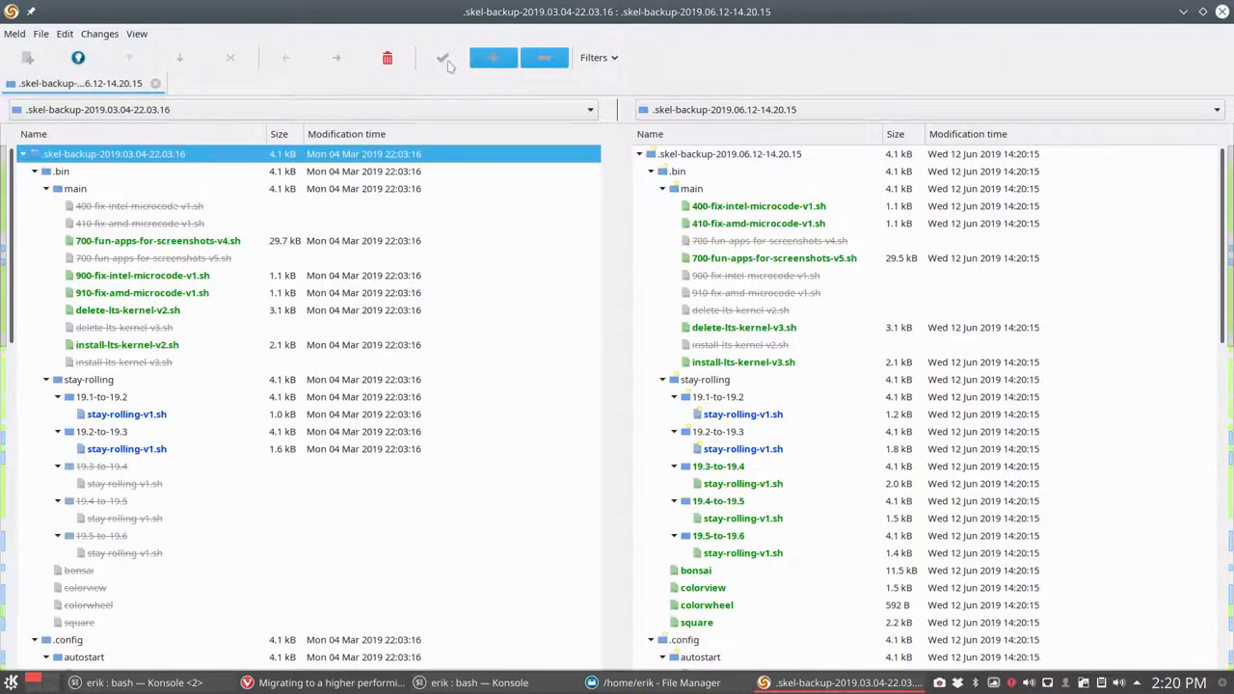
left_click(443, 58)
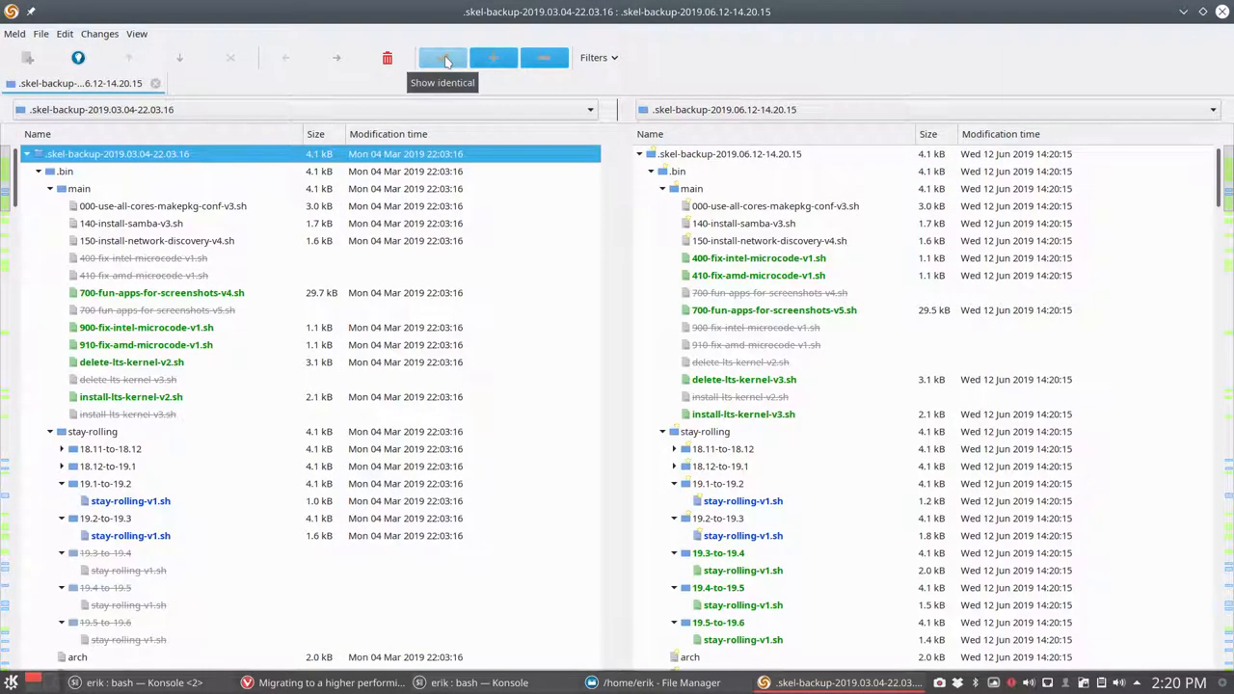
left_click(442, 58)
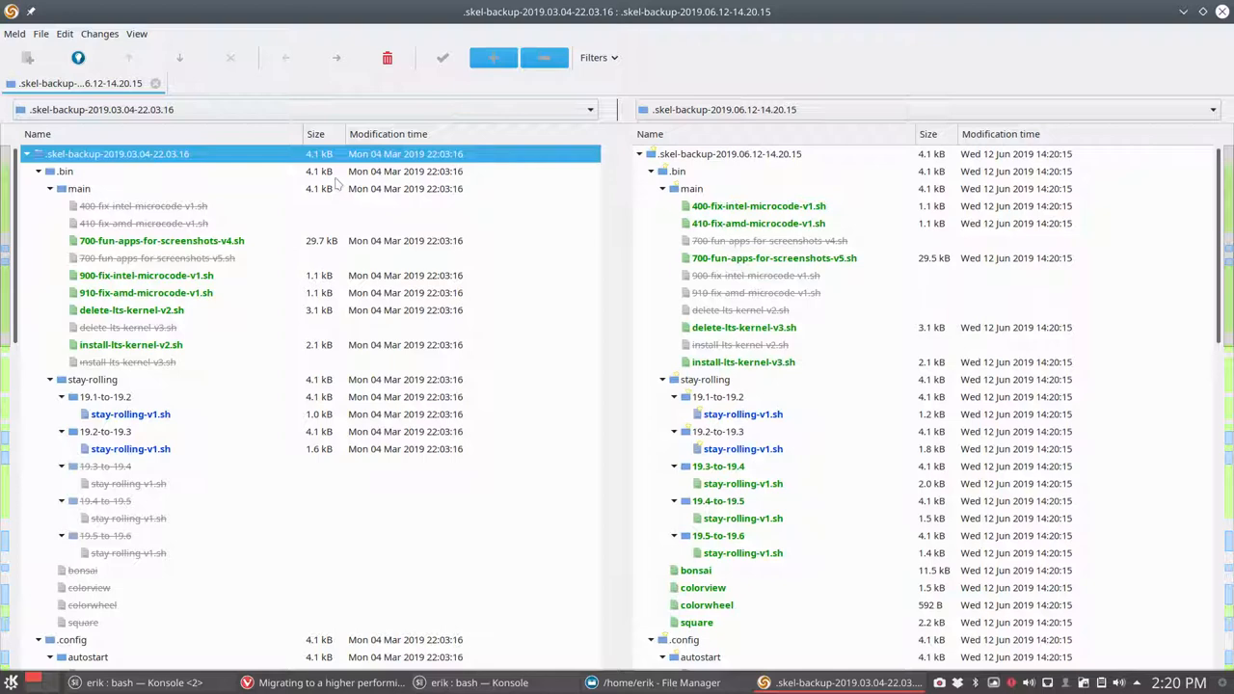
left_click(162, 239)
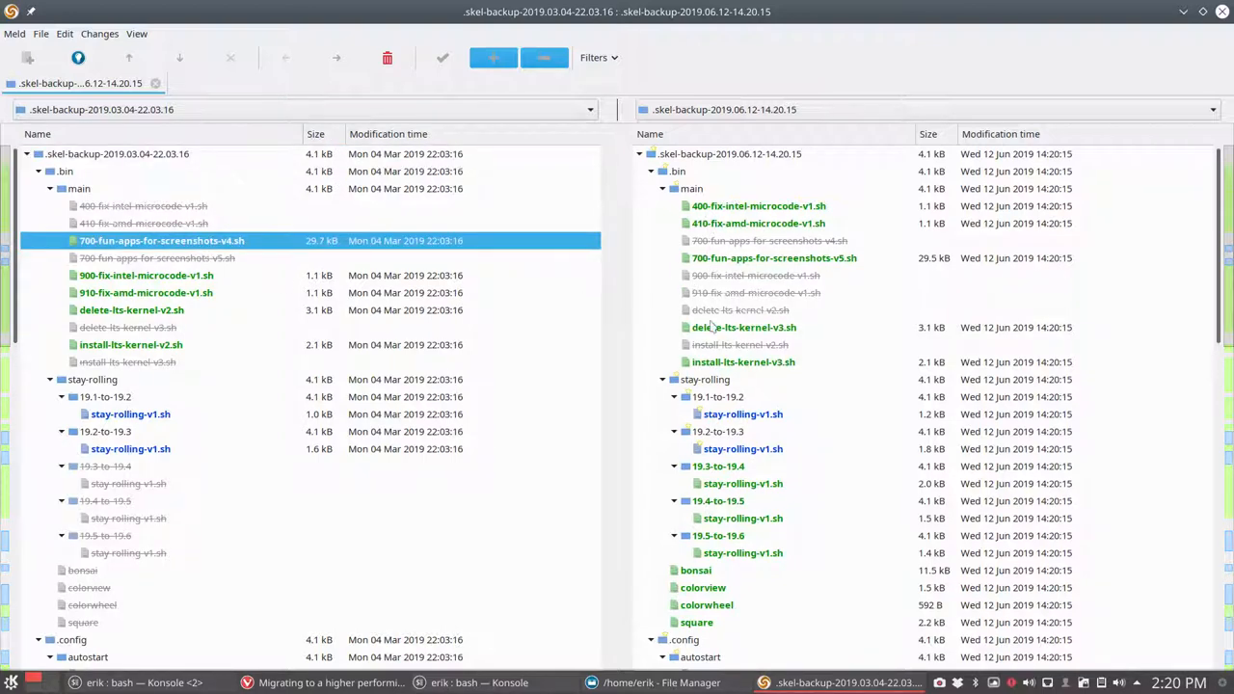
left_click(744, 328)
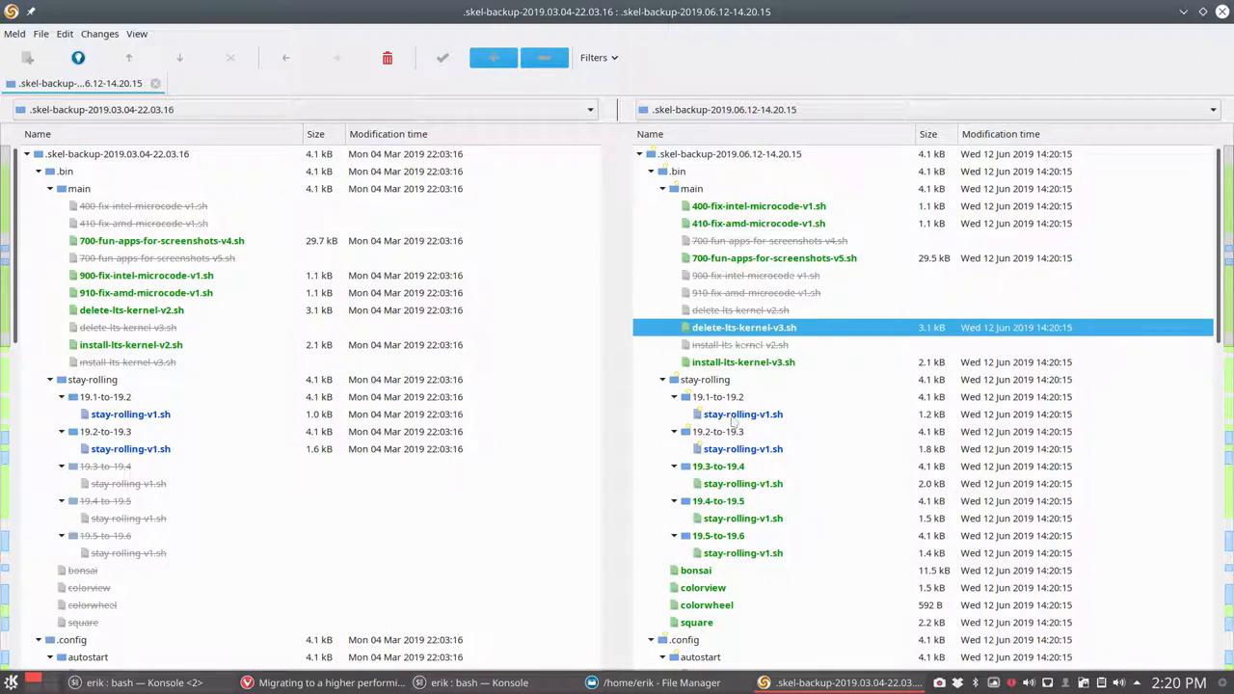
left_click(742, 412)
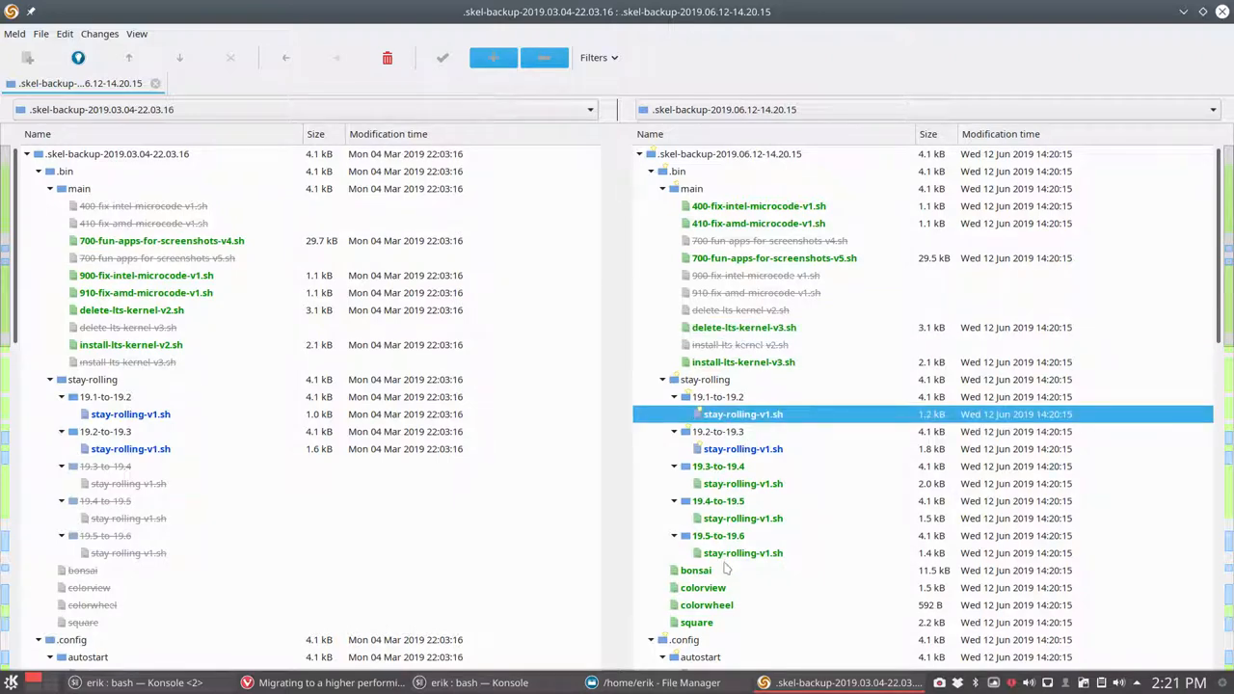
Inspect the conky autostart, image and .conkyrc entries, then open both Arco-Top.conkyrc versions side by side
scroll("down", 3)
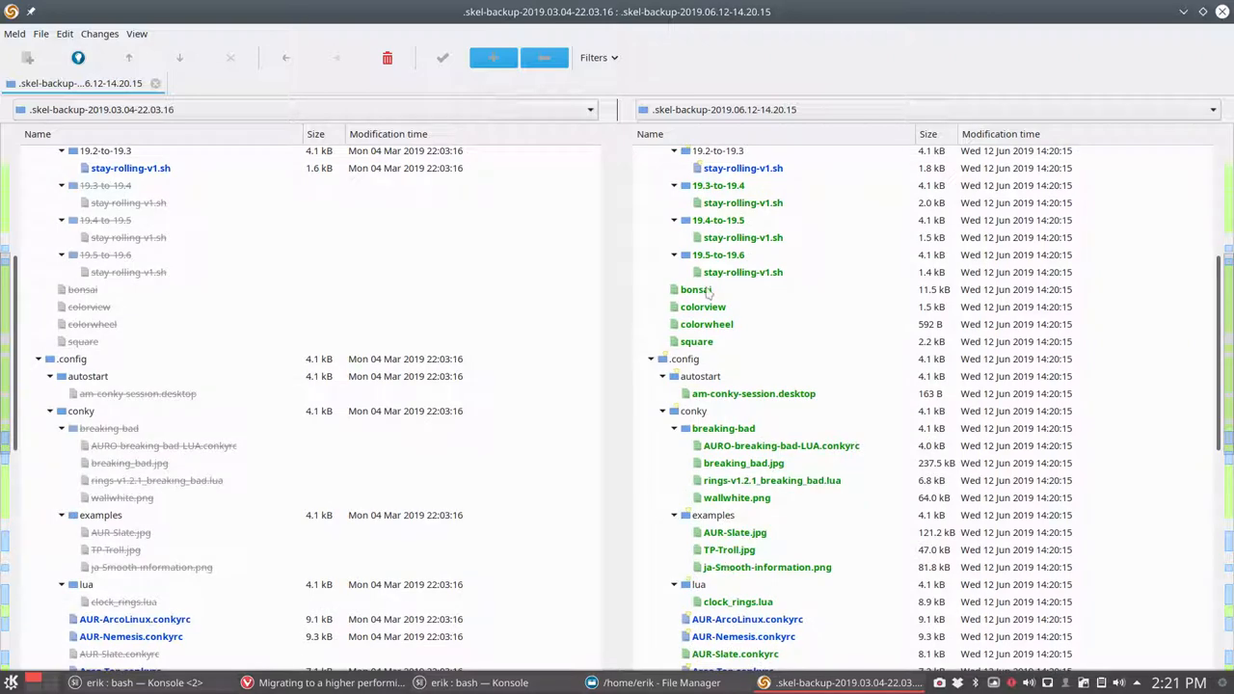
left_click(706, 324)
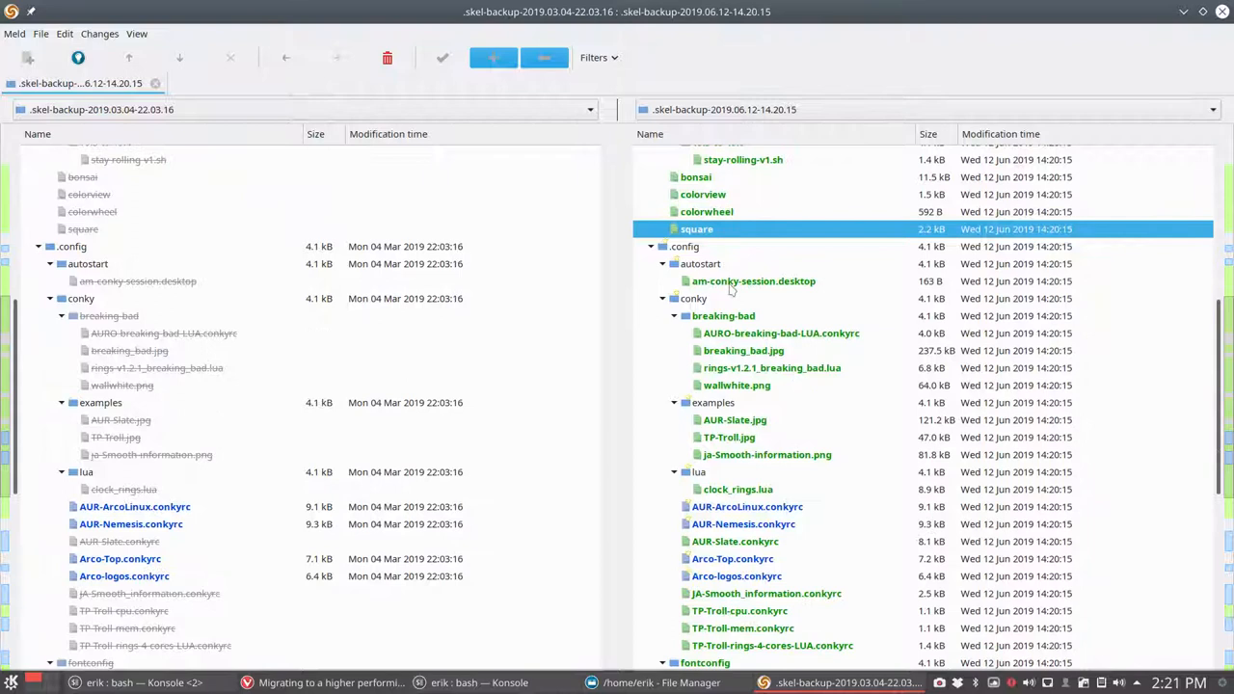
left_click(752, 281)
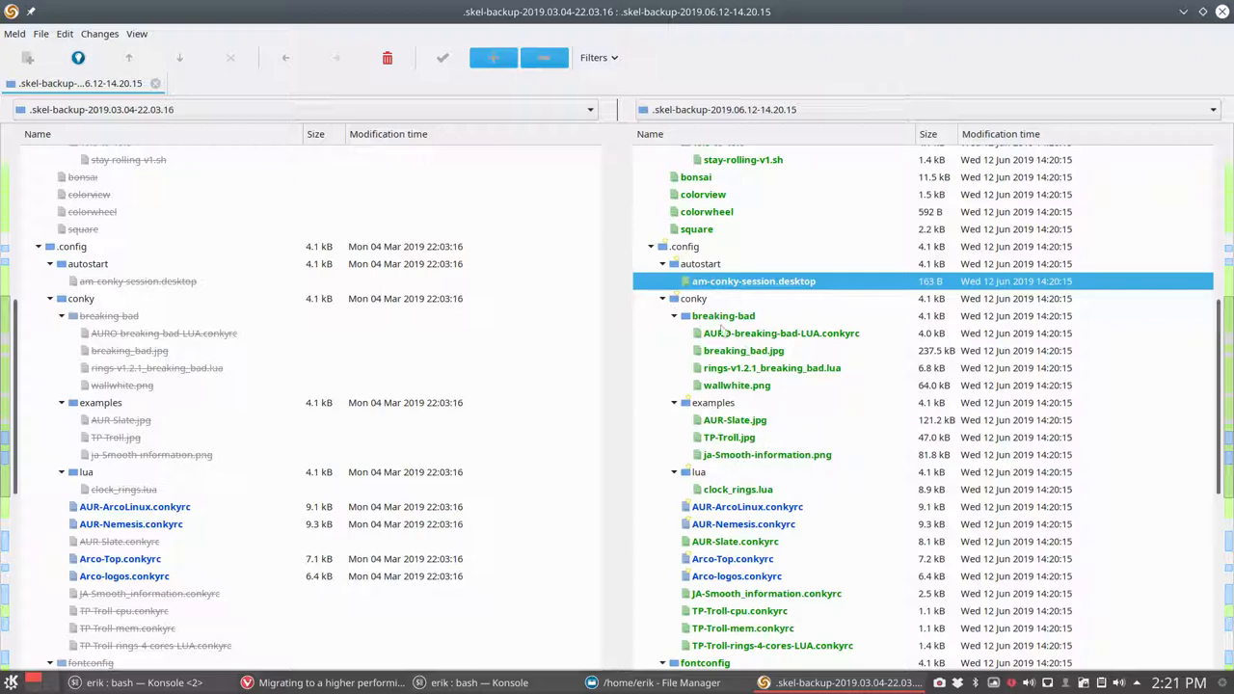
left_click(729, 436)
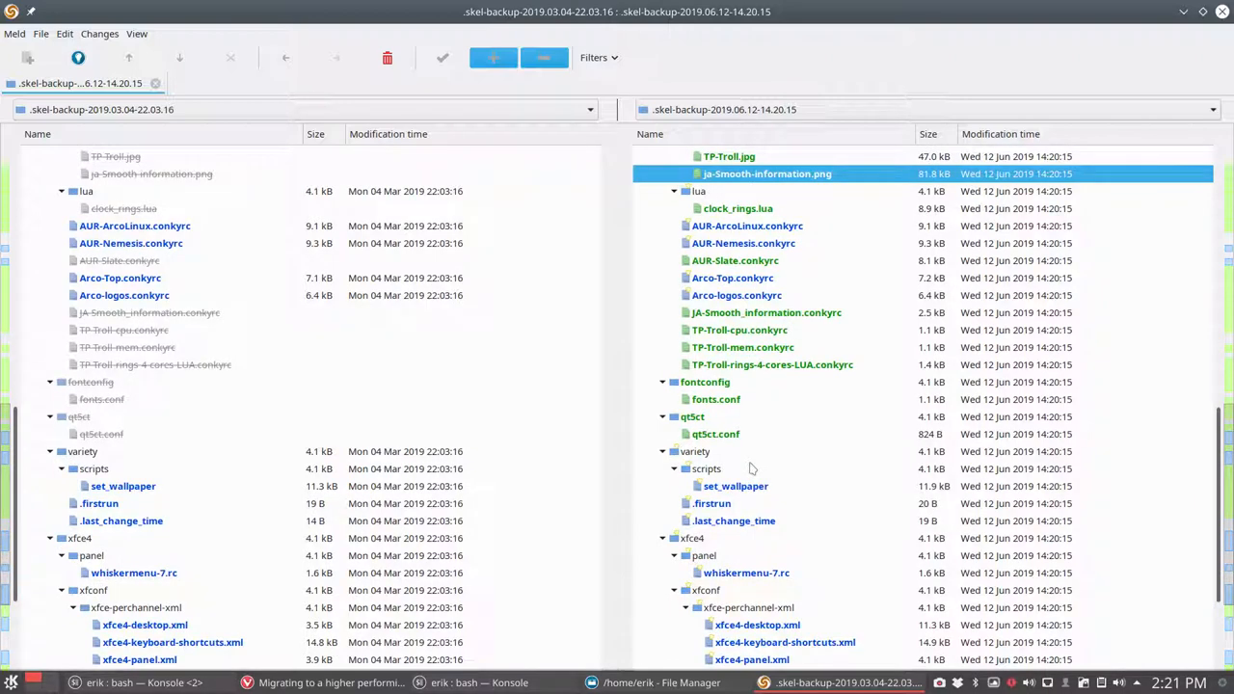
left_click(740, 330)
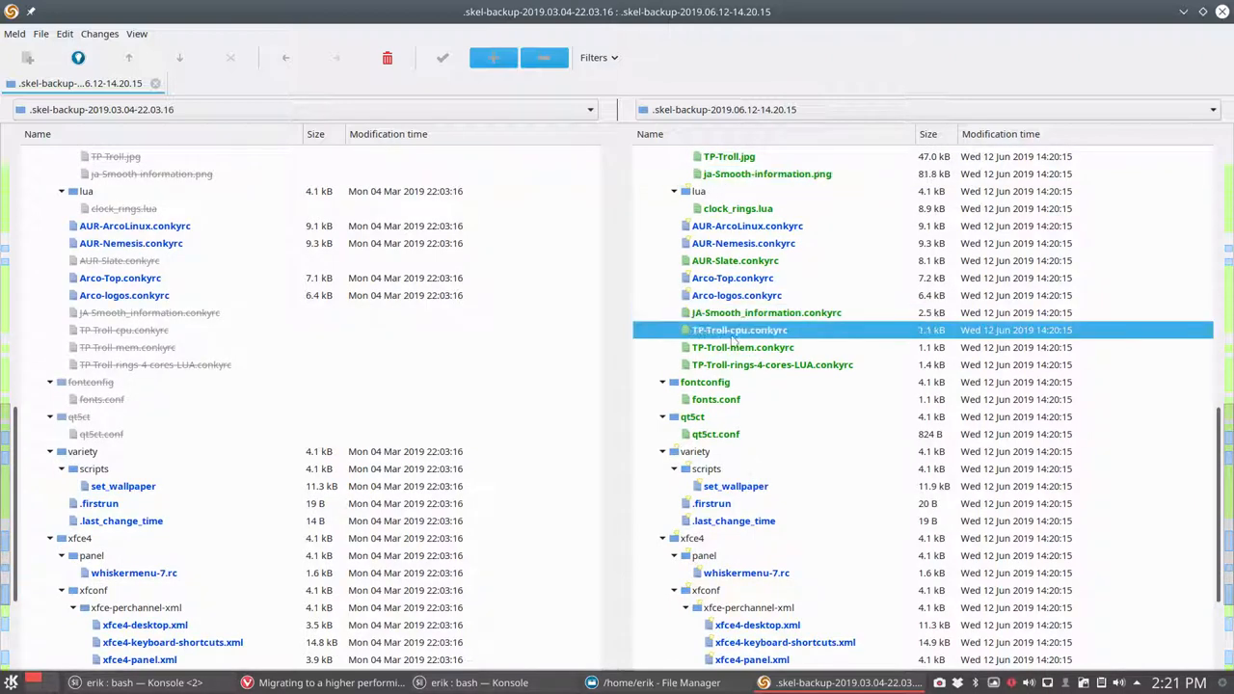
left_click(736, 295)
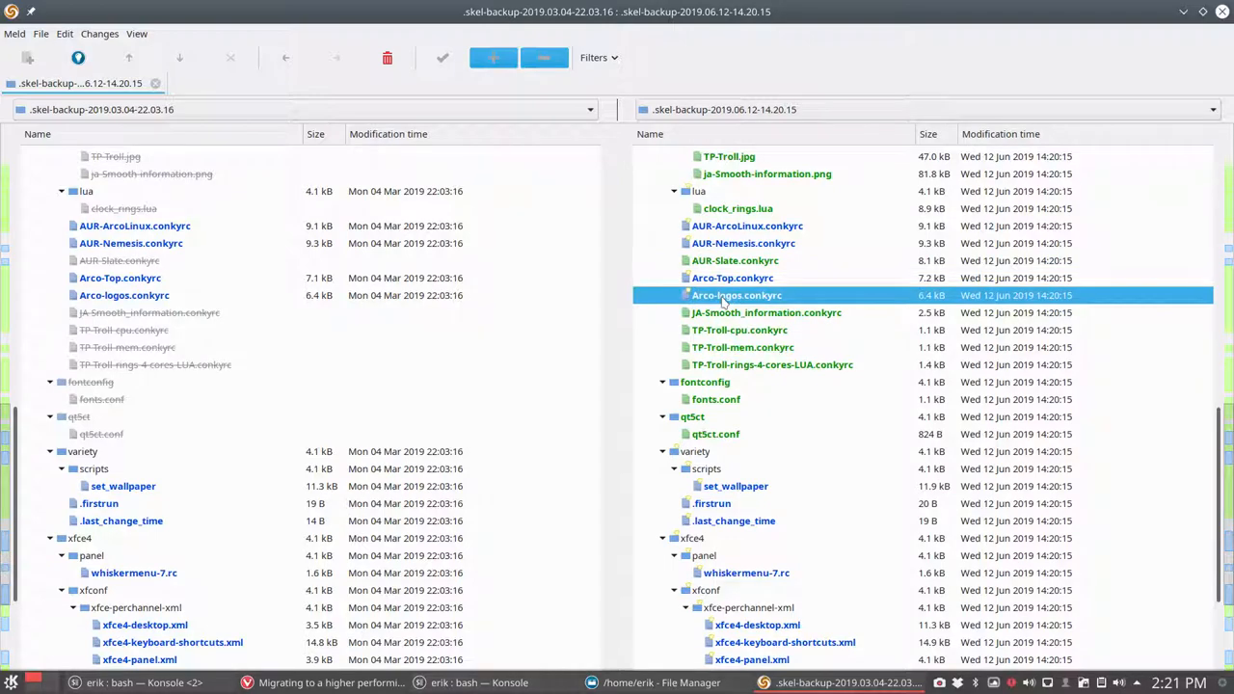
double_click(737, 295)
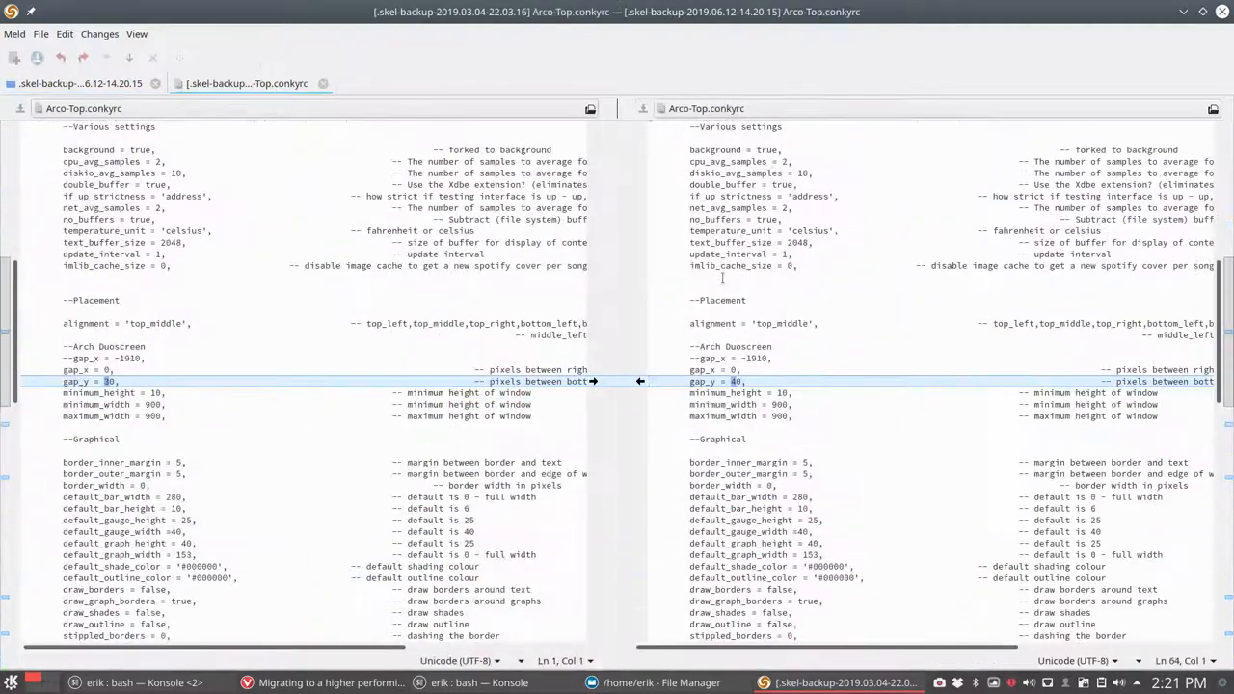
Review the fonts.conf and qt5ct.conf differences in the newer June skel backup
scroll("down", 3)
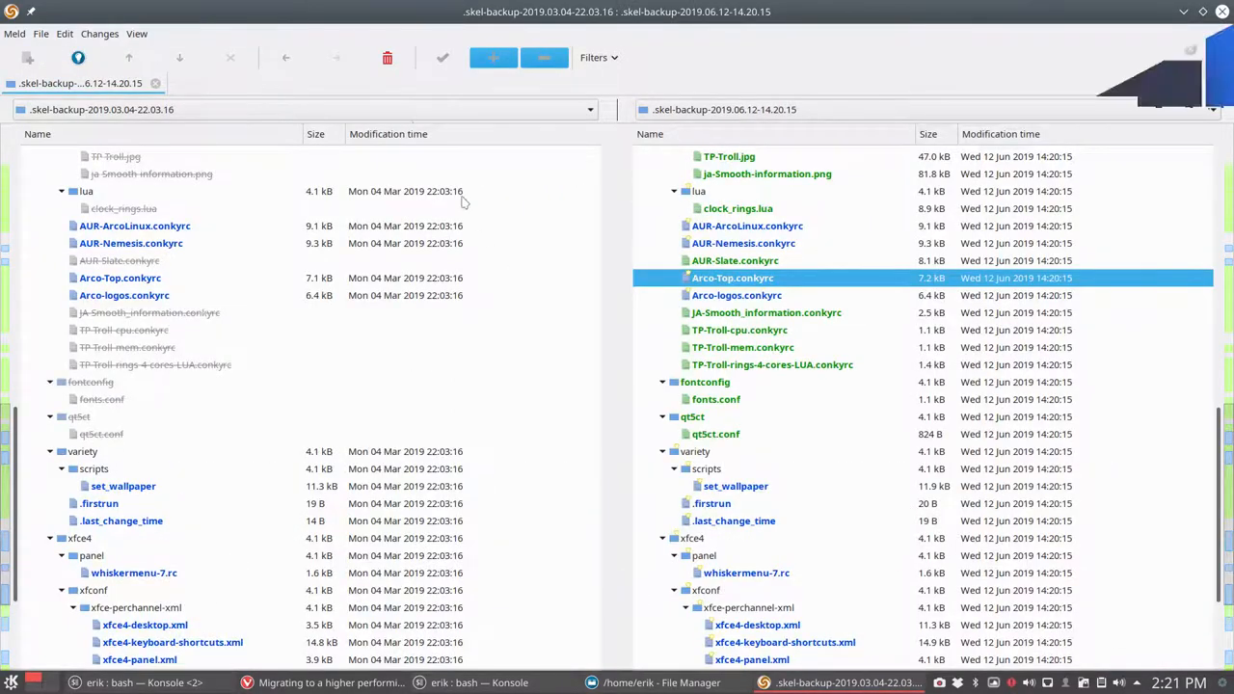
scroll("down", 3)
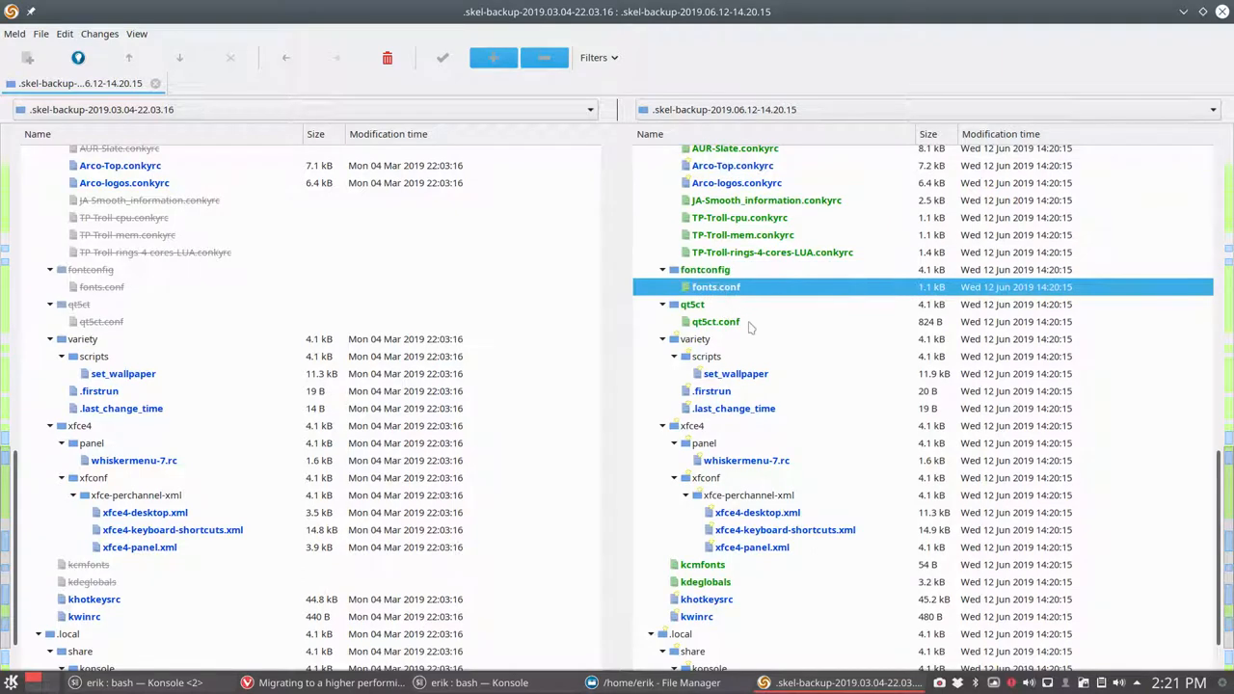
left_click(715, 320)
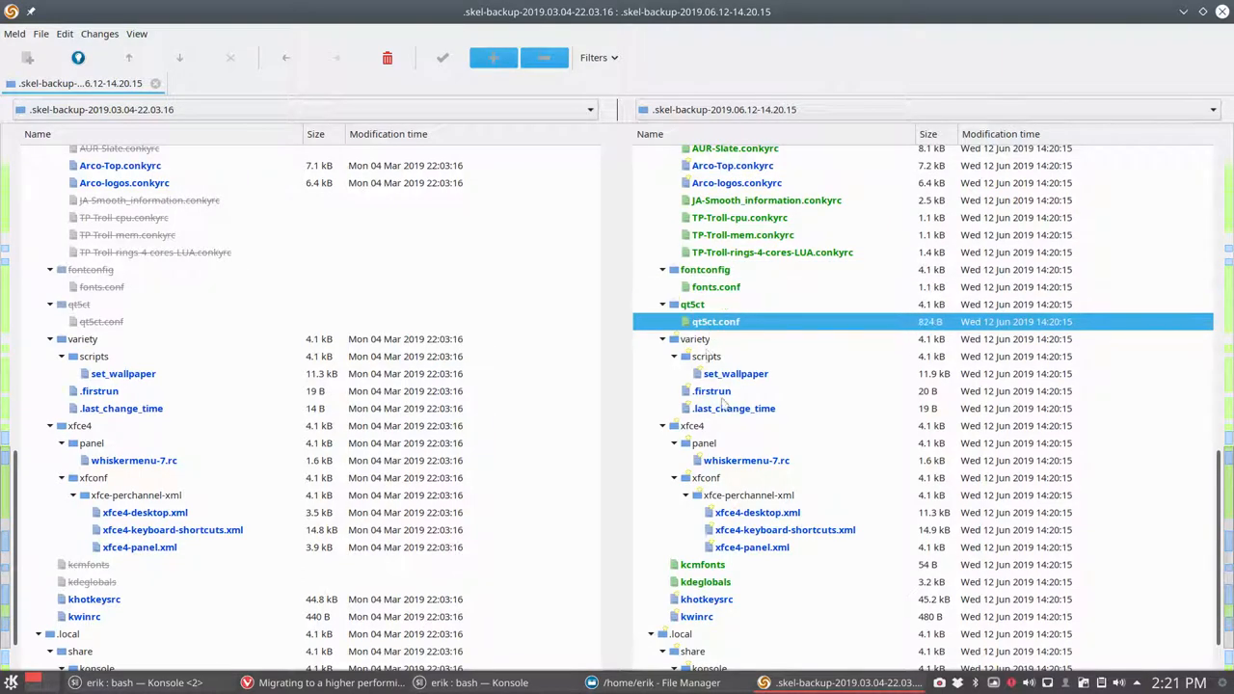
left_click(737, 374)
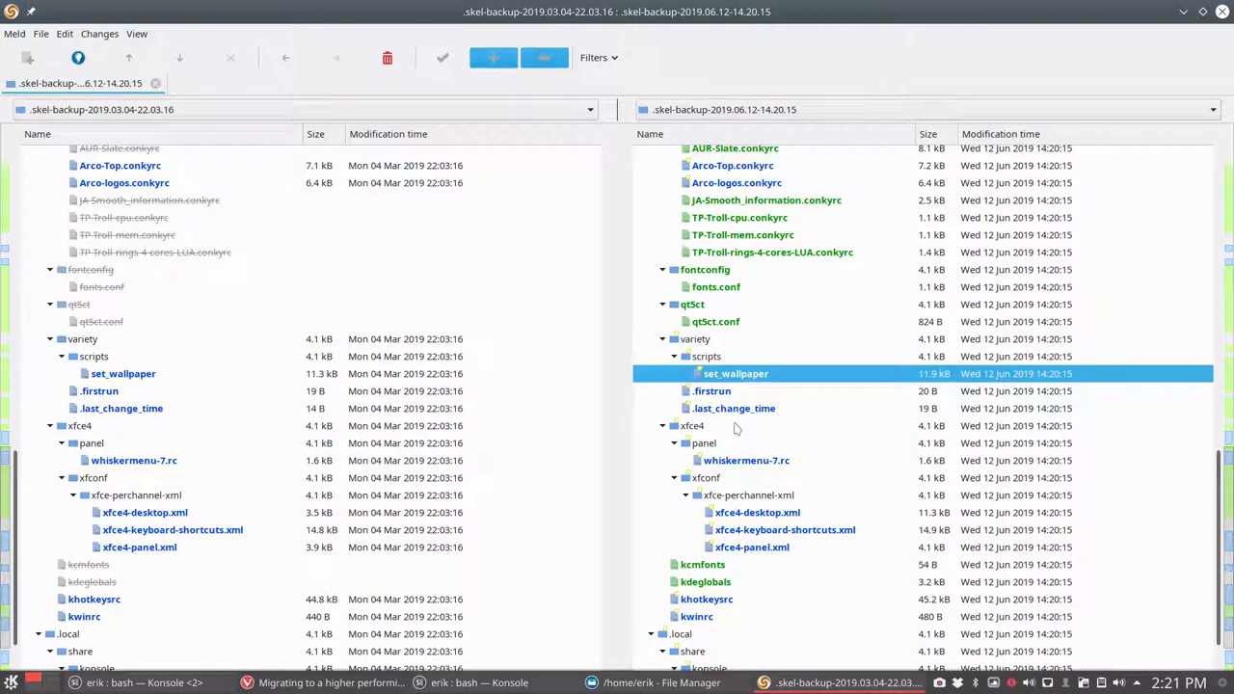
mouse_move(730, 432)
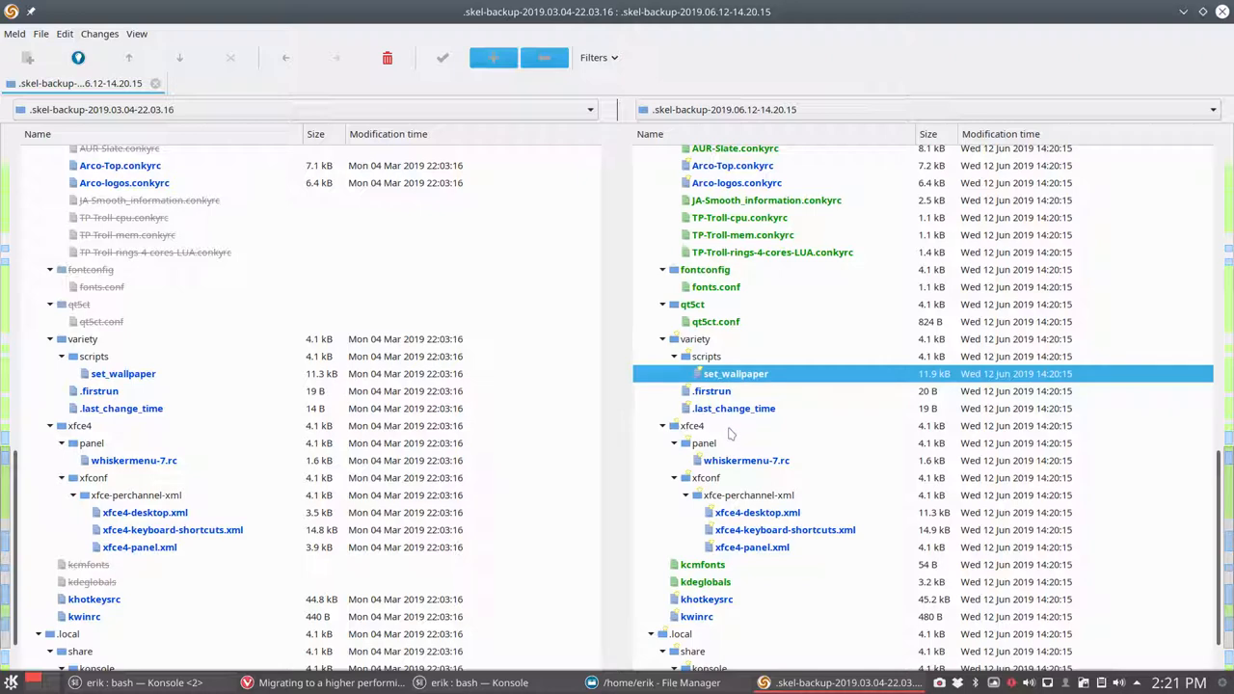
scroll("down", 3)
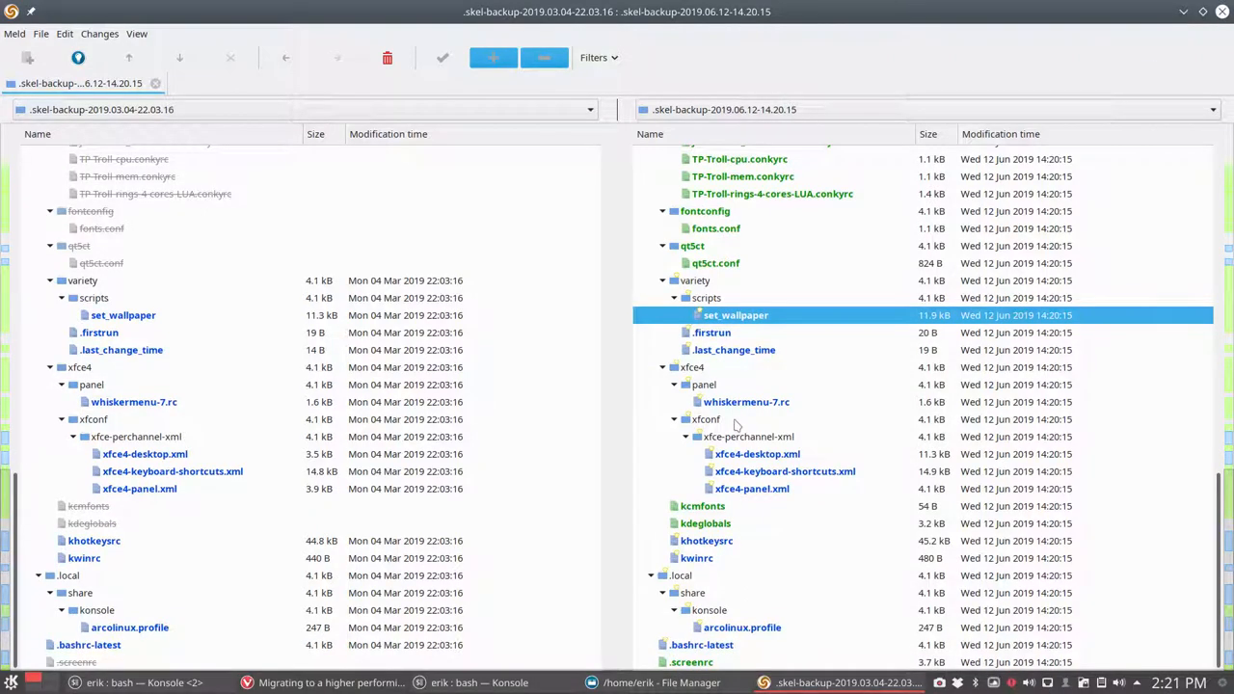
mouse_move(761, 472)
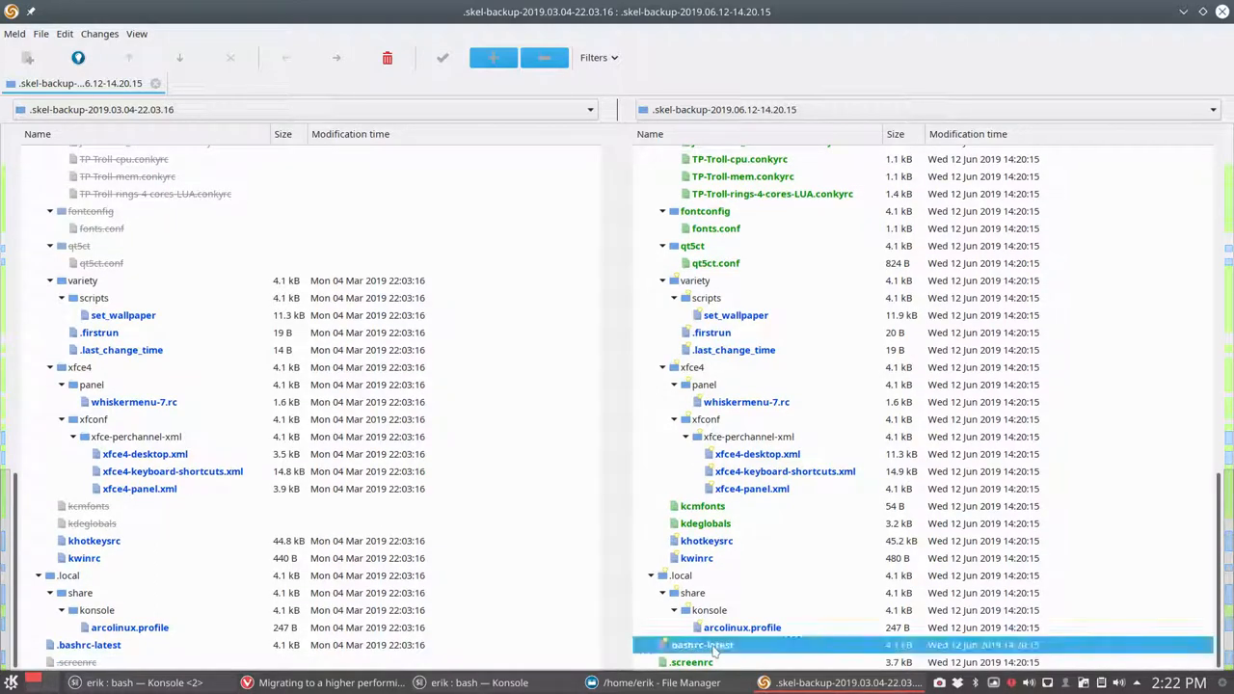
Review .bashrc-latest, khotkeysrc, kcmfonts, xfce4-panel.xml, last_change_time and set_wallpaper entries, then close Meld
double_click(701, 643)
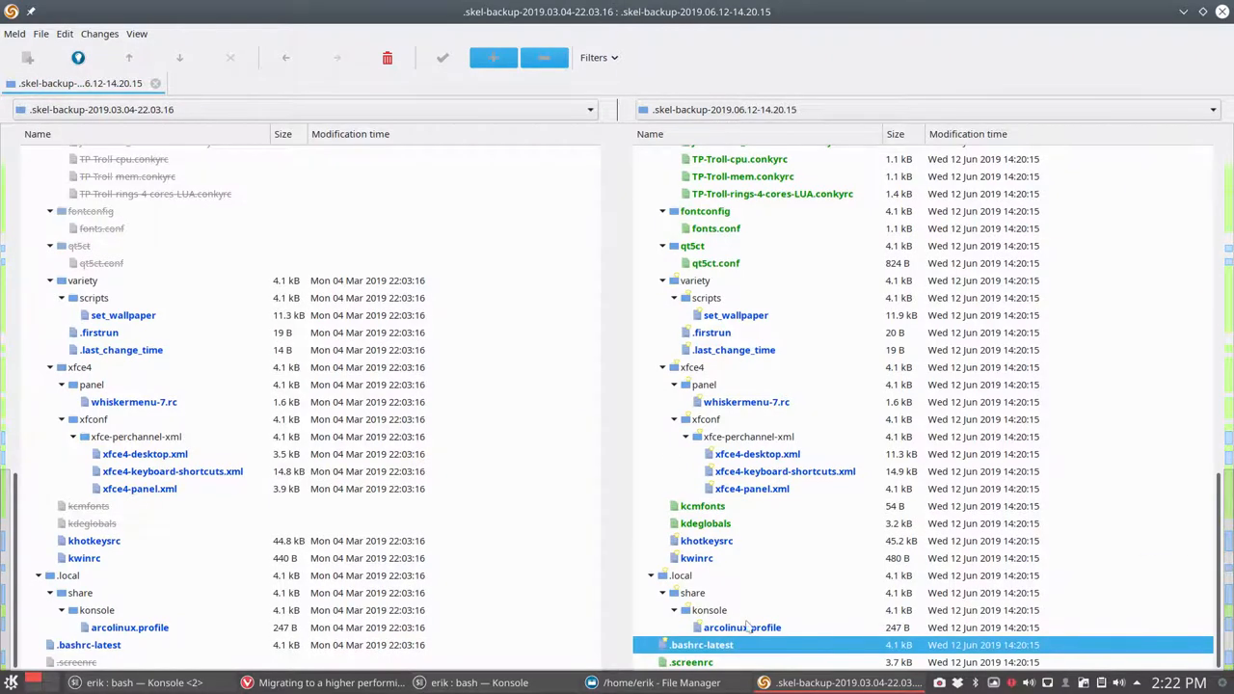
left_click(706, 539)
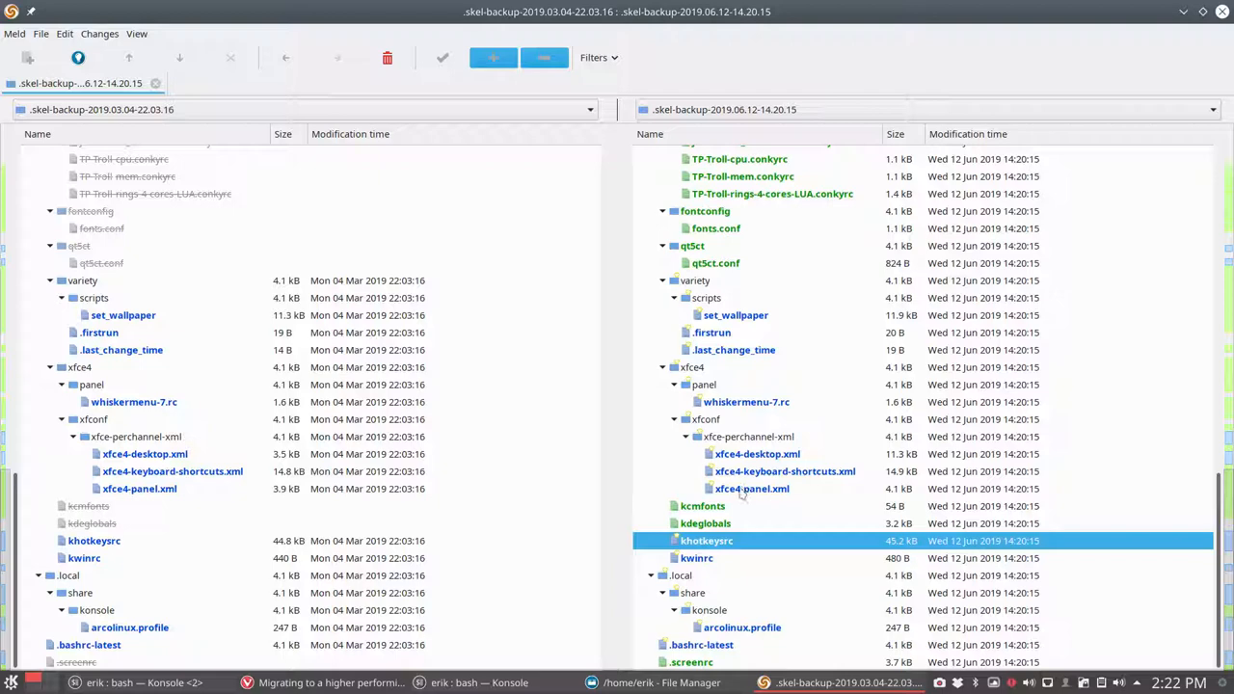
left_click(701, 505)
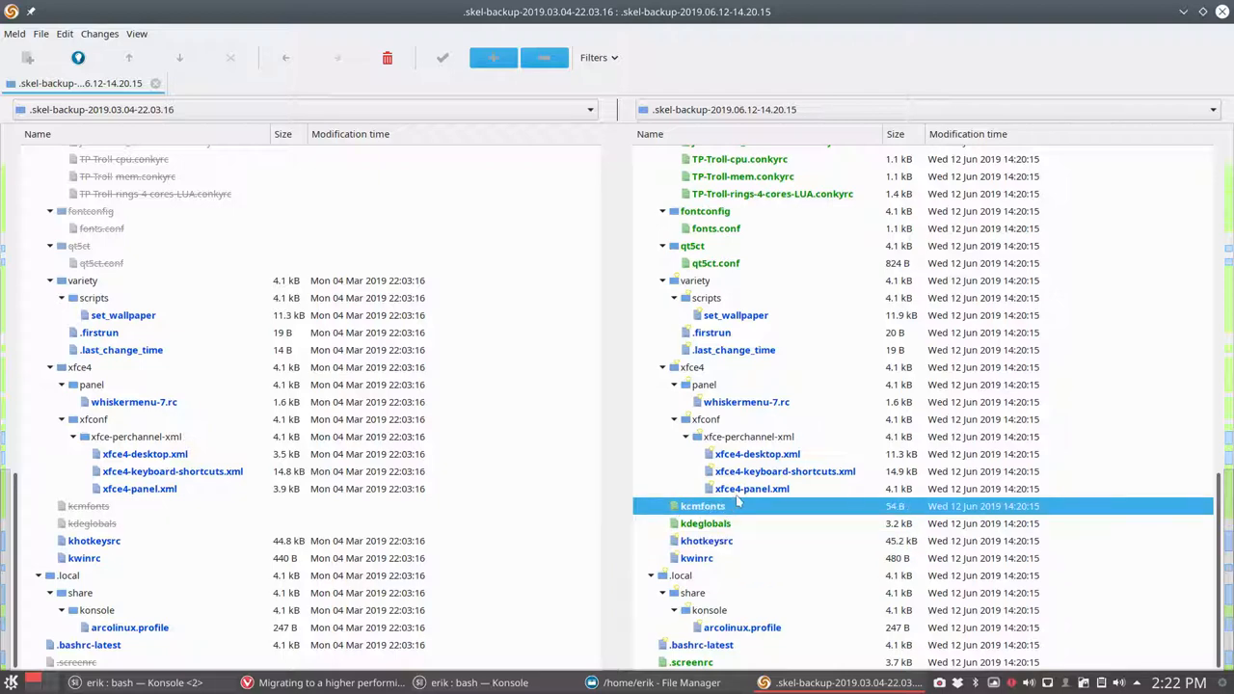
left_click(752, 490)
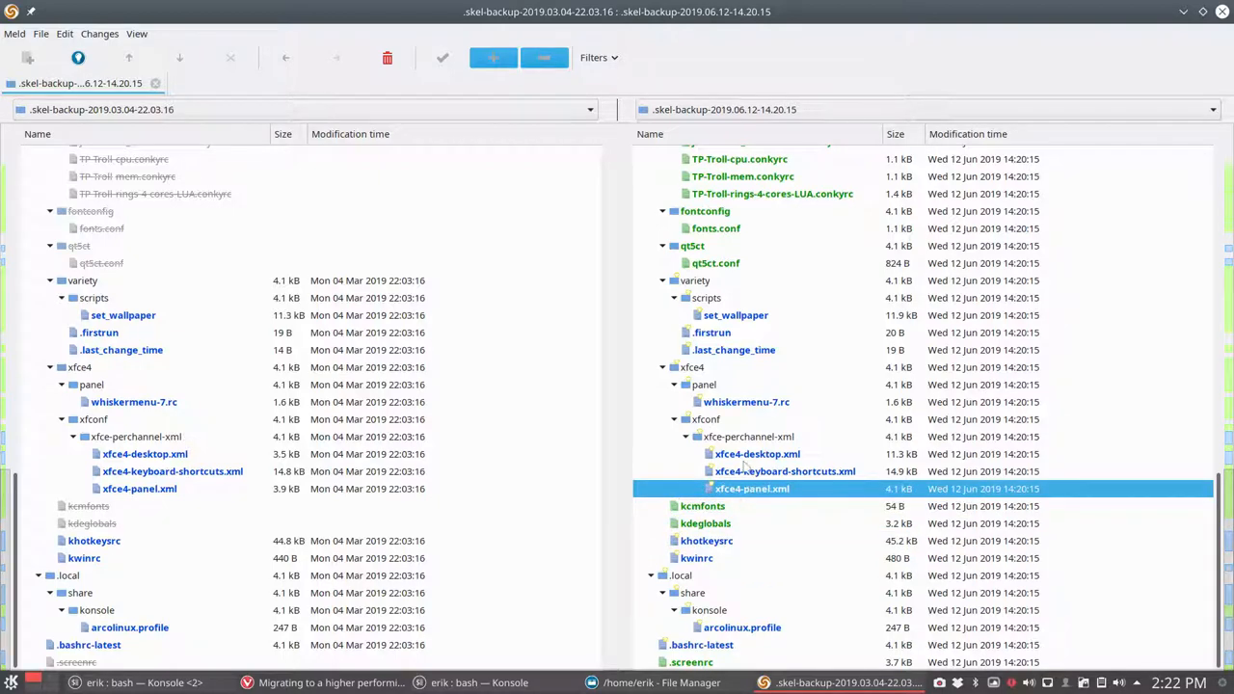
left_click(733, 349)
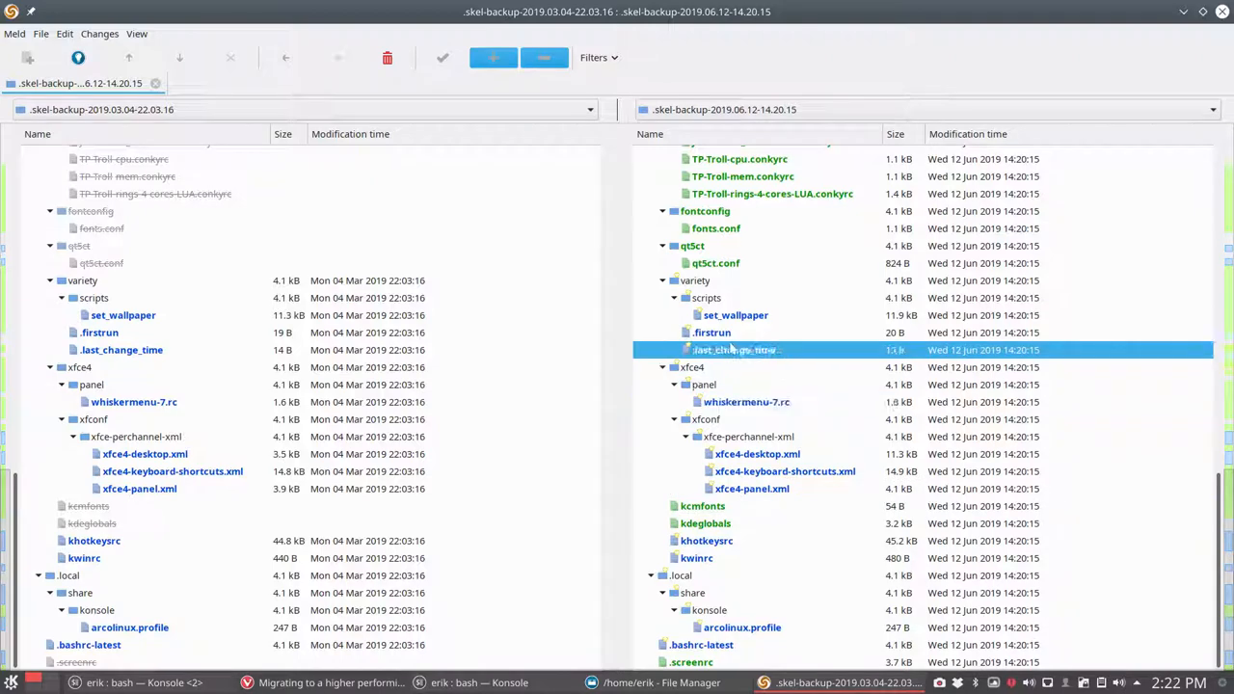
left_click(736, 316)
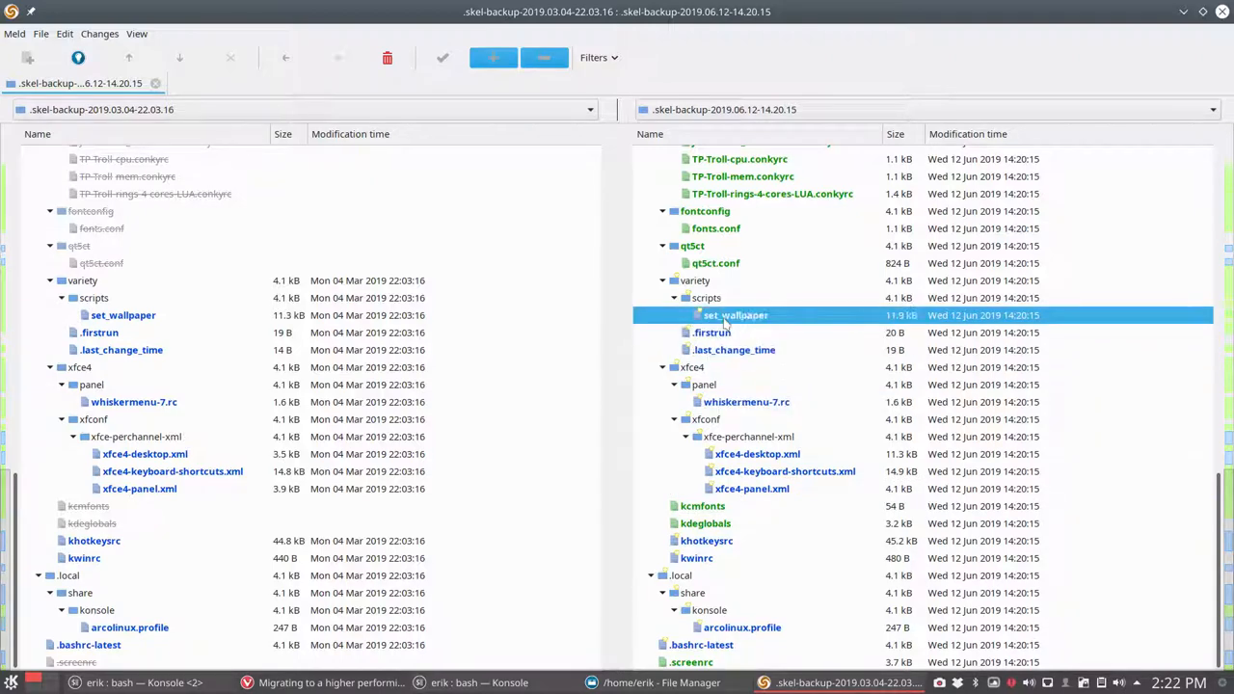
mouse_move(736, 378)
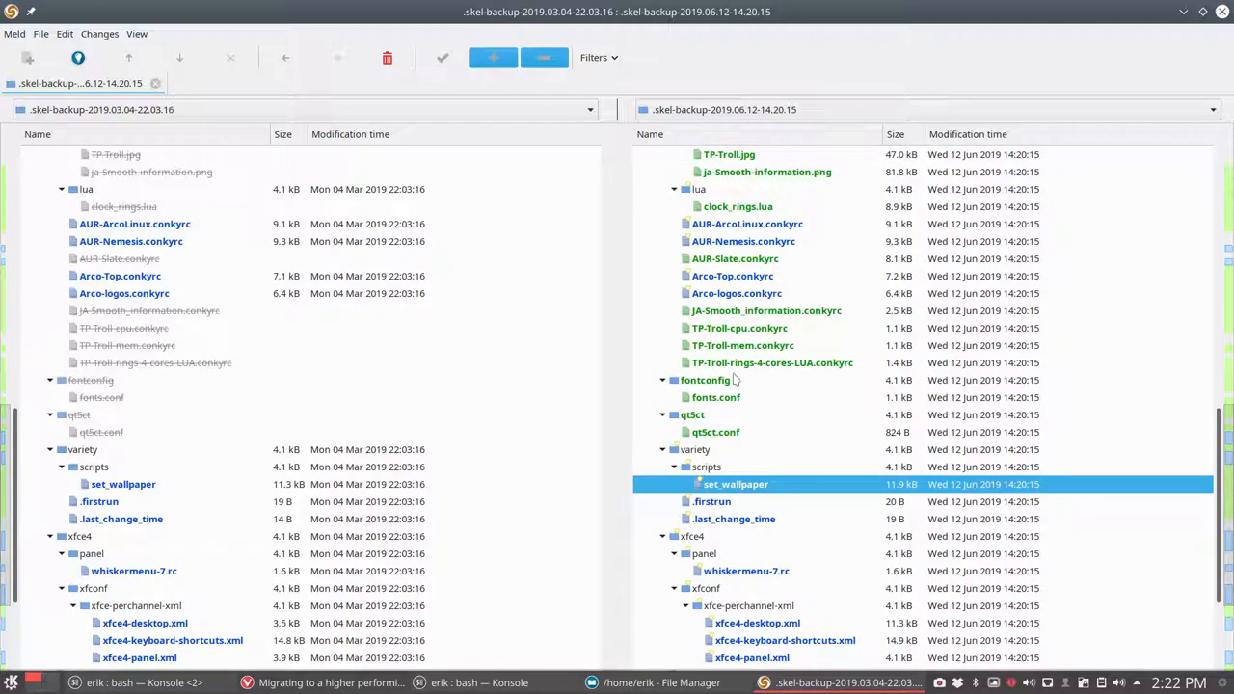
scroll("up", 3)
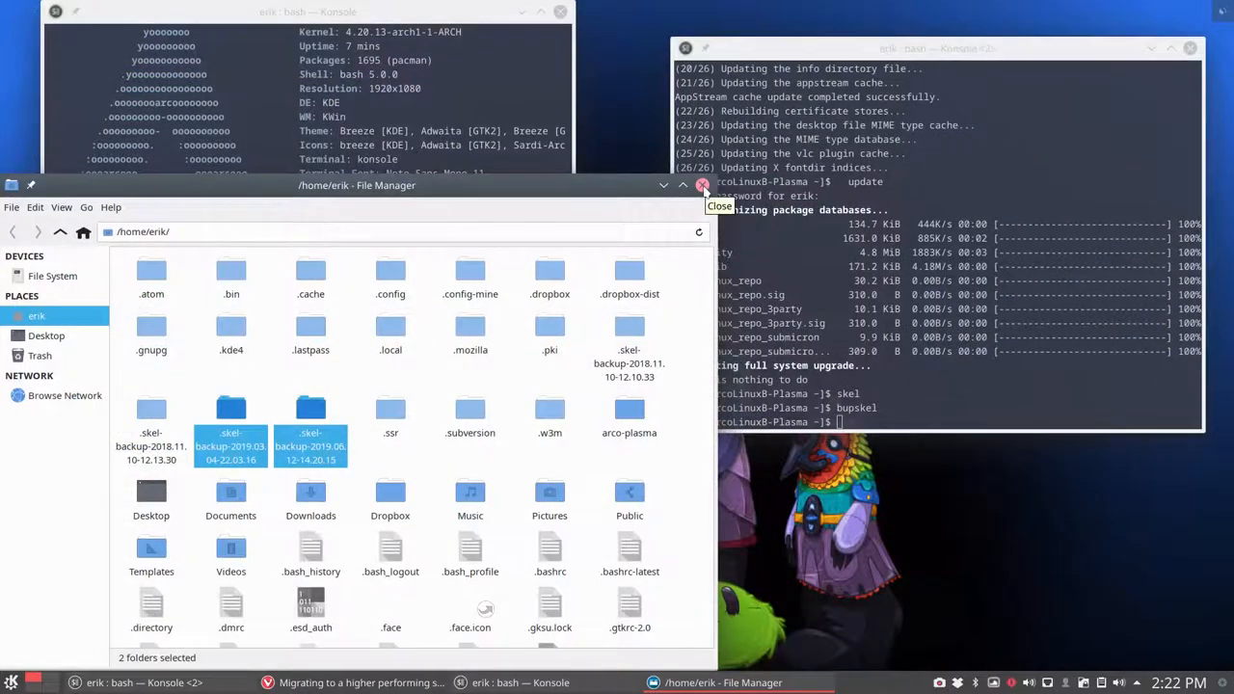
Close Dolphin and rerun sudo pacman -S discord, answering y to reinstall 0.0.9-3
left_click(701, 185)
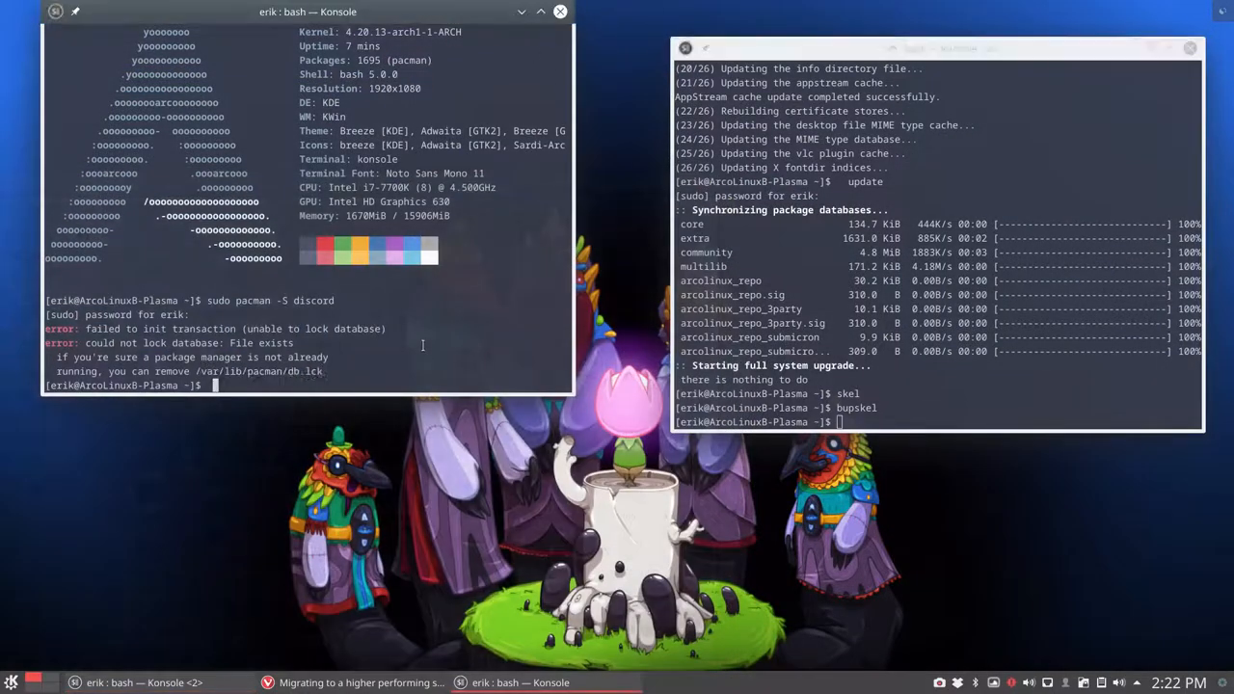
key("Return")
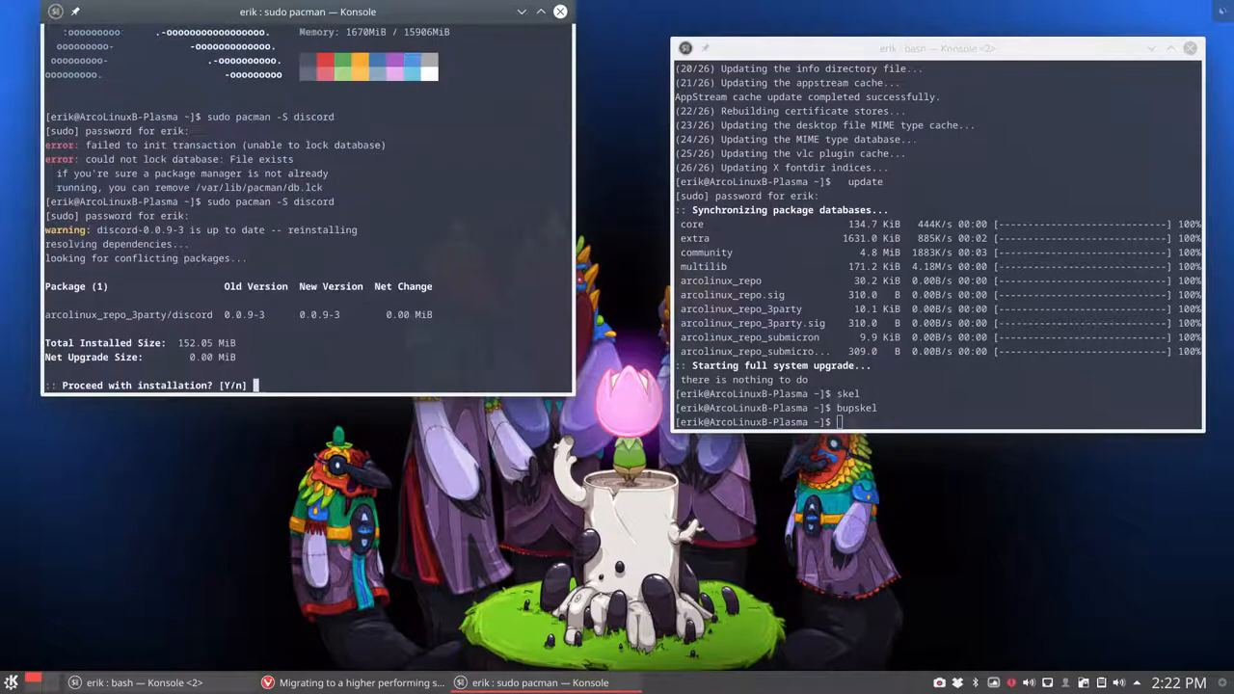
type("y")
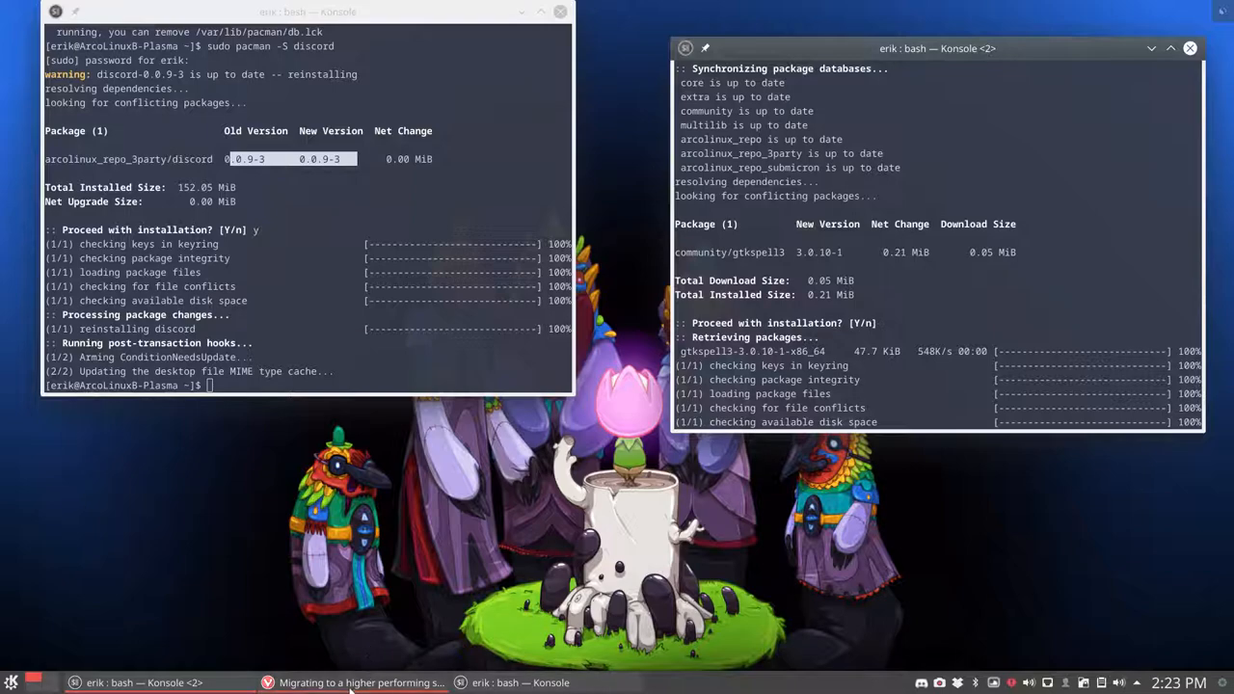
Navigate Dolphin into .bin/stay-rolling/19.2-to-19.3 from the home folder
left_click(703, 682)
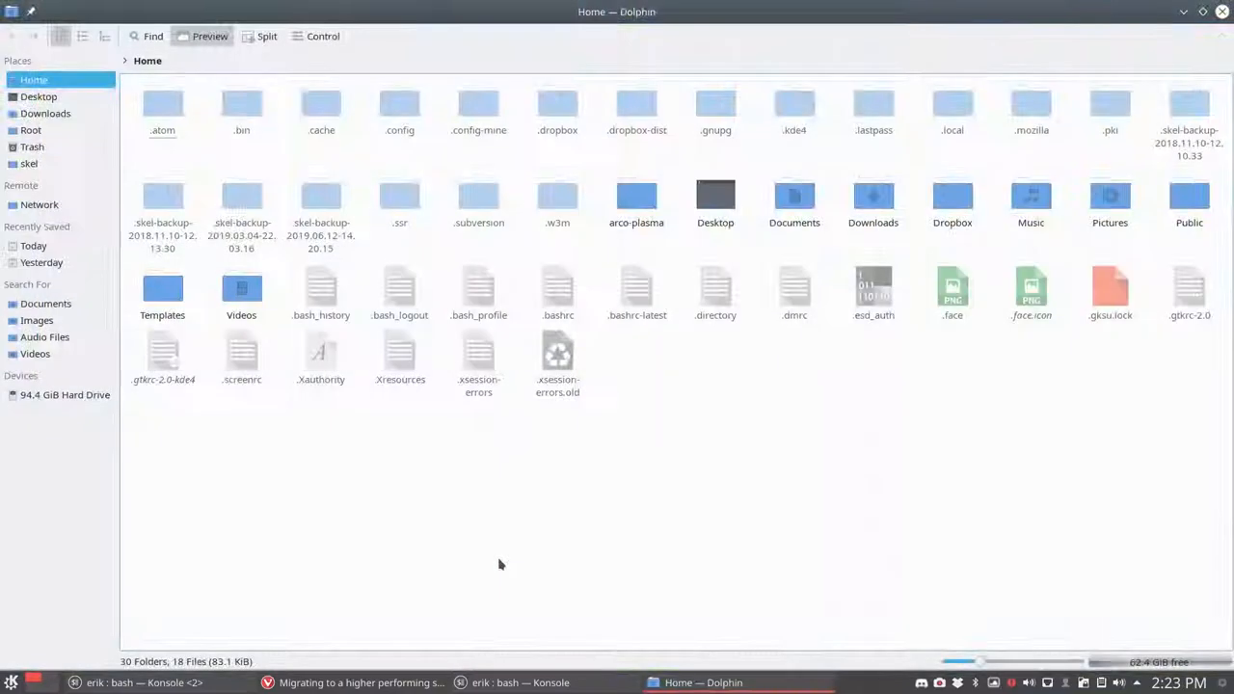
double_click(241, 105)
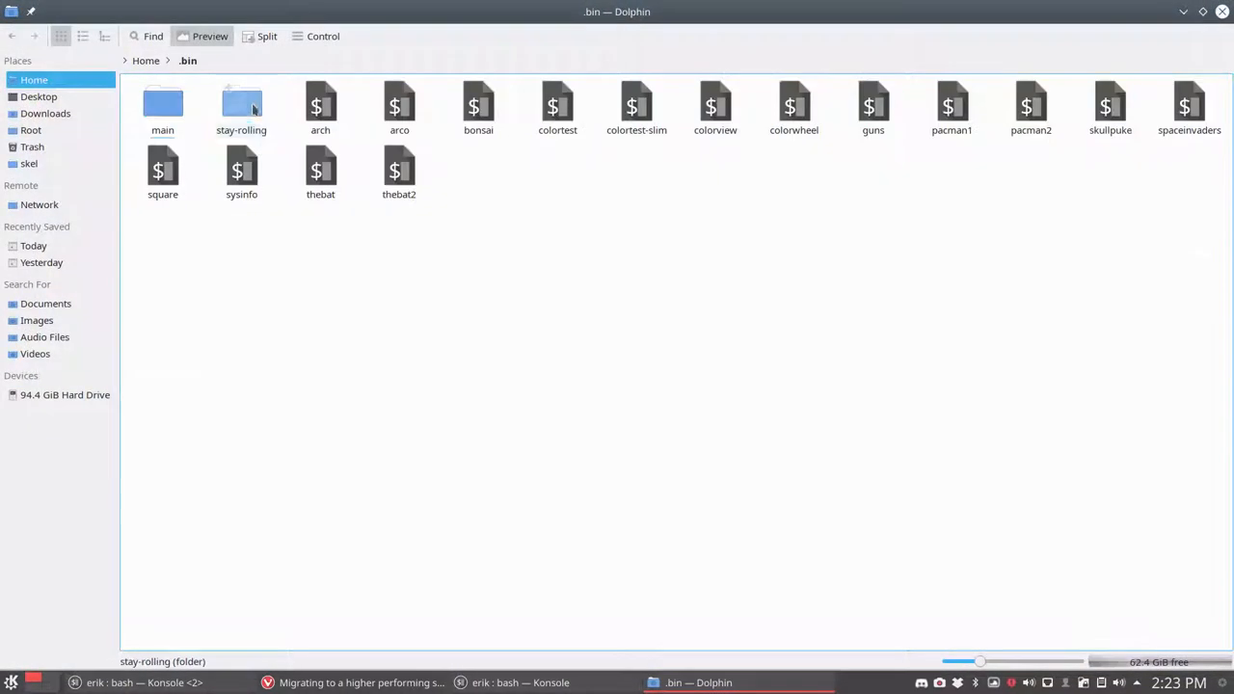
double_click(241, 106)
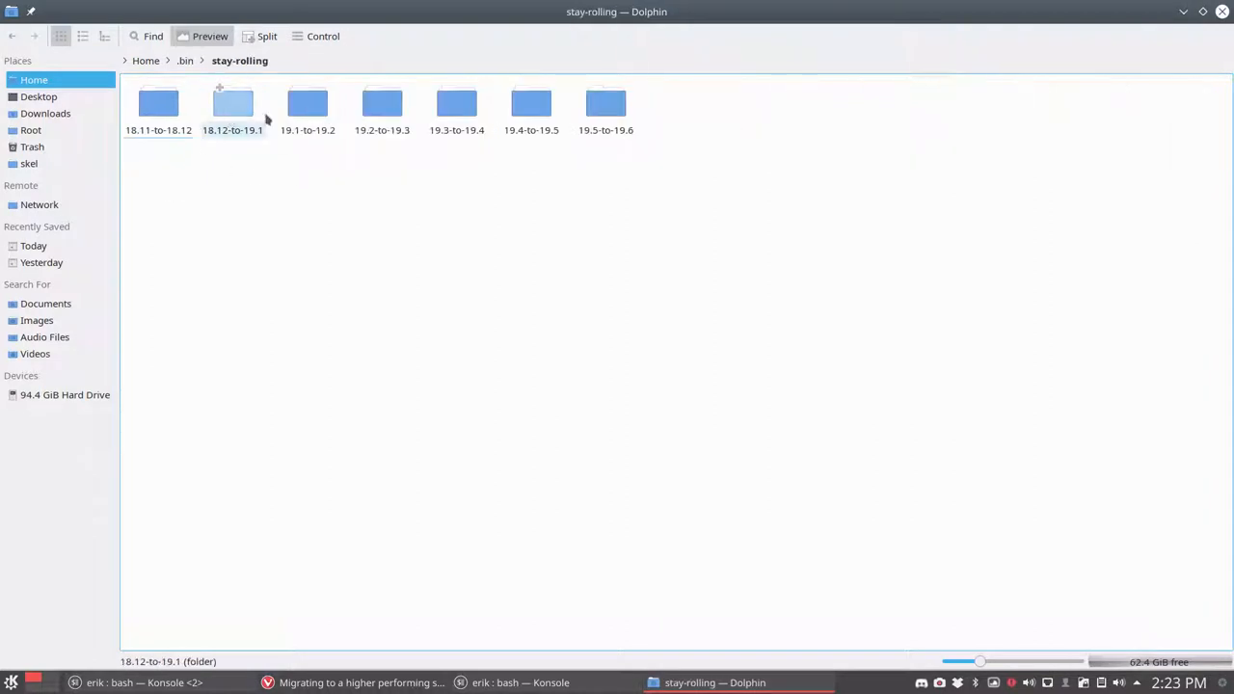
left_click(382, 104)
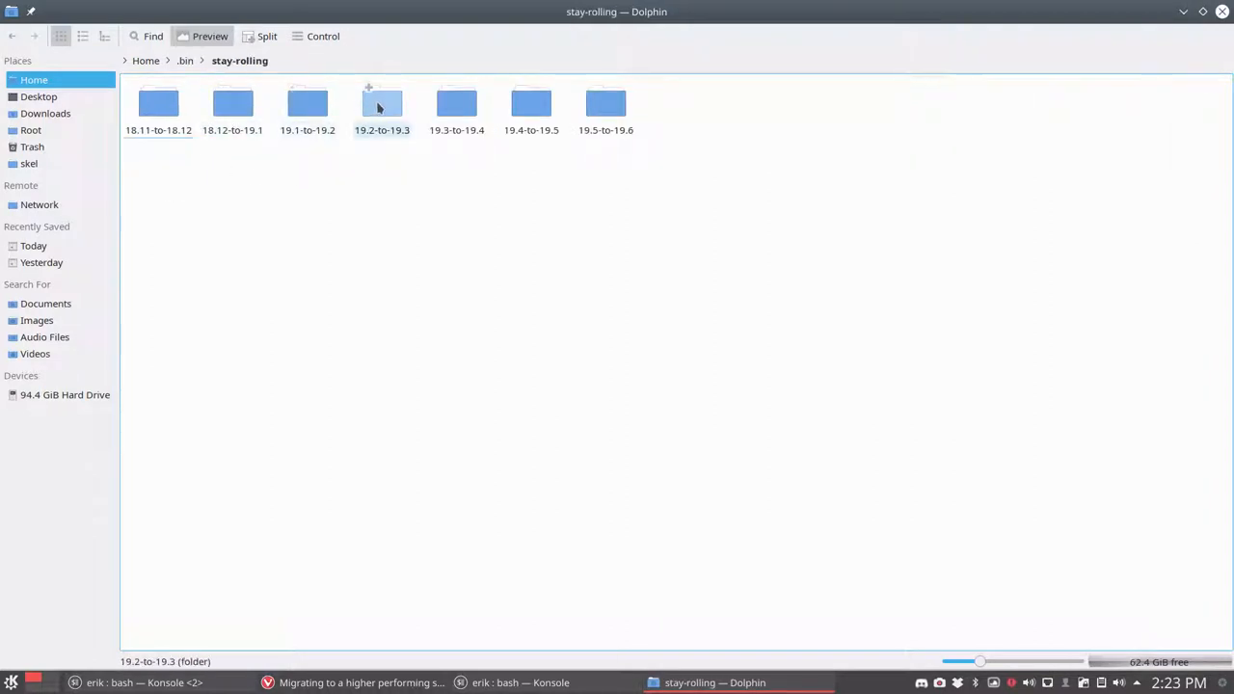
double_click(381, 104)
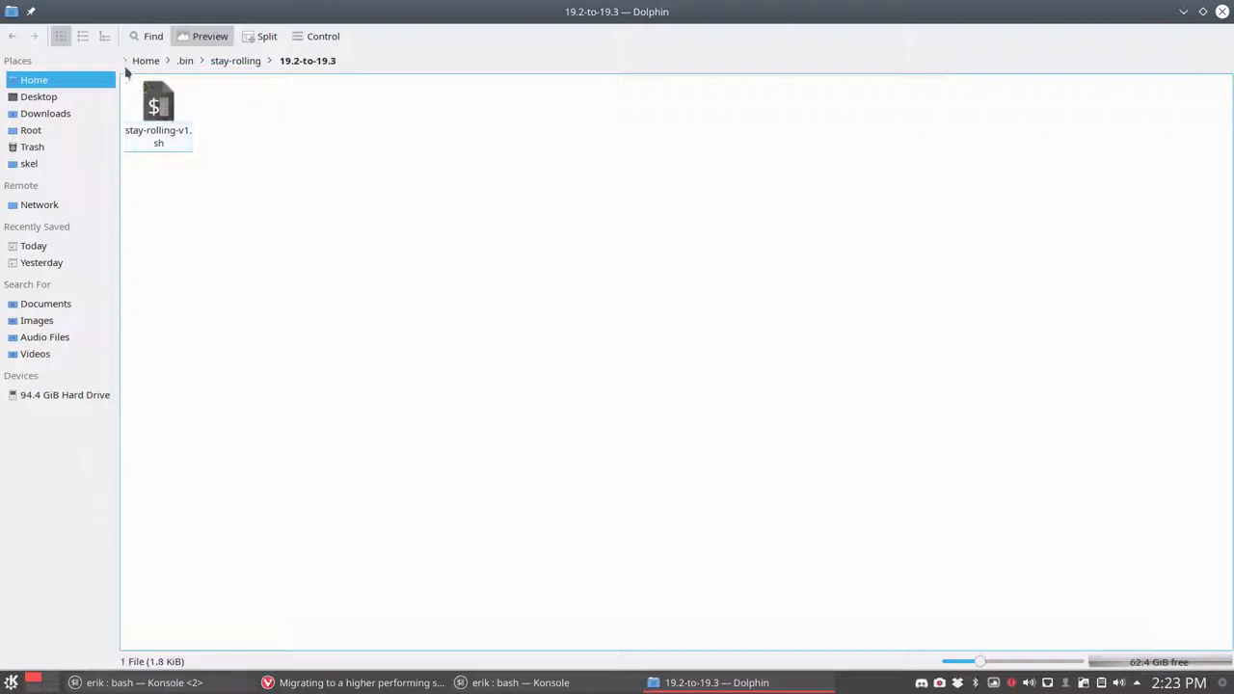
Open the stay-rolling-v1.sh script in Kate
left_click(235, 60)
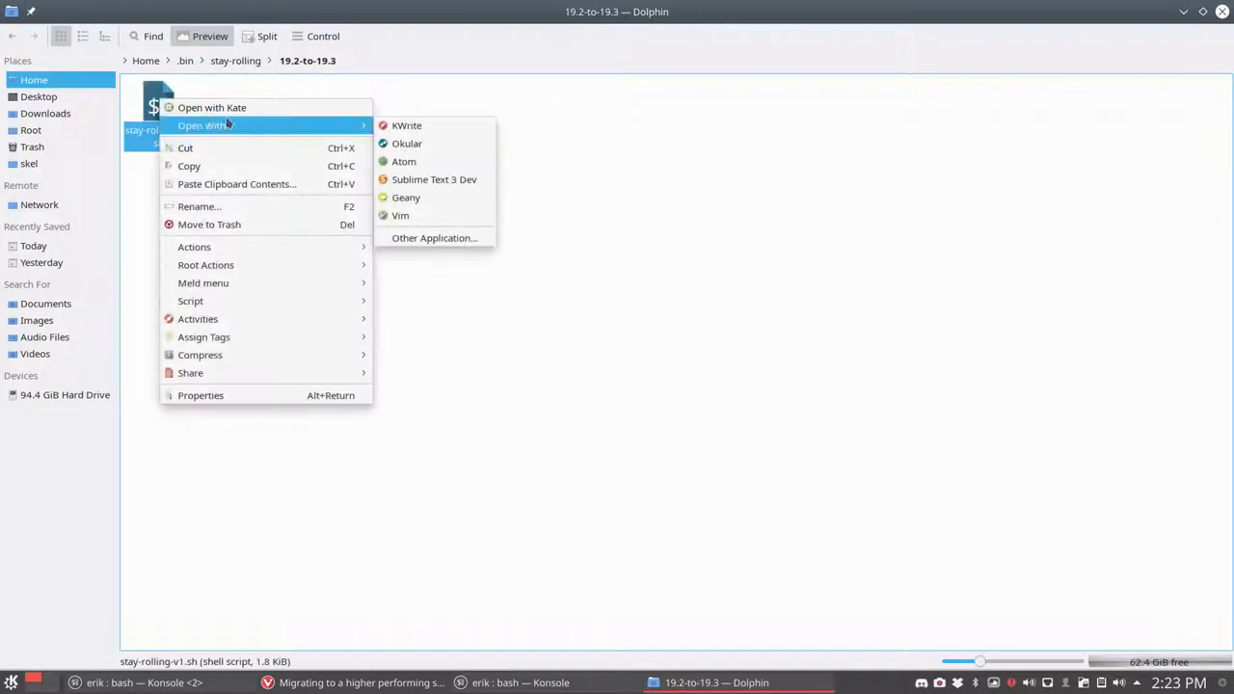
left_click(212, 108)
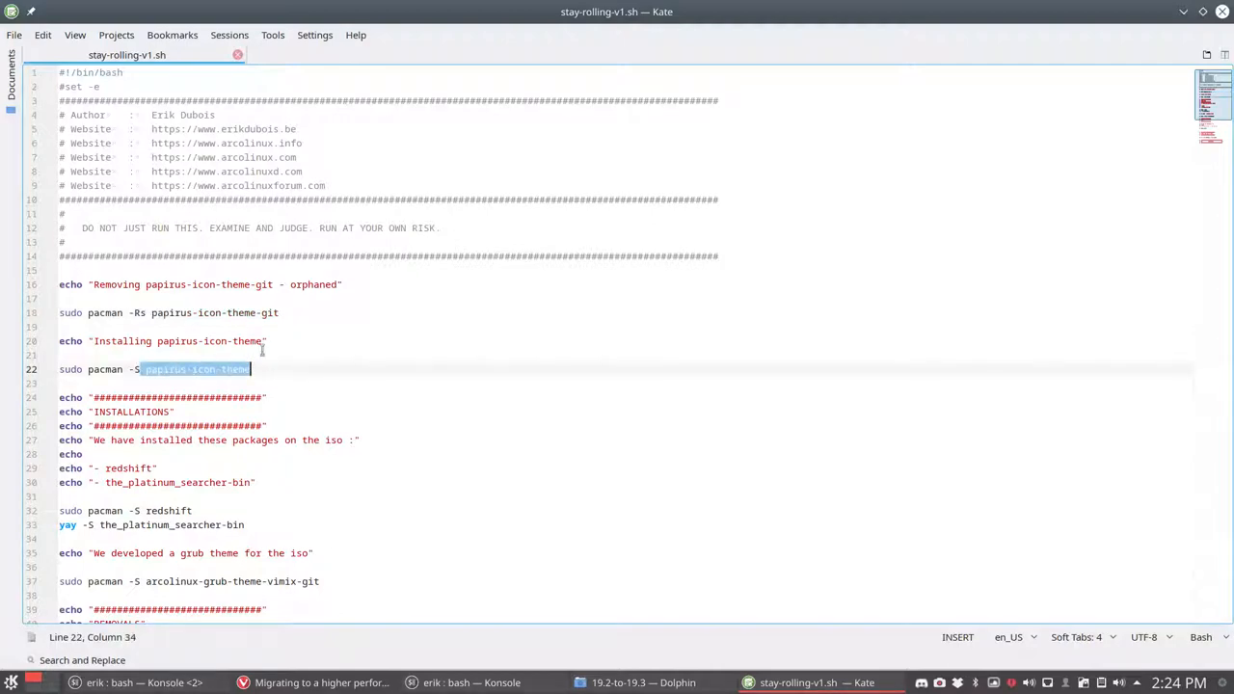
Read the script's install and removal sections, highlighting the platinum searcher package name
left_click(280, 312)
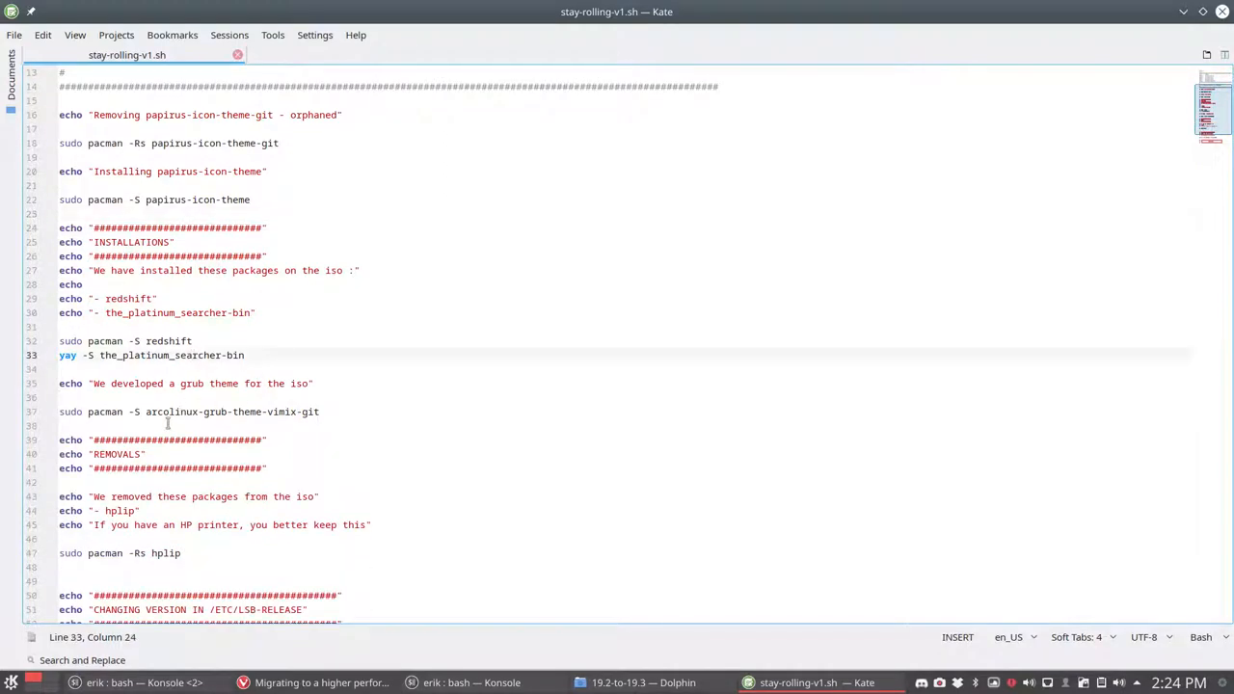
double_click(193, 412)
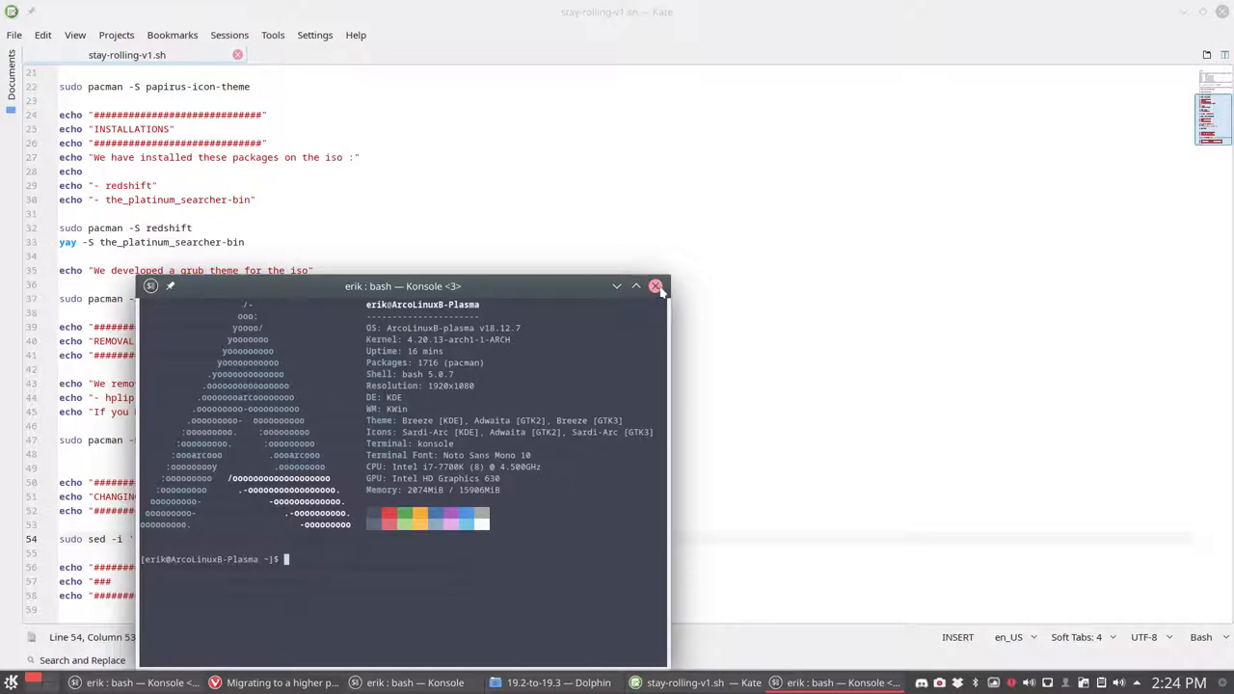
Close the neofetch terminal and highlight vivaldi-codecs-ffmpeg-extra-bin as the failed download
left_click(656, 286)
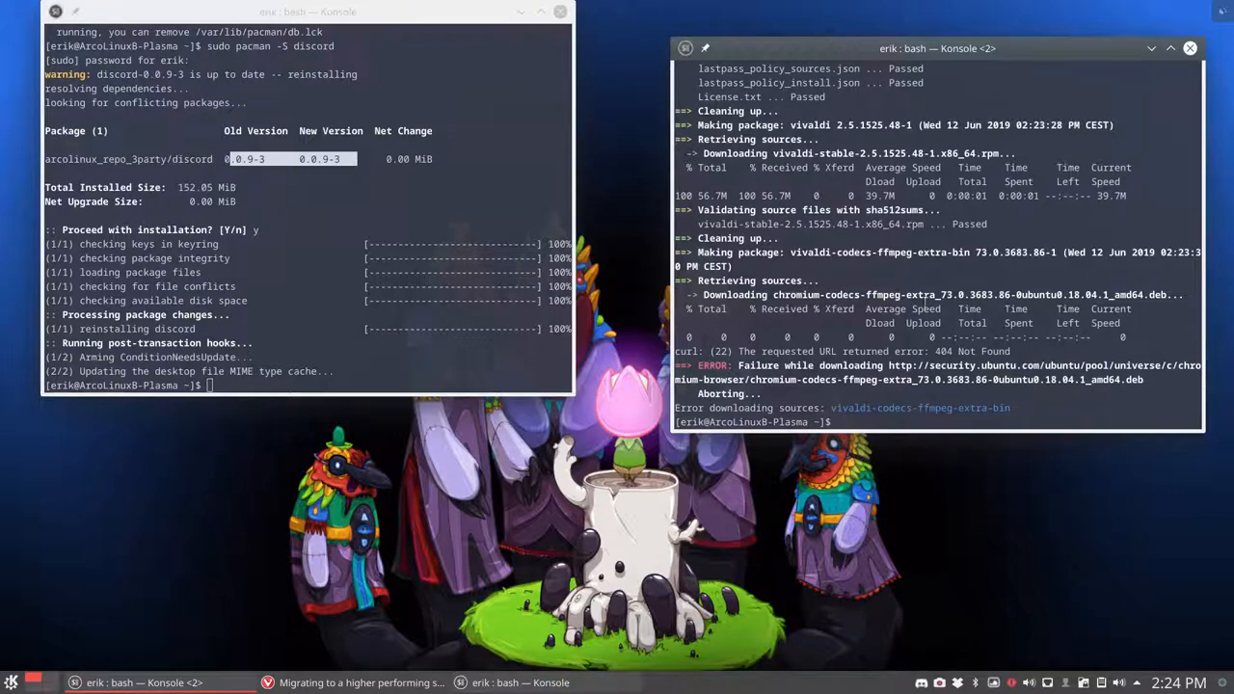
mouse_move(949, 299)
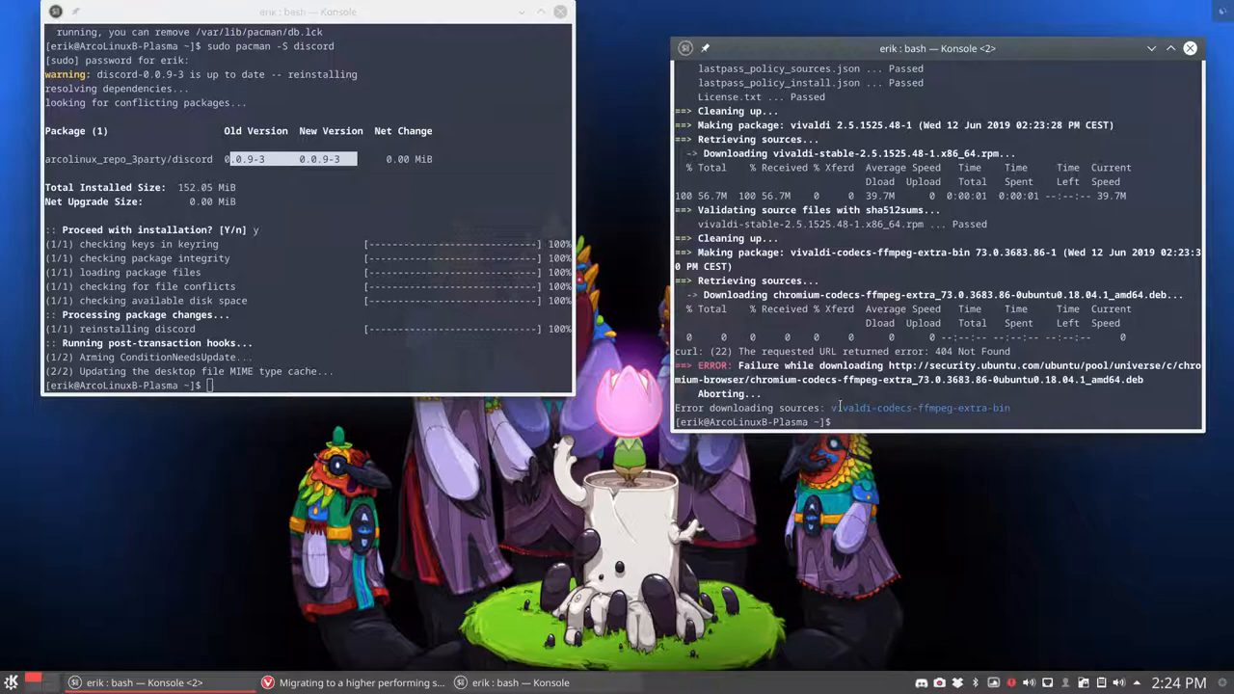
double_click(919, 407)
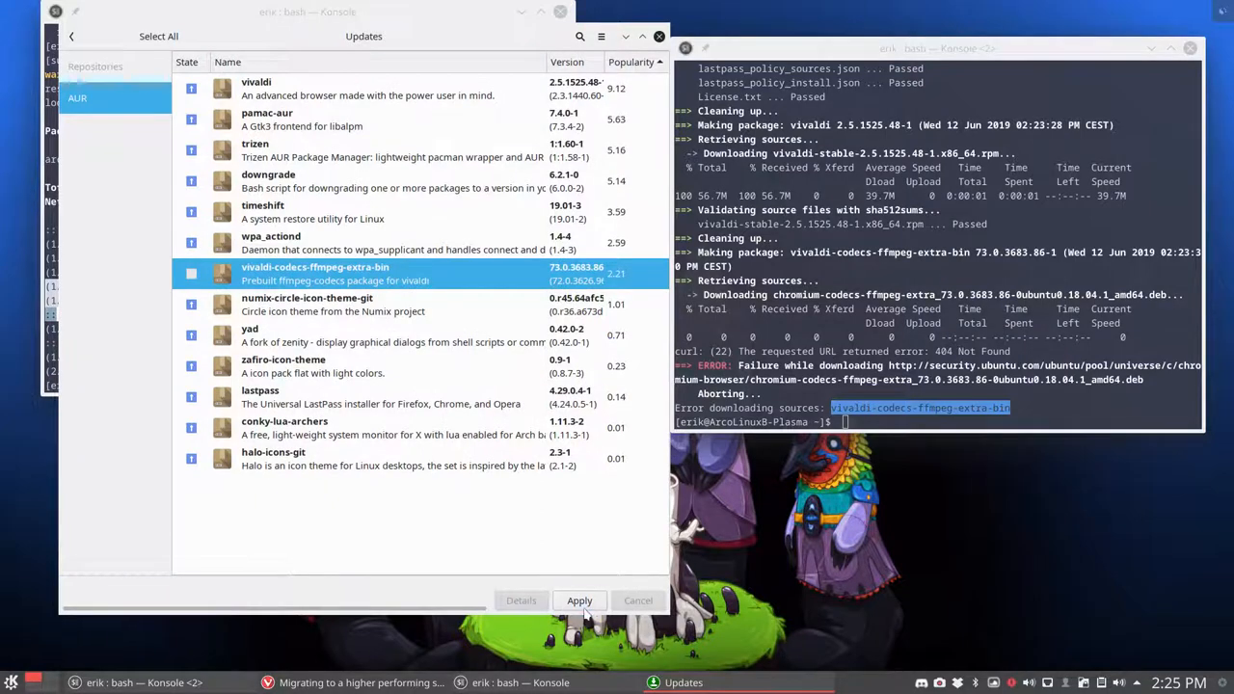
Apply the remaining AUR updates in Pamac, confirming the administrator password
left_click(578, 600)
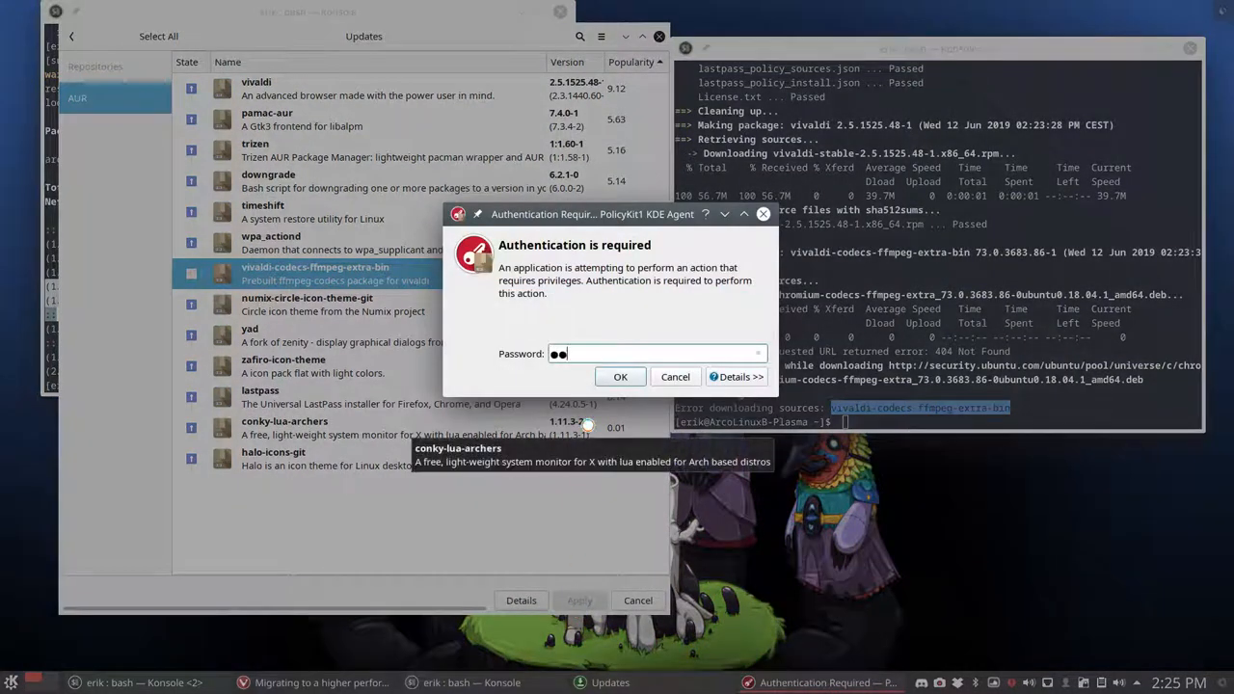
left_click(620, 375)
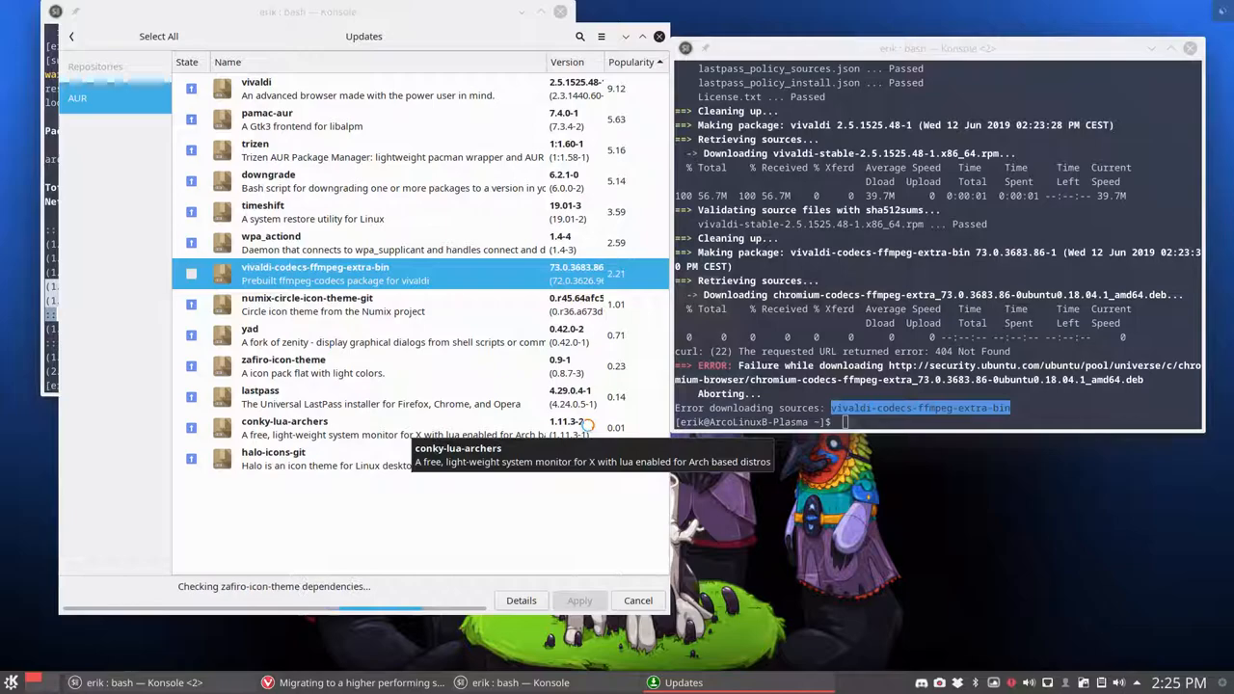
left_click(578, 600)
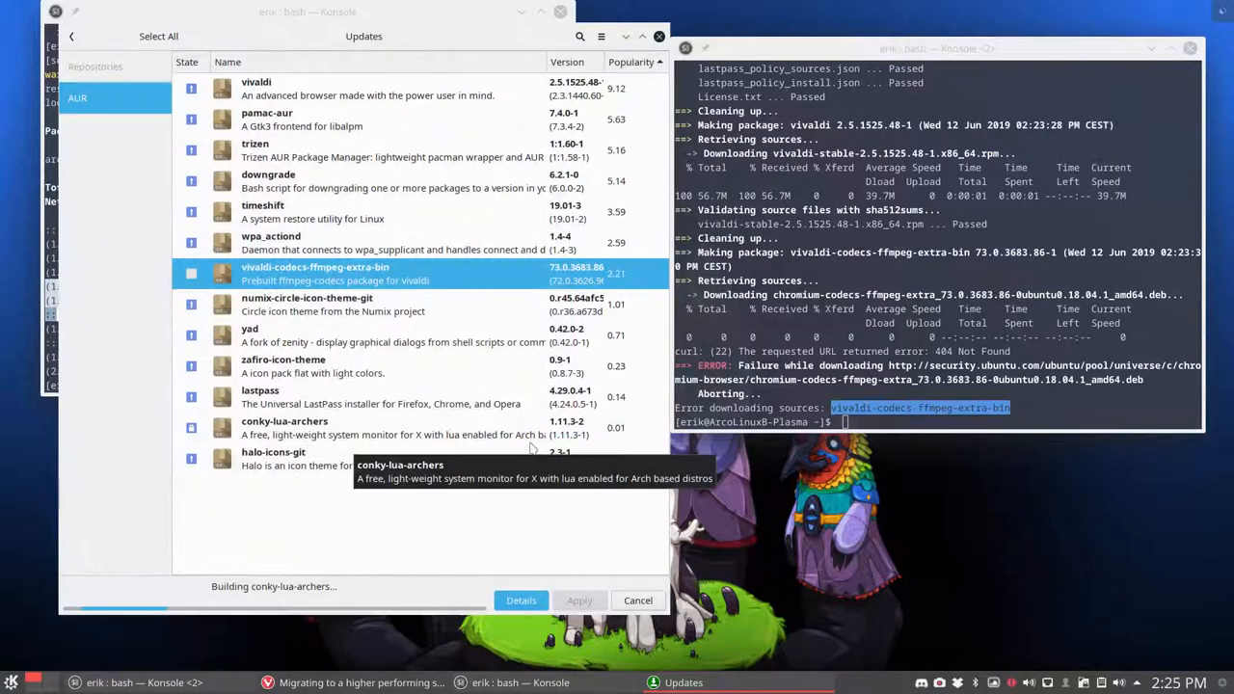
mouse_move(541, 524)
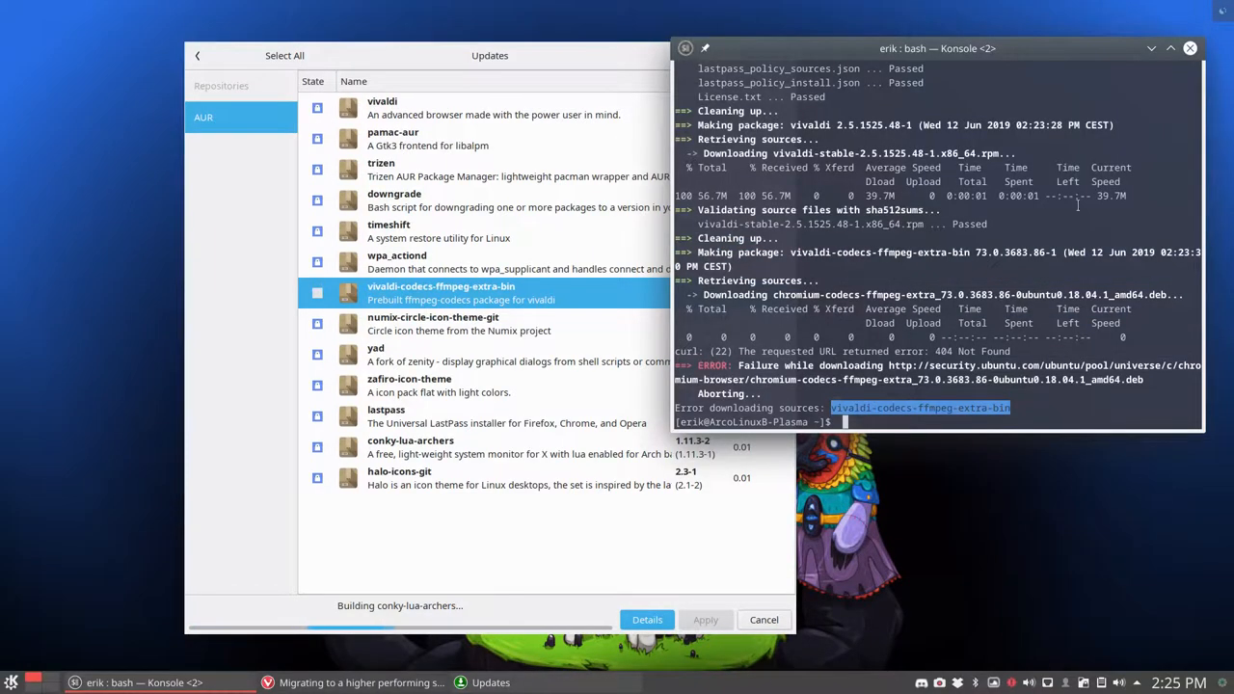
Move aside and close the Konsole window showing the vivaldi-codecs 404 download error
left_click_drag(934, 49, 948, 175)
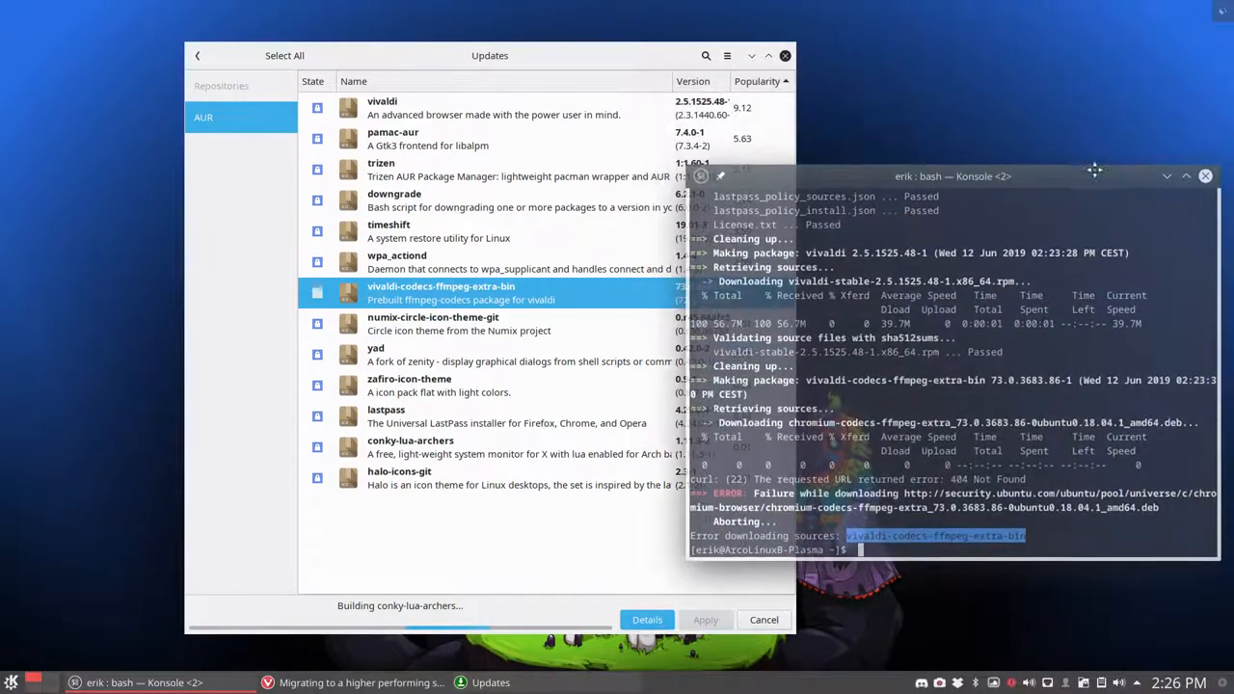
mouse_move(1205, 177)
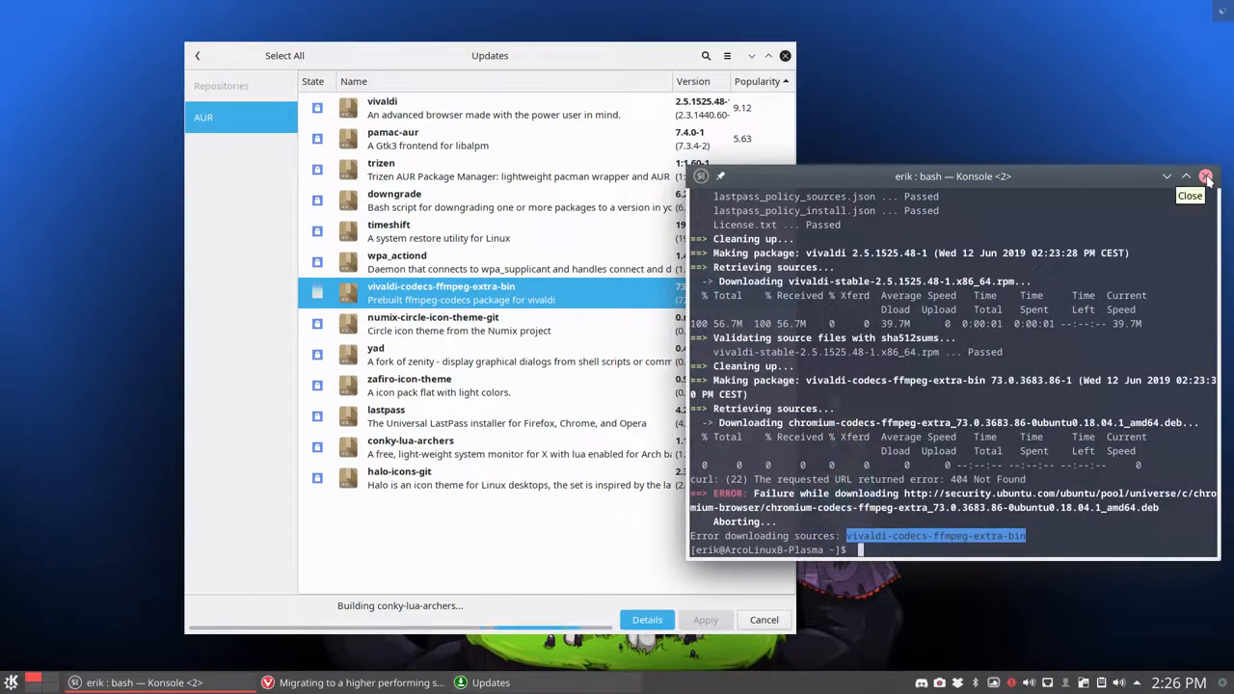
left_click(1203, 176)
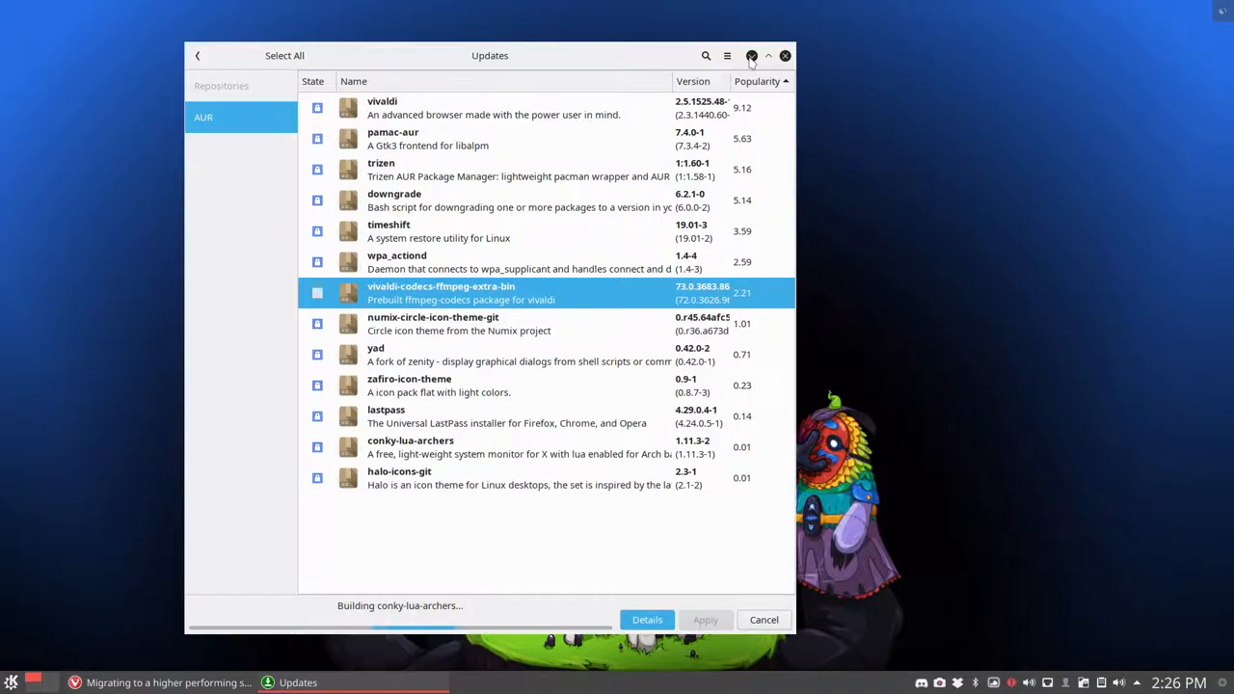
left_click(784, 54)
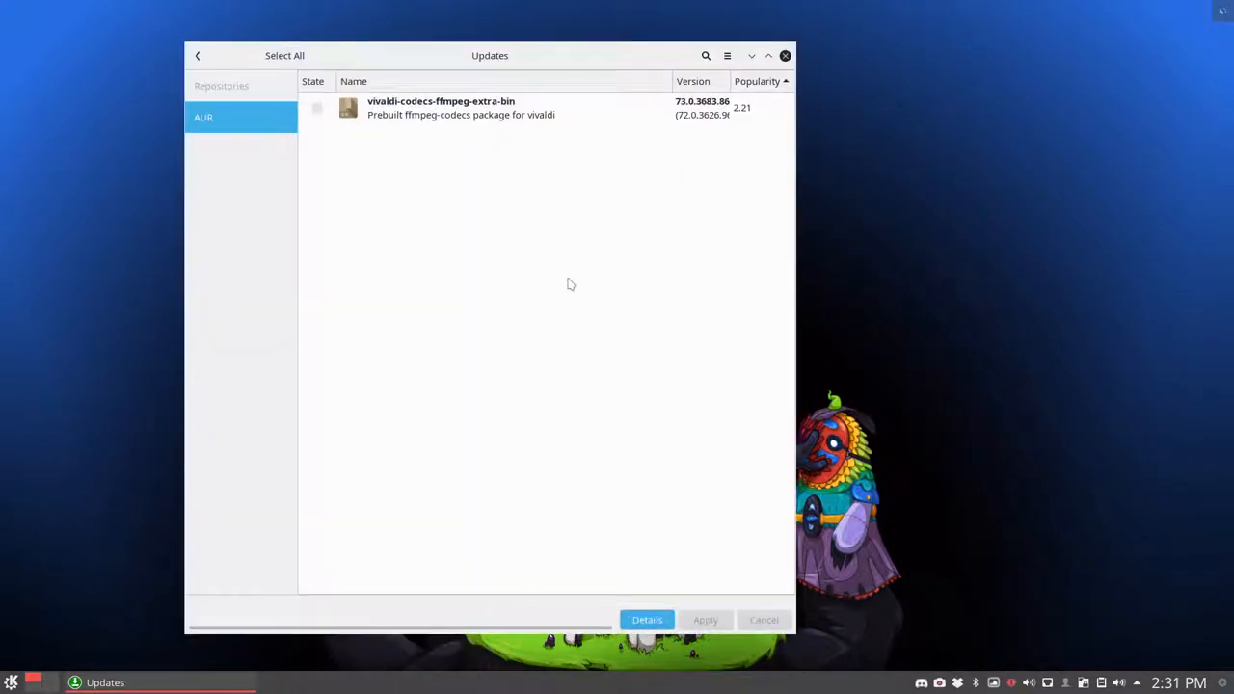
mouse_move(249, 93)
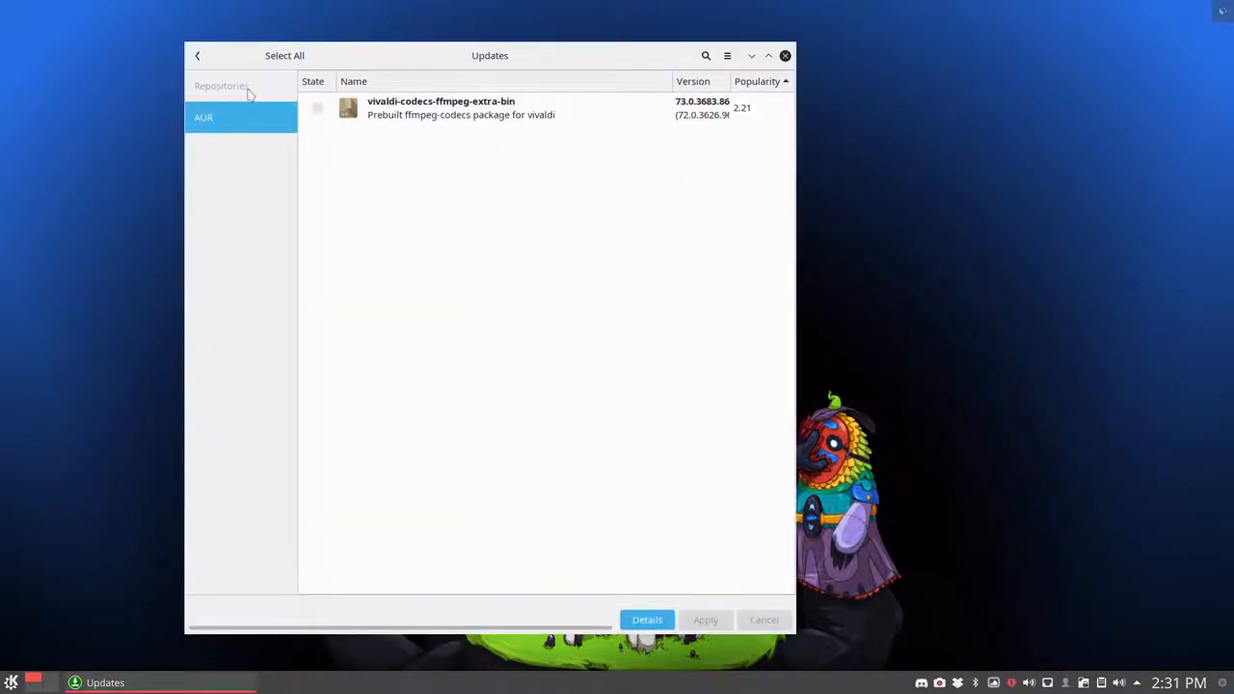
mouse_move(482, 115)
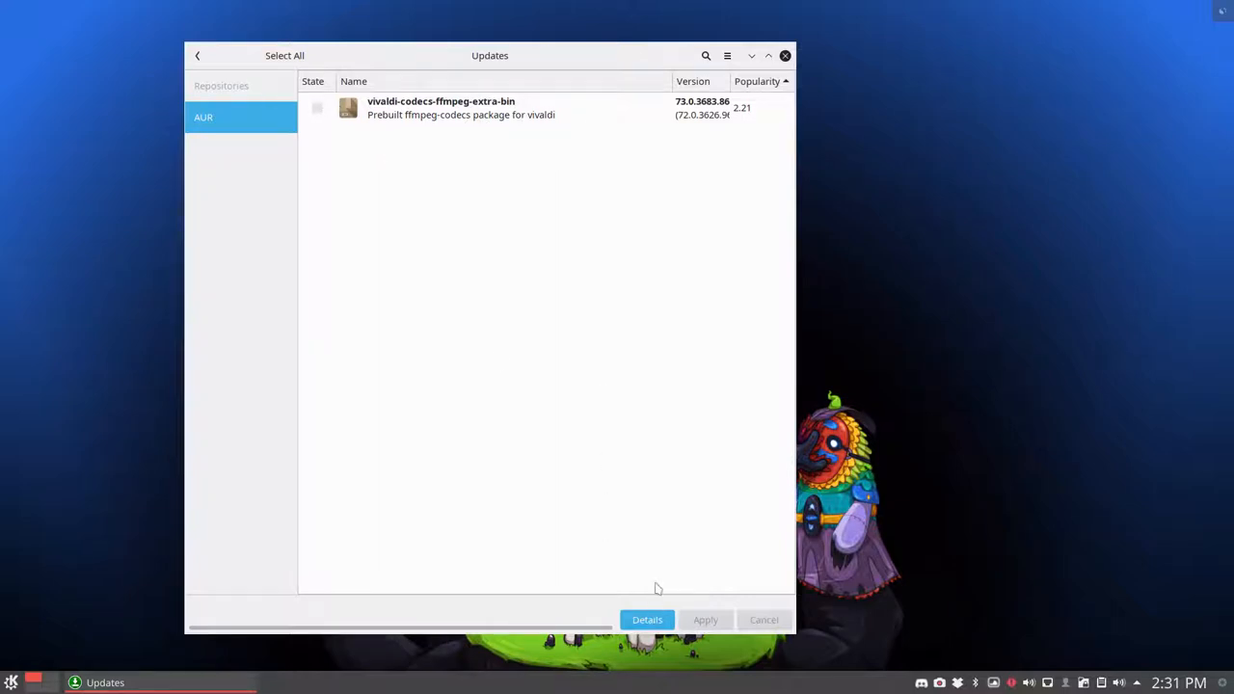
Mark vivaldi-codecs-ffmpeg-extra-bin, apply with the password and commit the transaction to build it
left_click(316, 108)
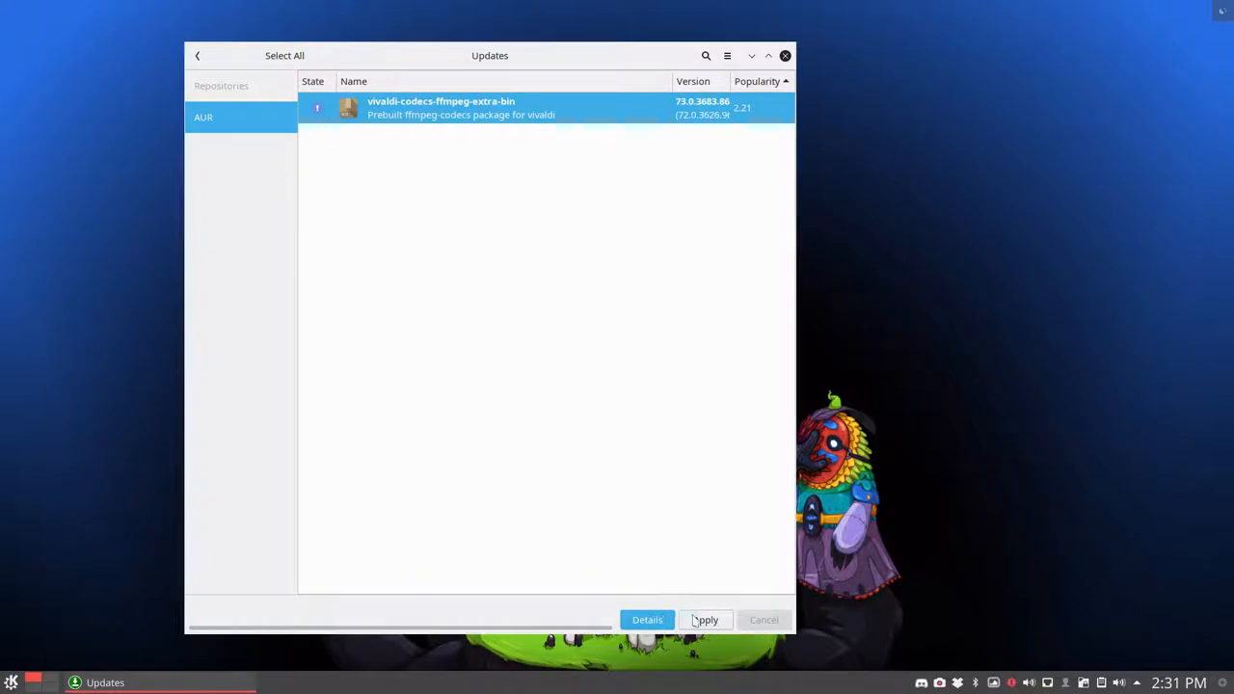
left_click(705, 620)
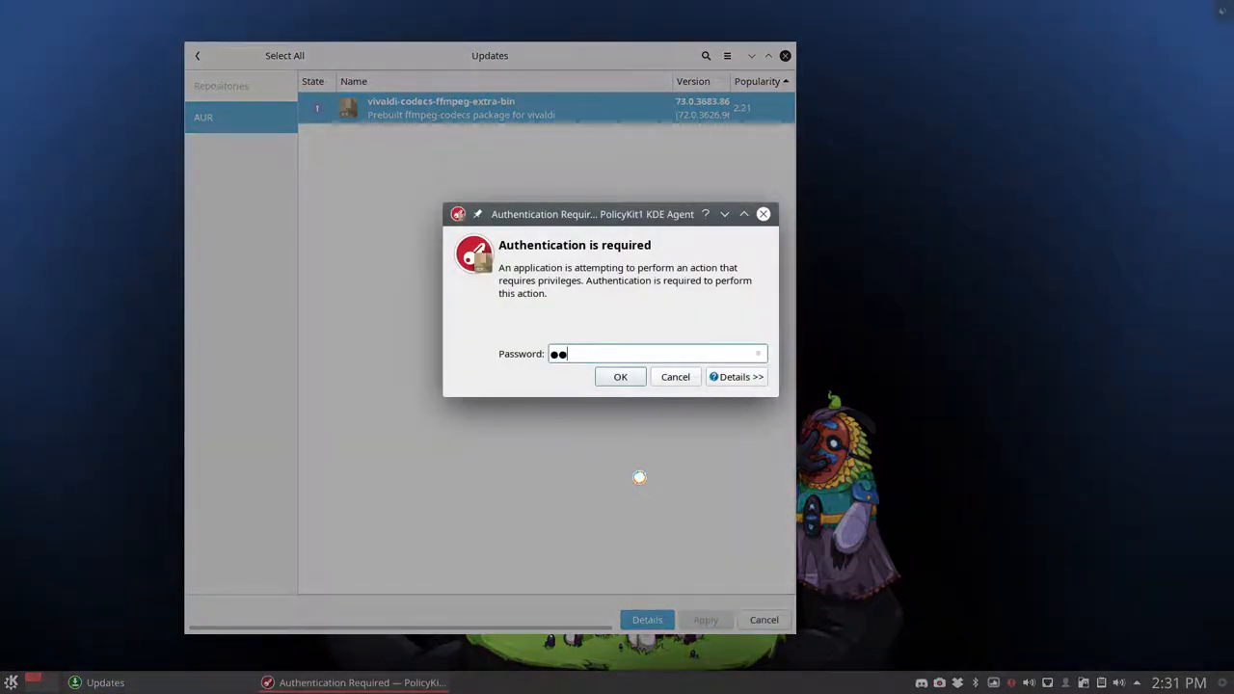
left_click(621, 375)
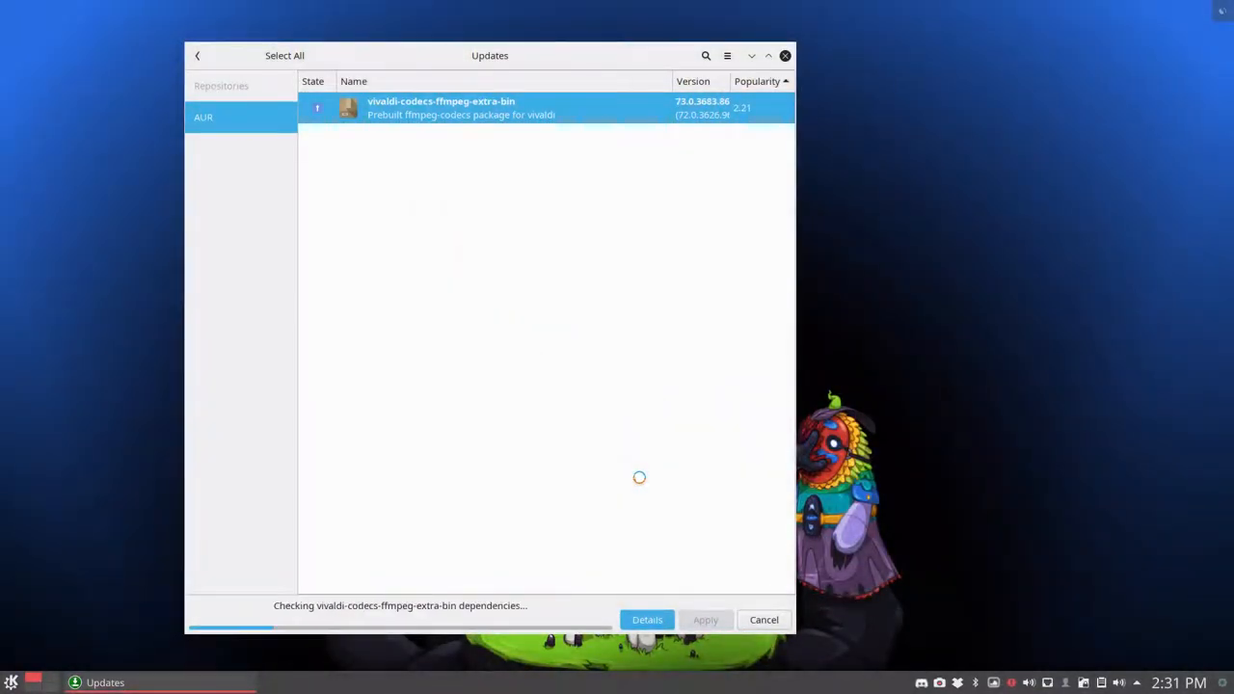
left_click(706, 619)
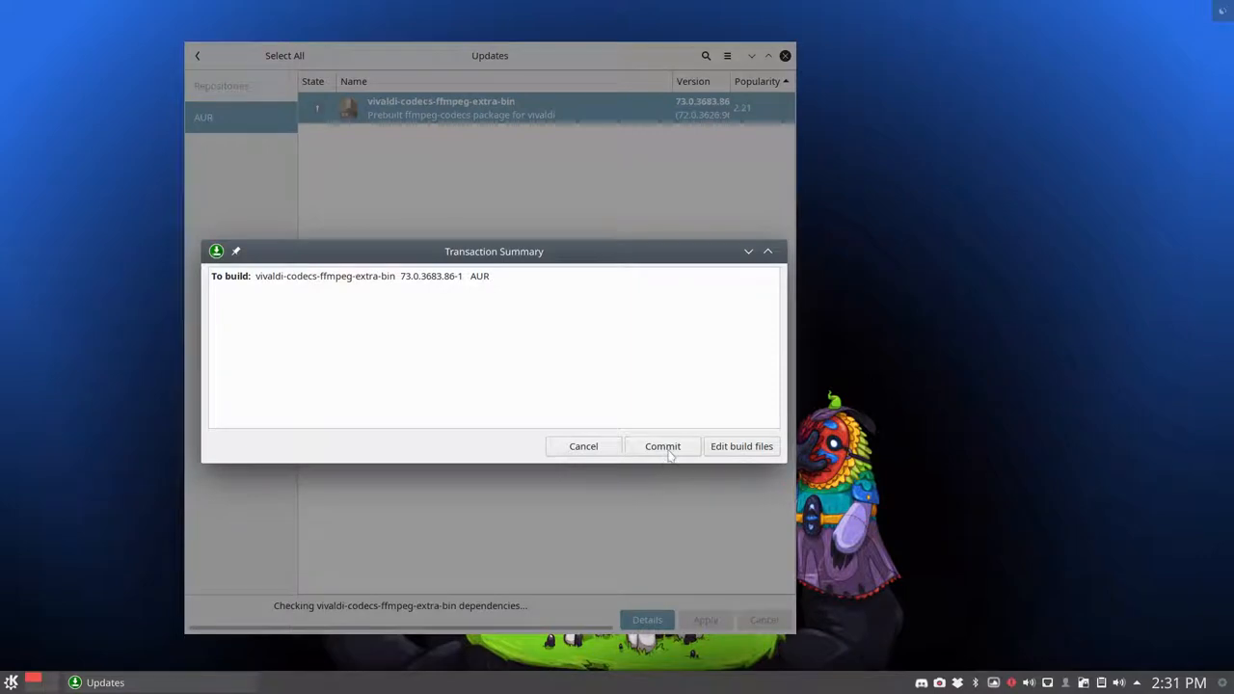
left_click(663, 445)
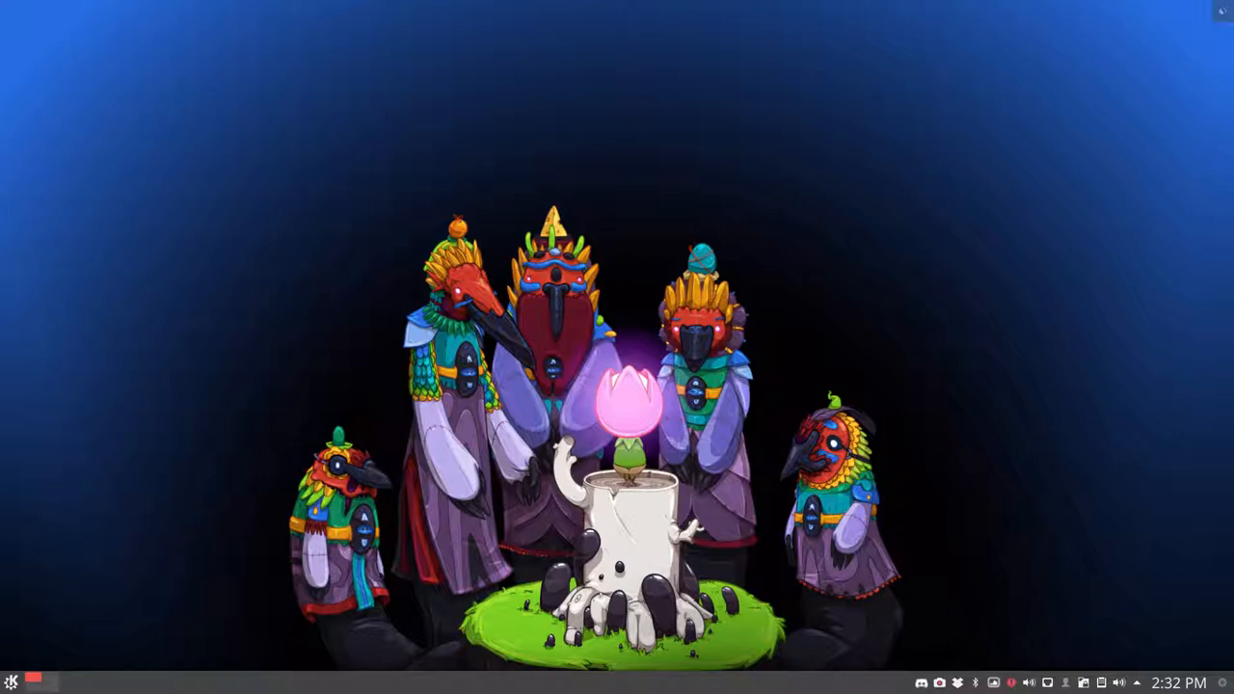
Run conky-toggle from Konsole via tab completion of 'co', showing the conky monitor, then close the terminal
left_click(12, 682)
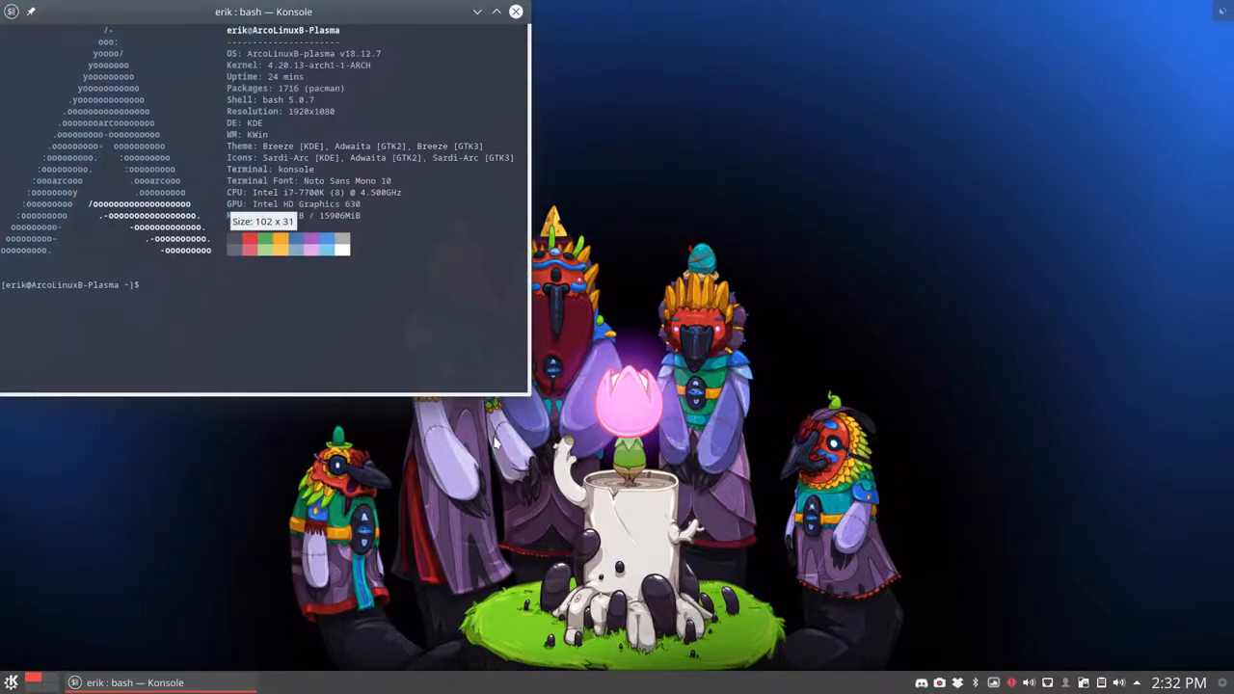
type("co")
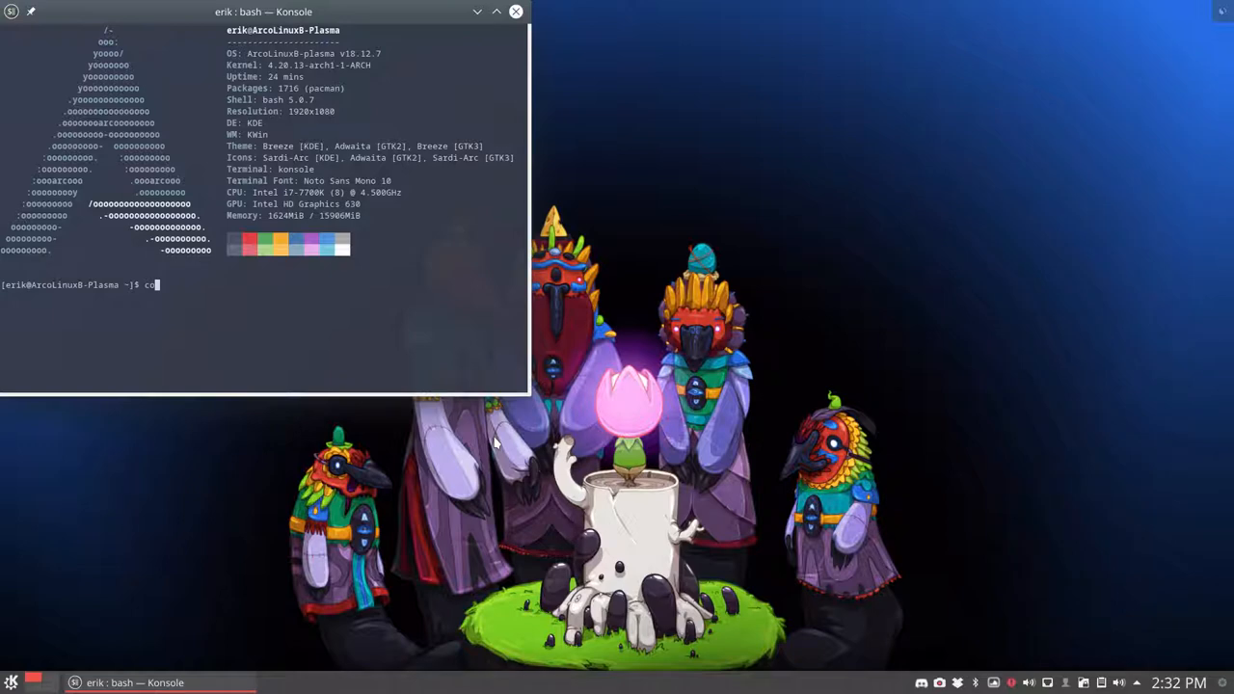
key("Return")
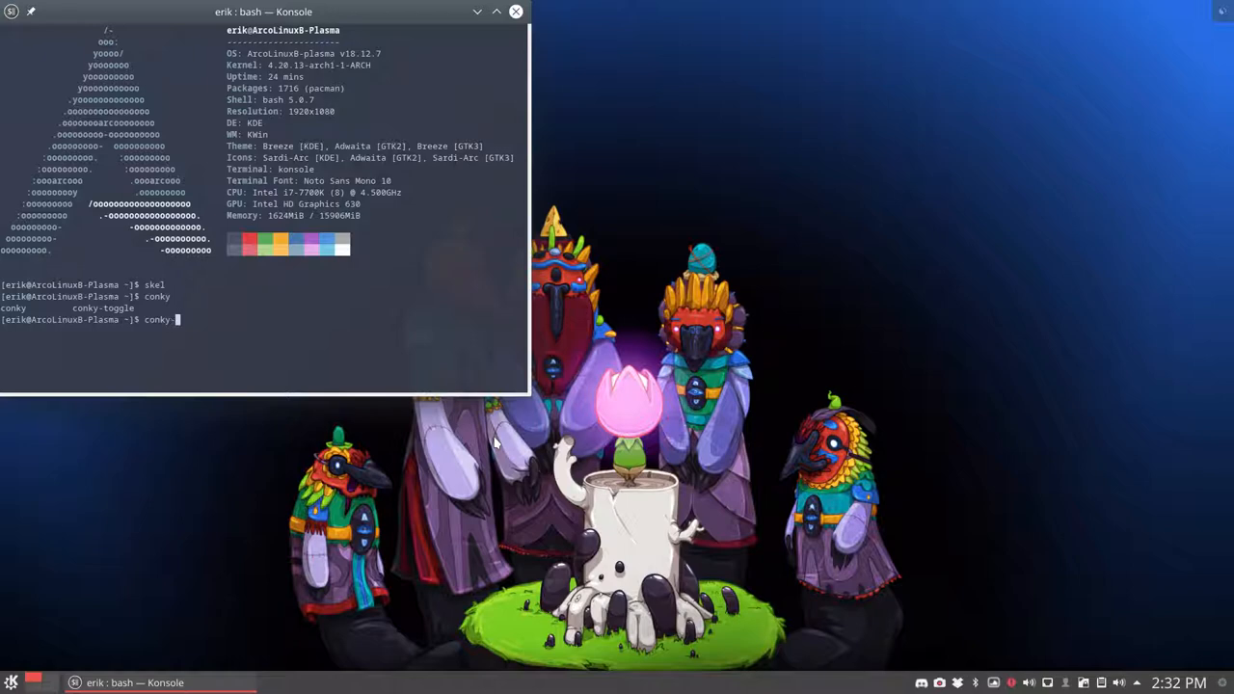
key("Return")
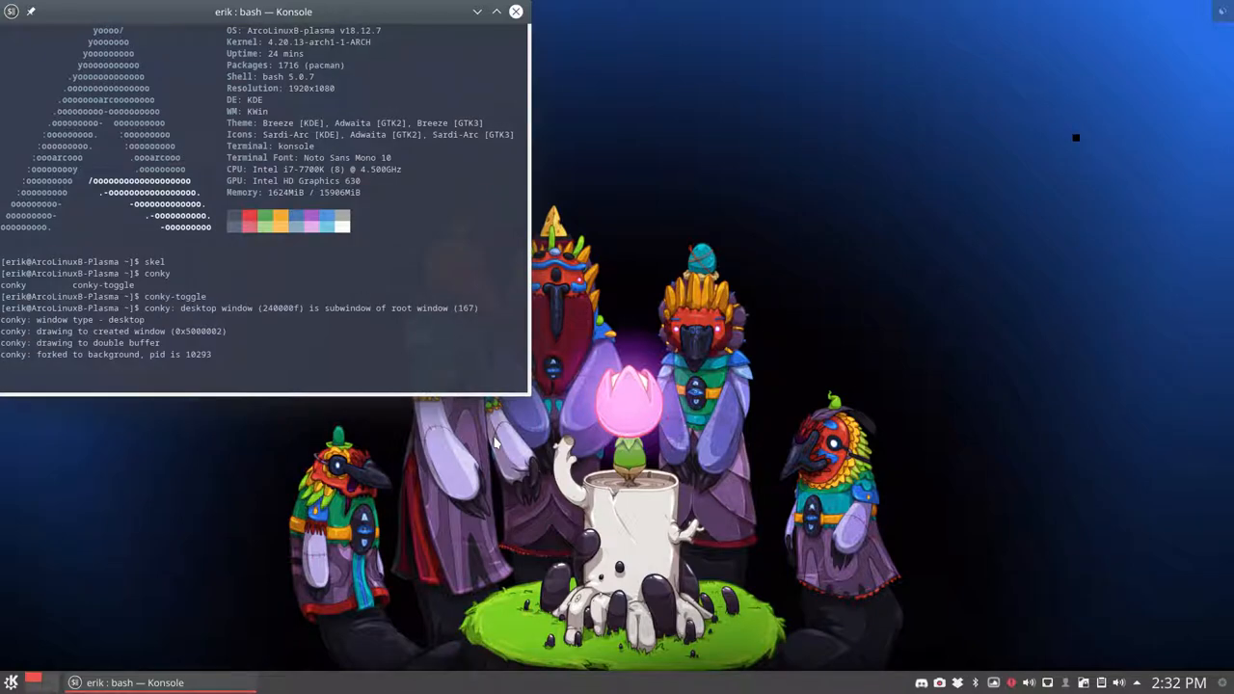
mouse_move(538, 335)
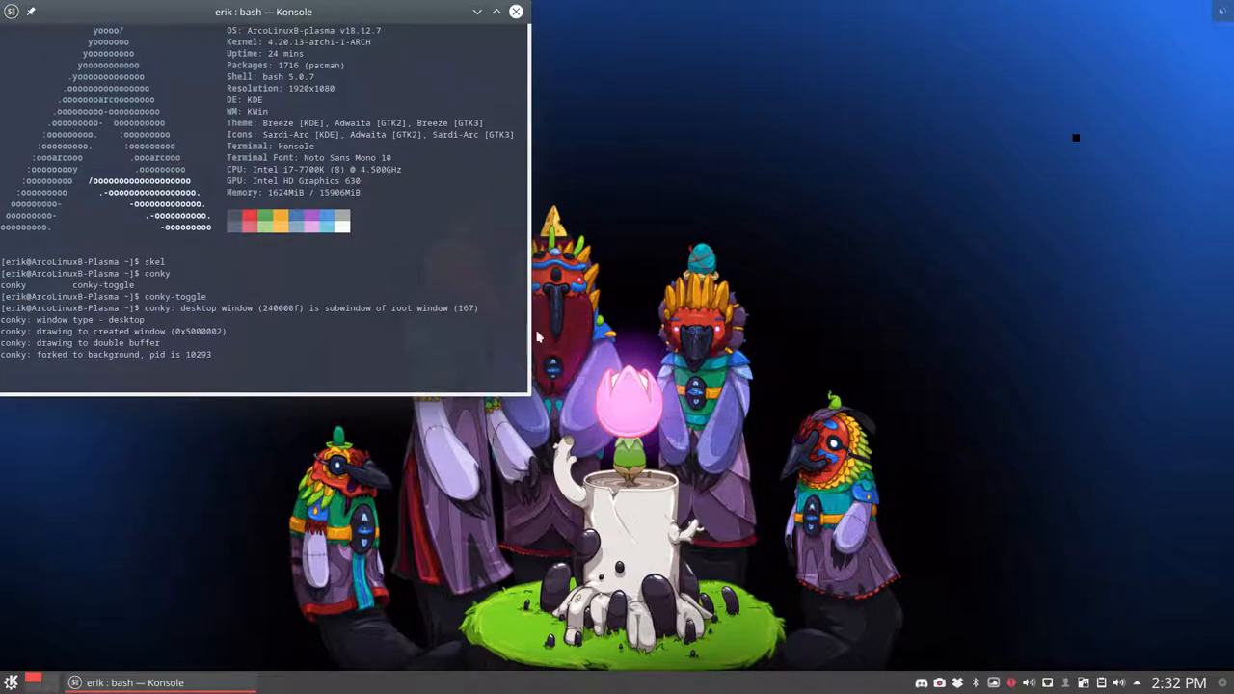
mouse_move(1078, 143)
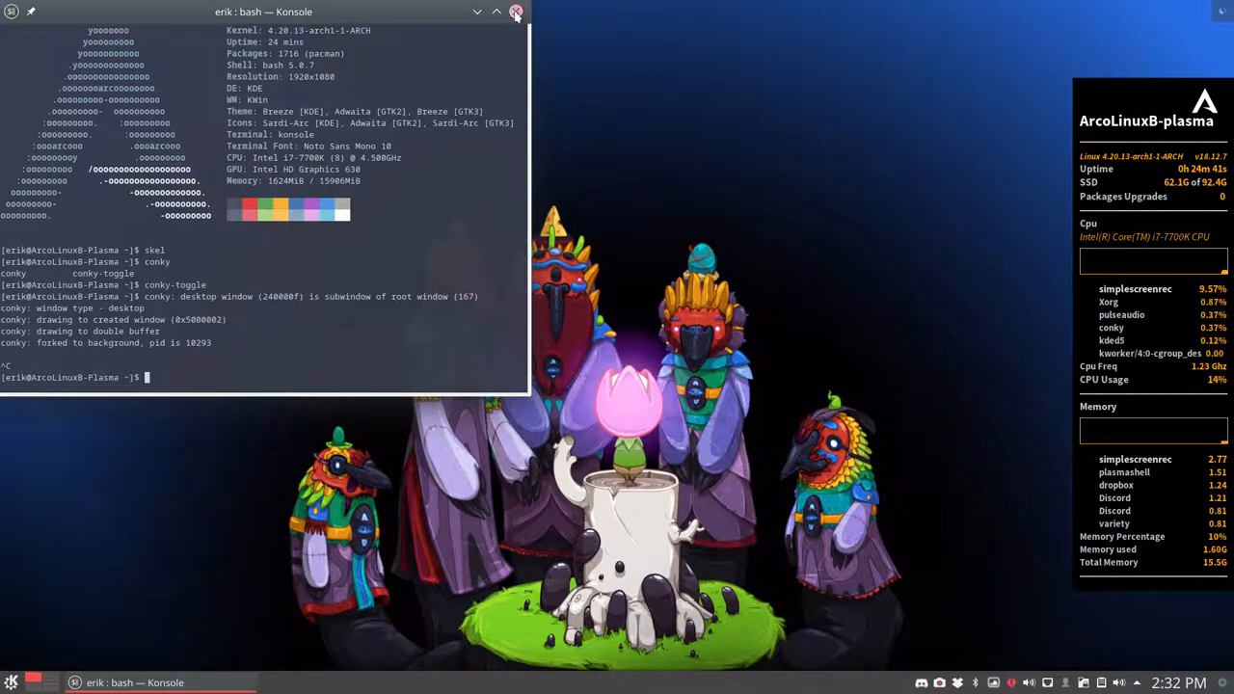
left_click(517, 11)
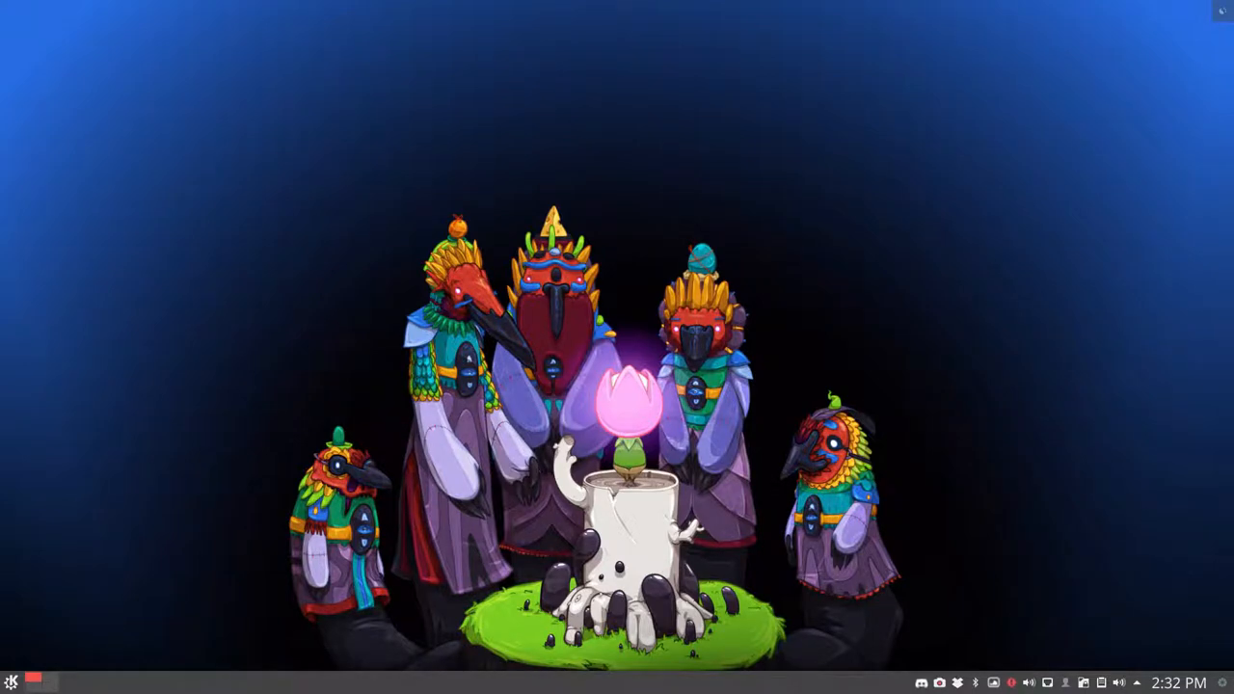
Search 'conky' in the application launcher and bring up actions for the Conky Toggle result
left_click(12, 683)
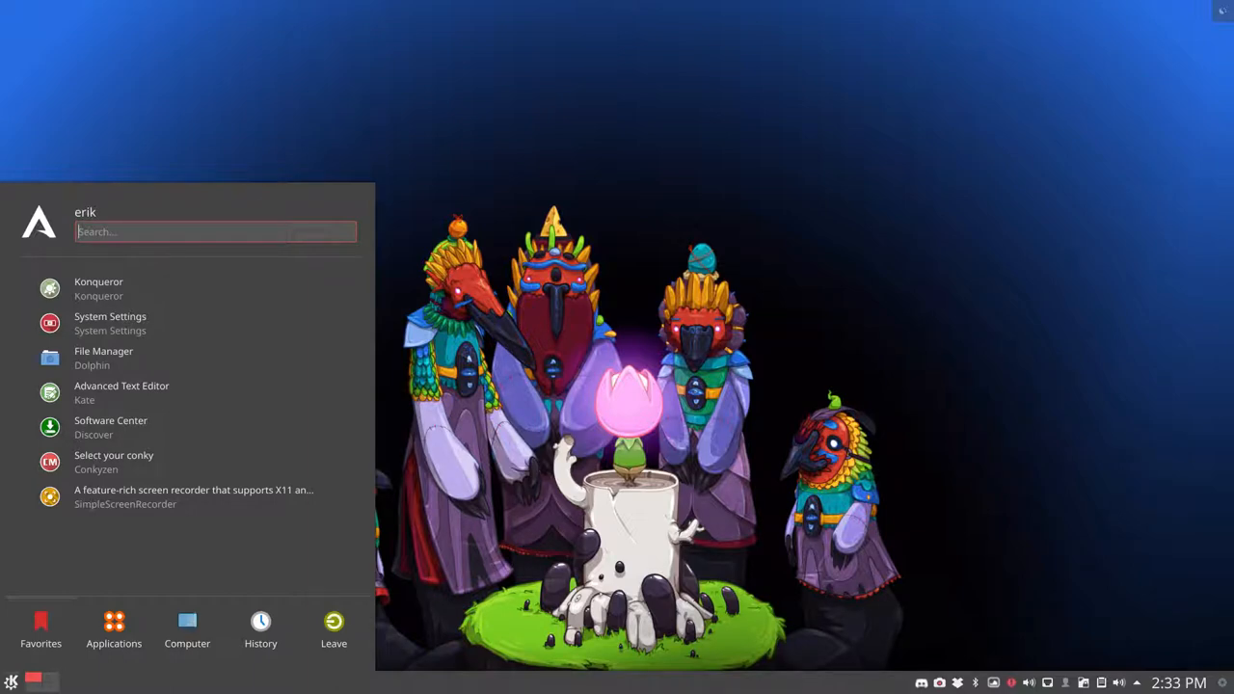
type("conky")
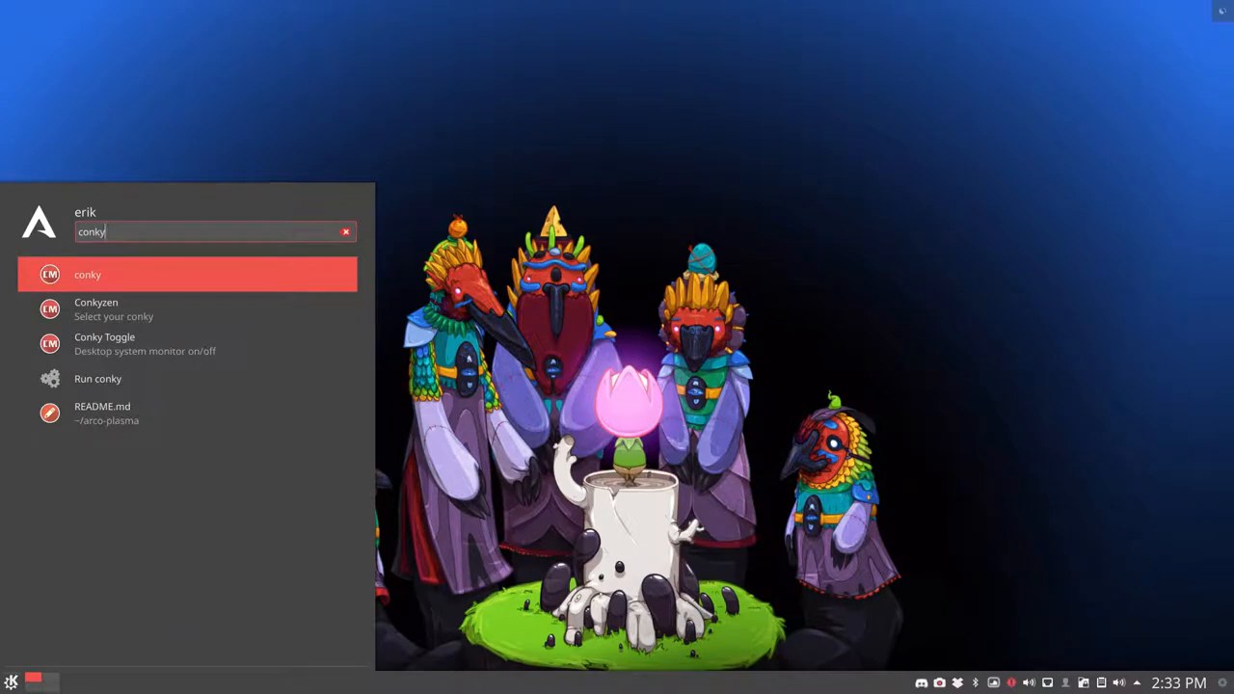
right_click(104, 343)
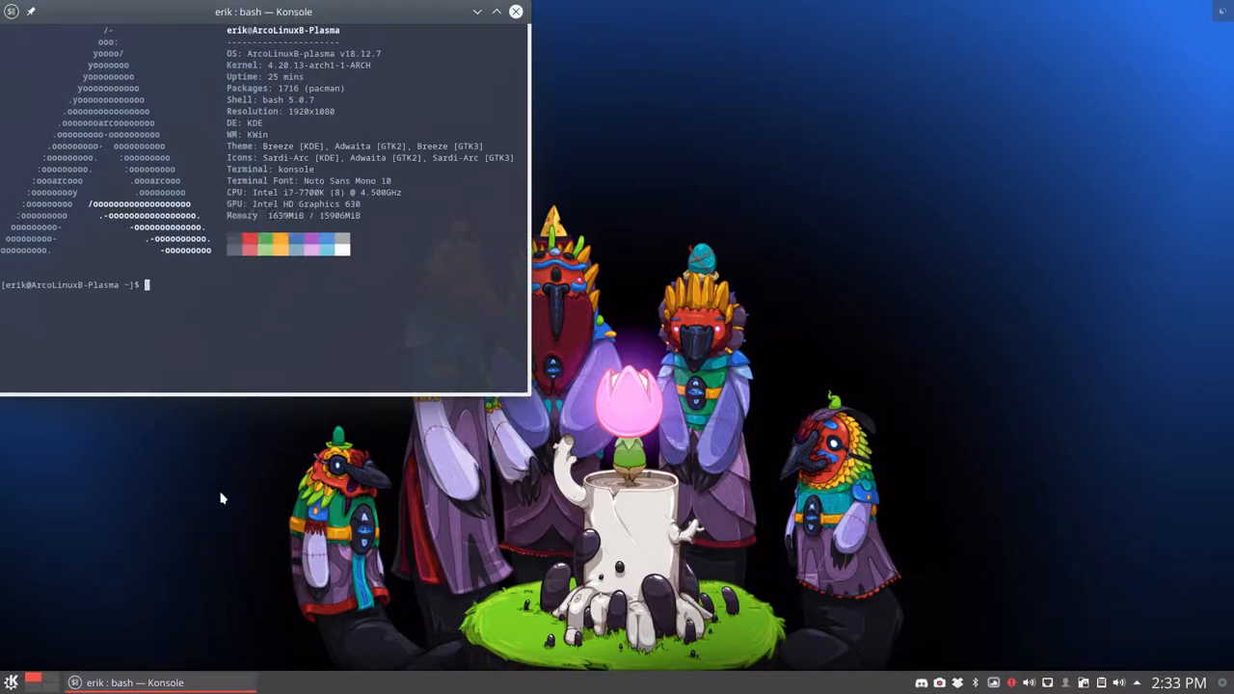
Centre the Konsole window, select the kernel version 4.20.13-arch1-1 in neofetch, then close it
left_click_drag(262, 11, 474, 120)
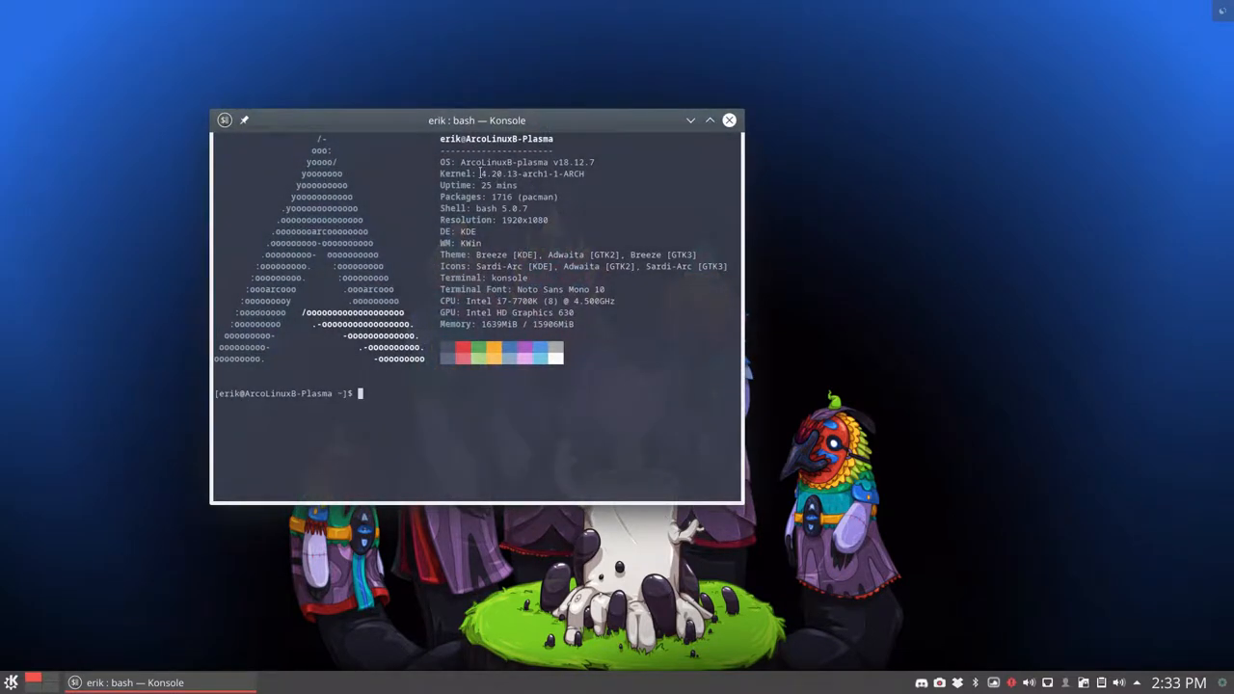
double_click(492, 174)
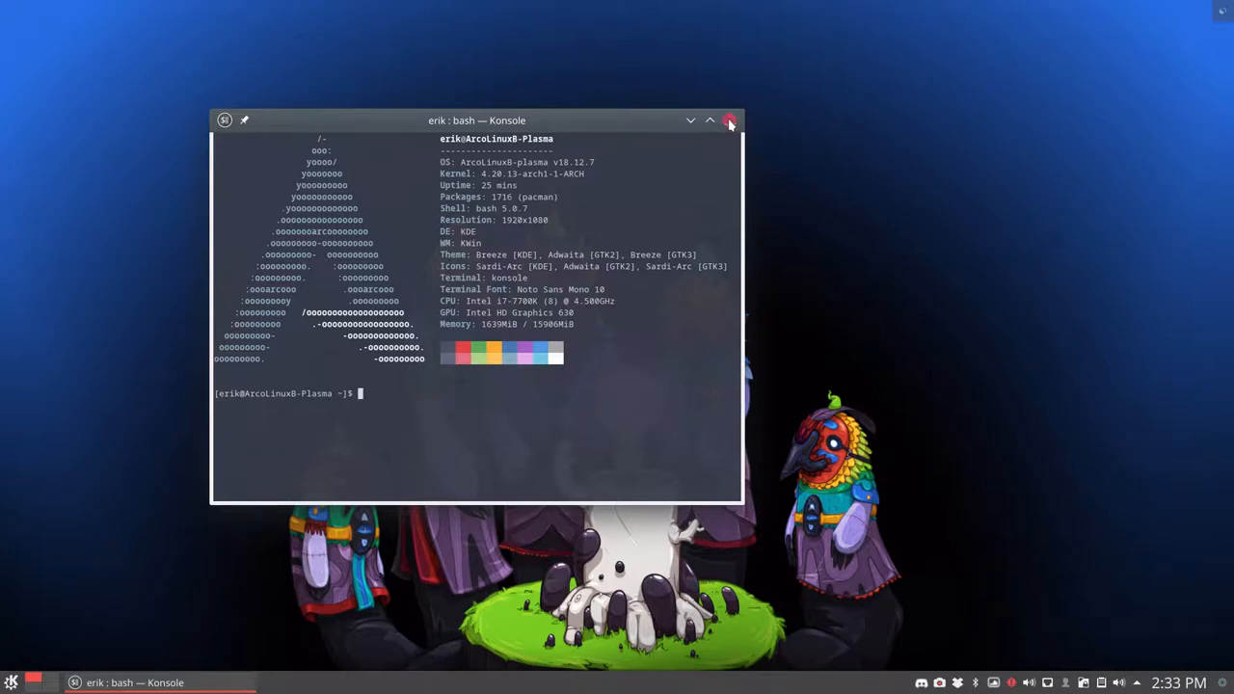
mouse_move(728, 119)
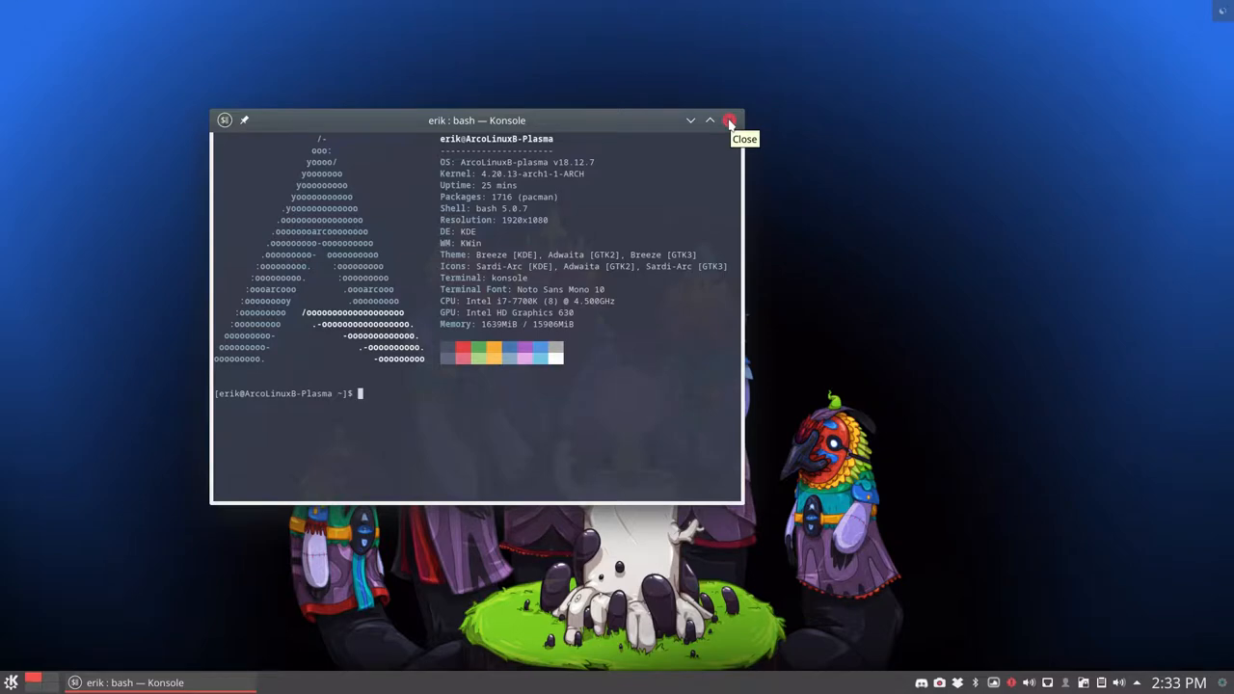
left_click(731, 120)
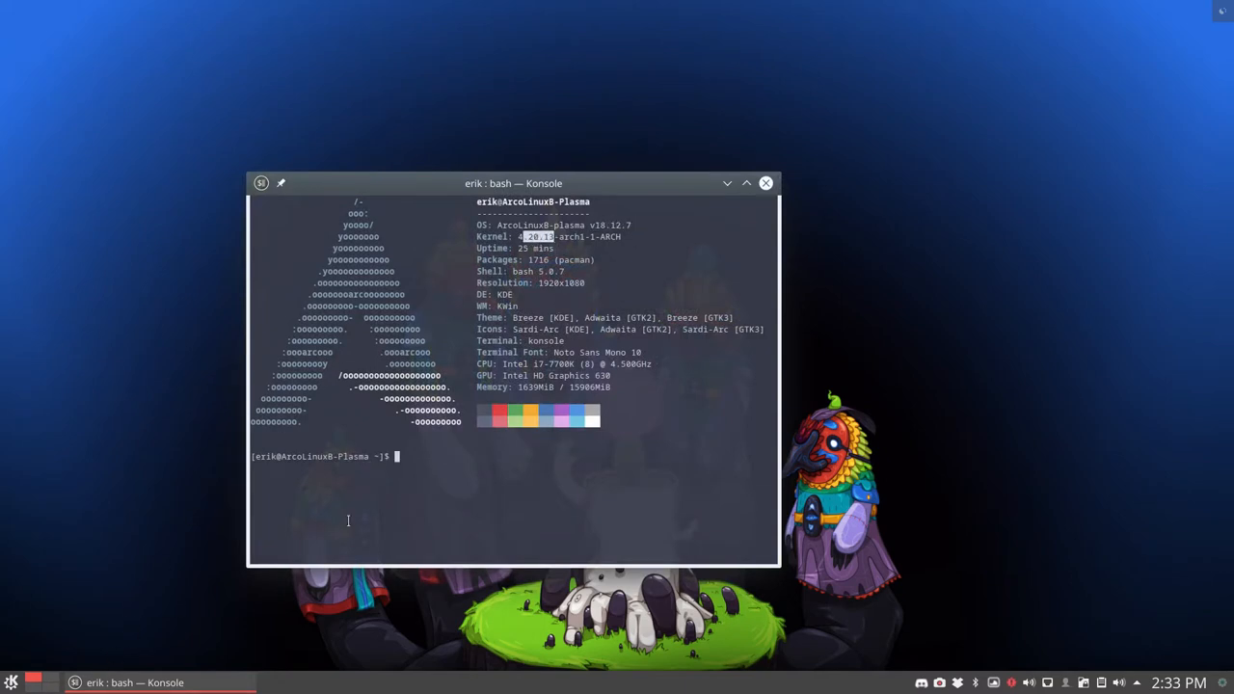
mouse_move(752, 217)
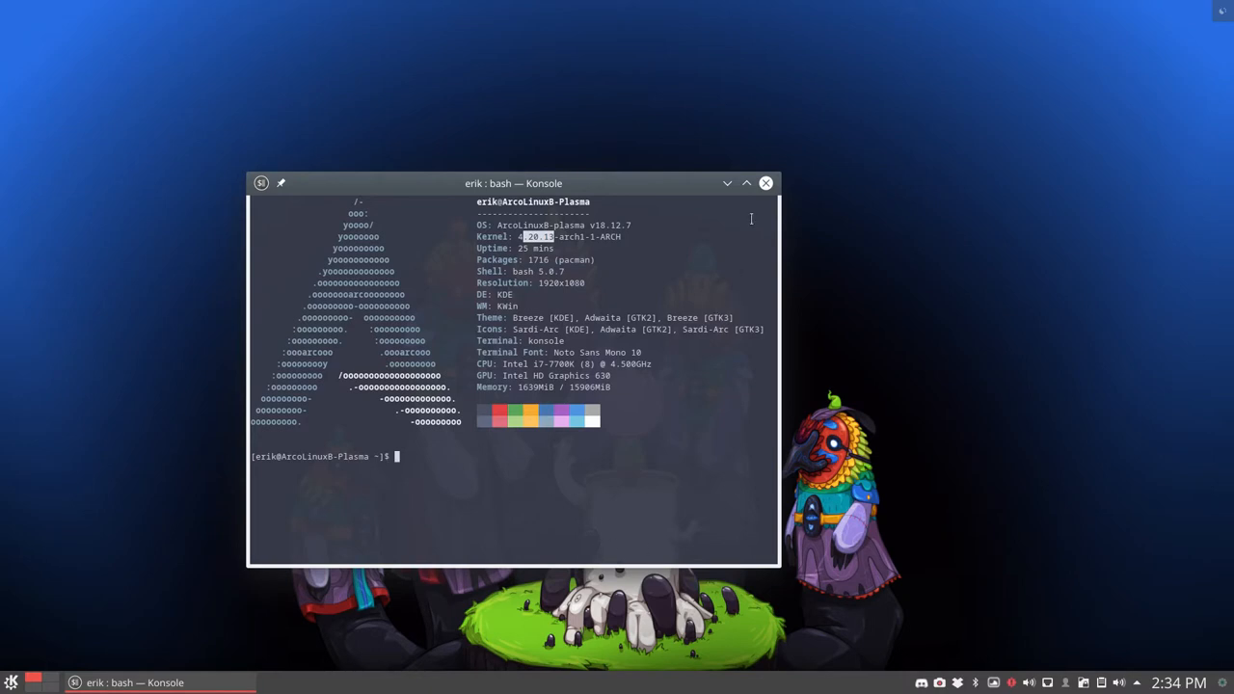